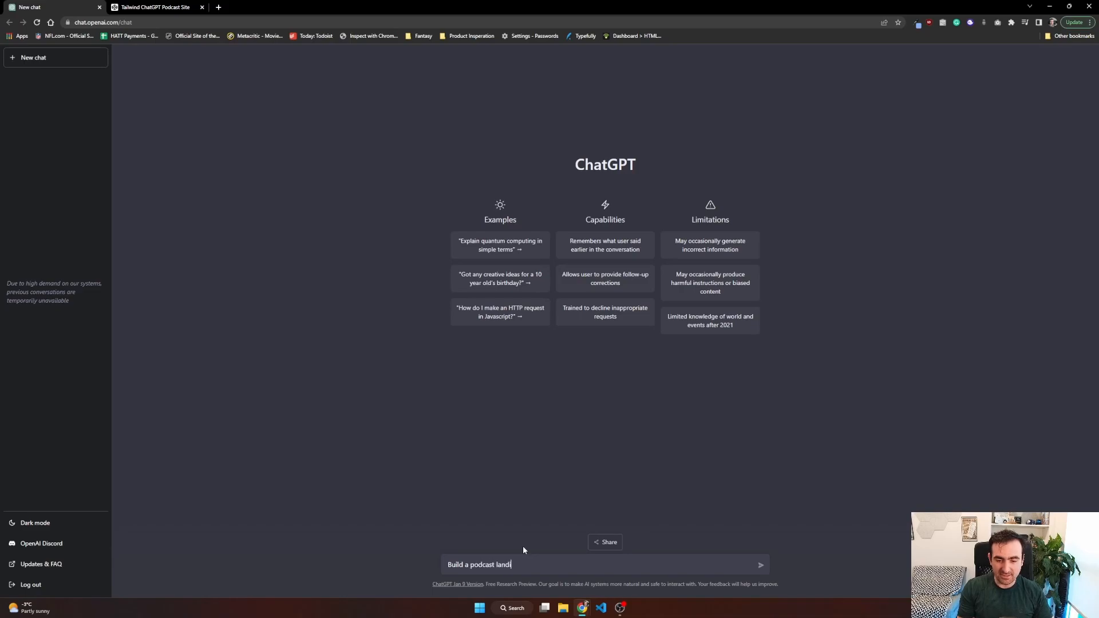
Step: Prompt ChatGPT: 'Build a podcast landing page for a web development podcast using tailwind'
type("ng page for a web de")
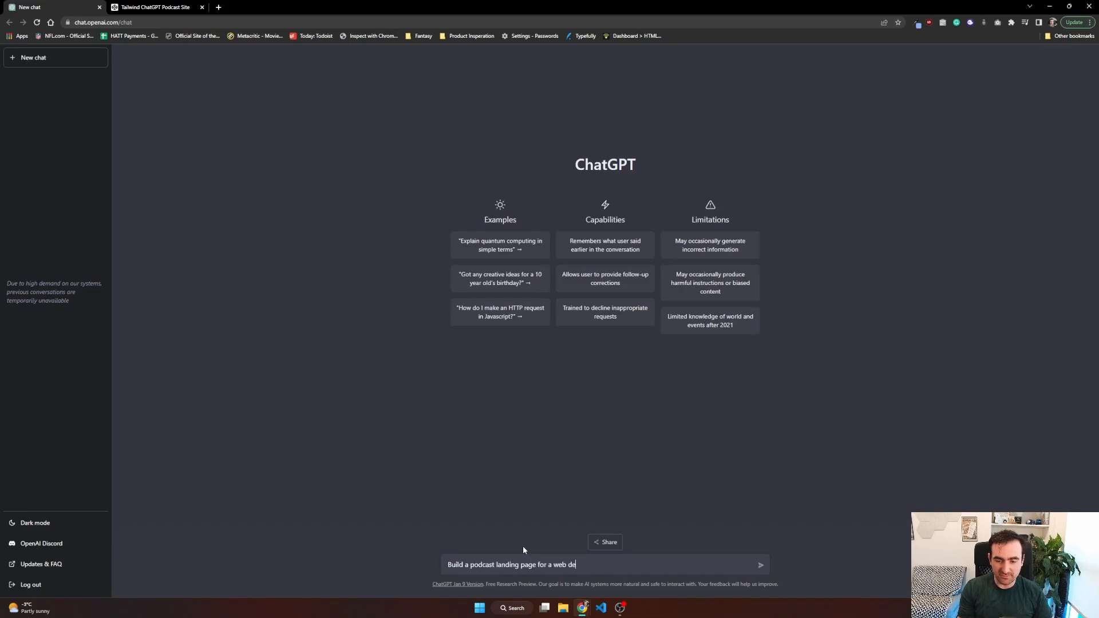
type("velopment podcast u")
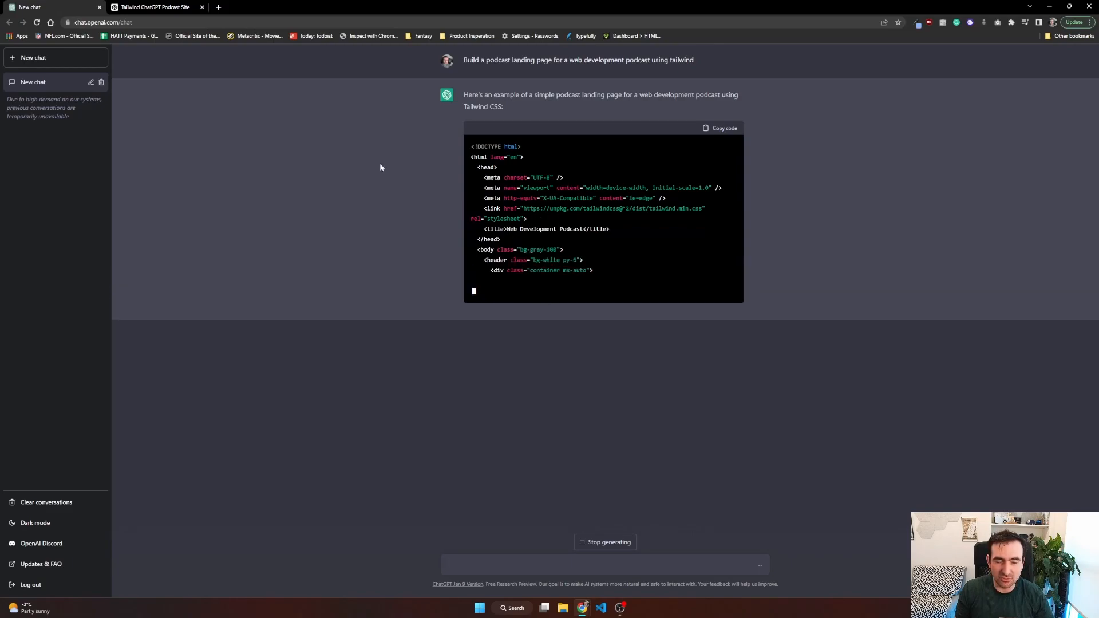
mouse_move(196, 36)
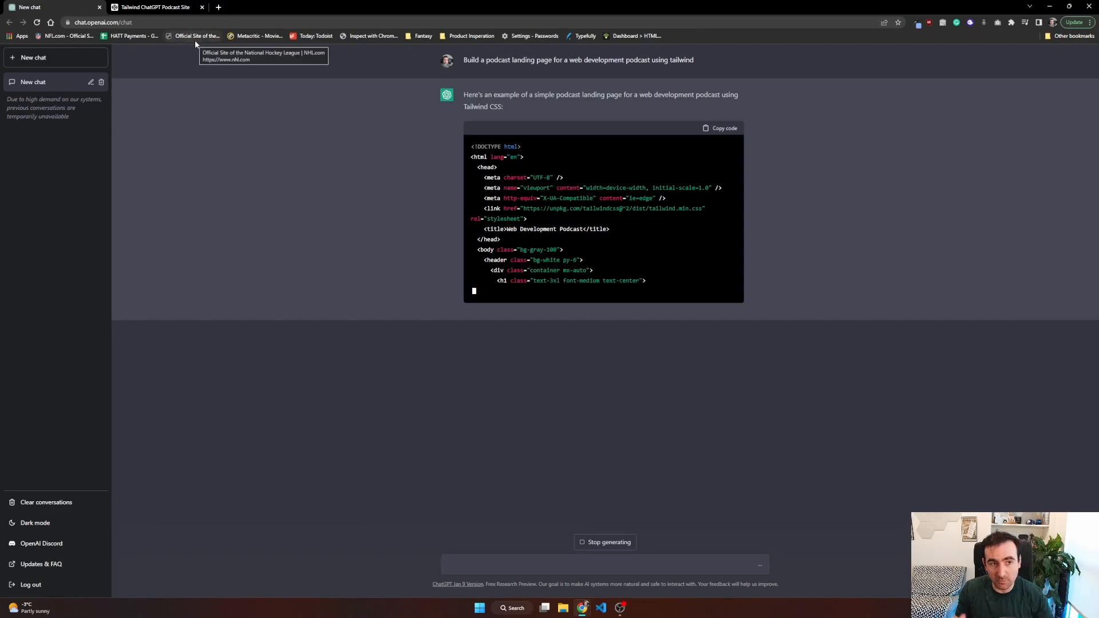
mouse_move(254, 105)
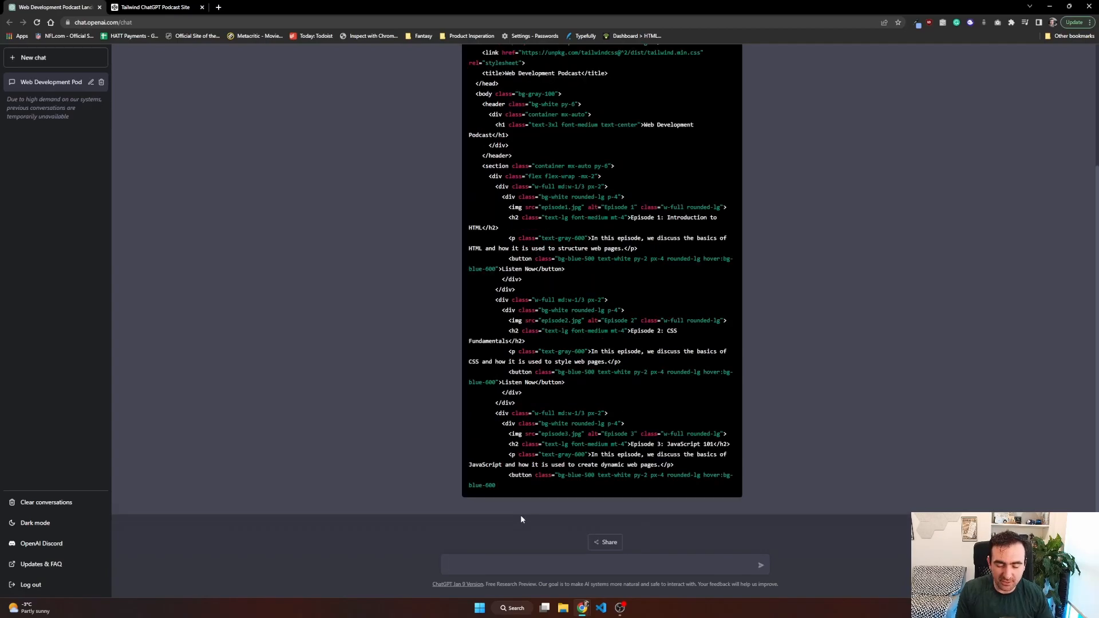
Step: Ask ChatGPT to continue the page code, then copy both parts of the reply
type("cont")
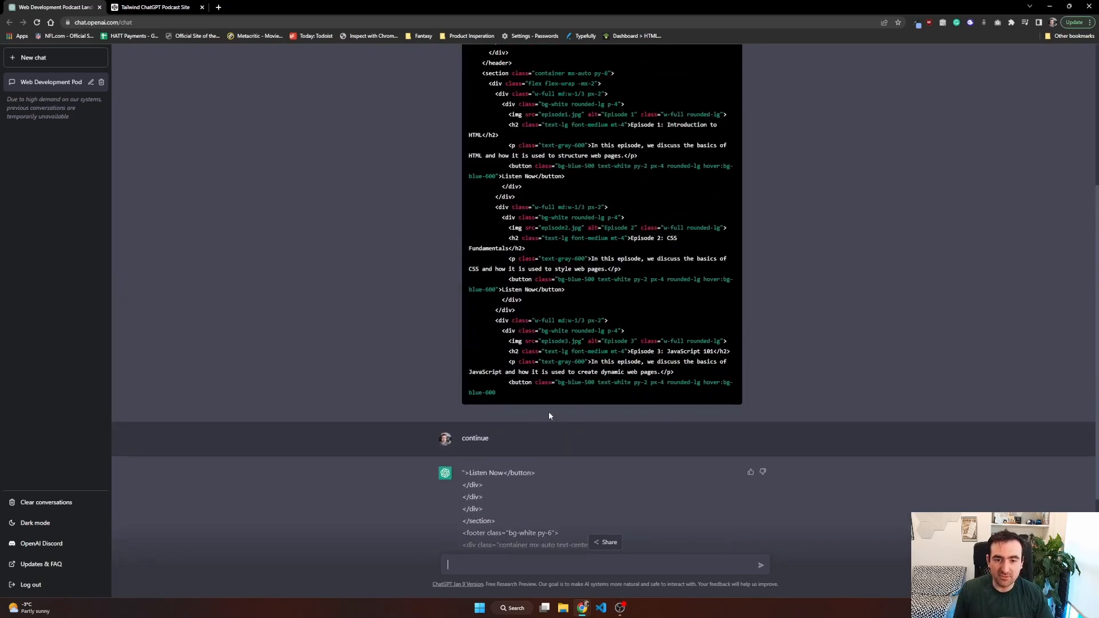
scroll("down", 3)
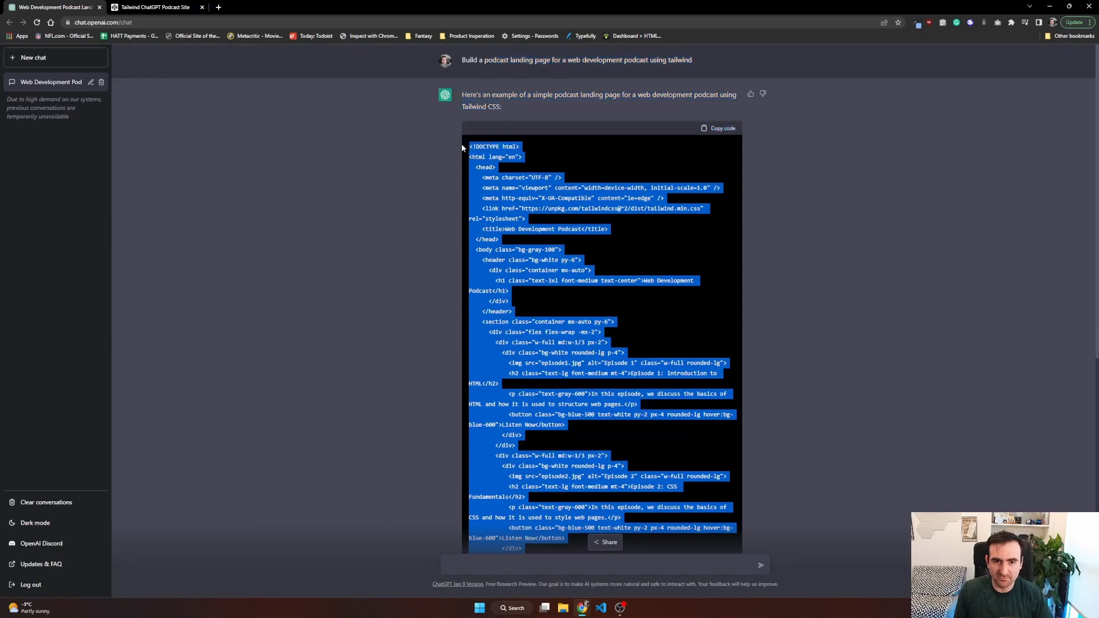
left_click(154, 7)
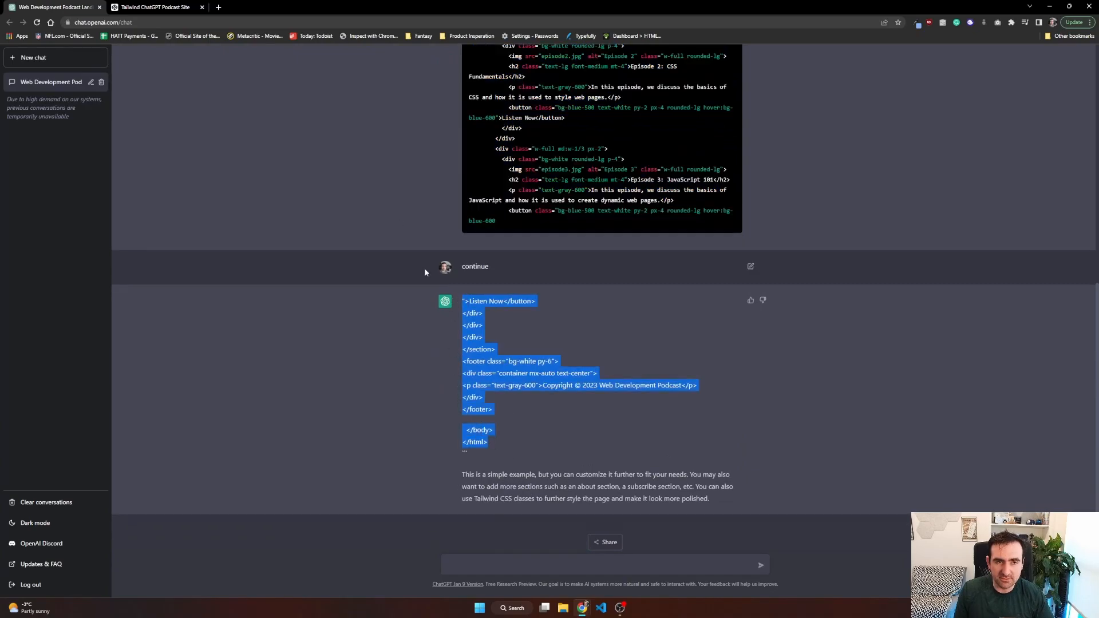
left_click(154, 7)
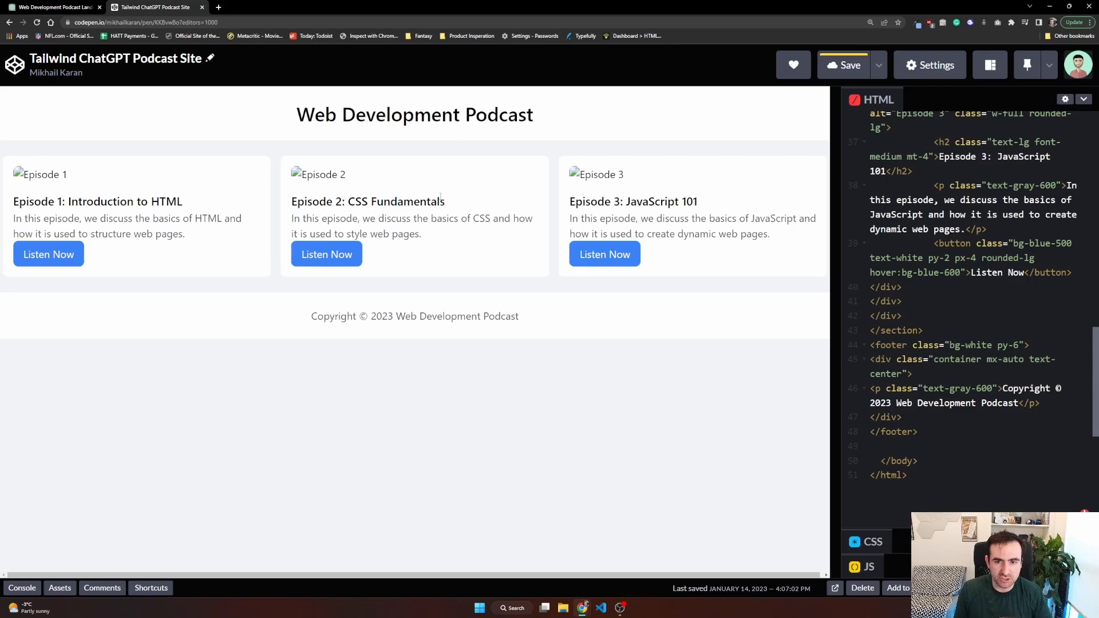
mouse_move(451, 287)
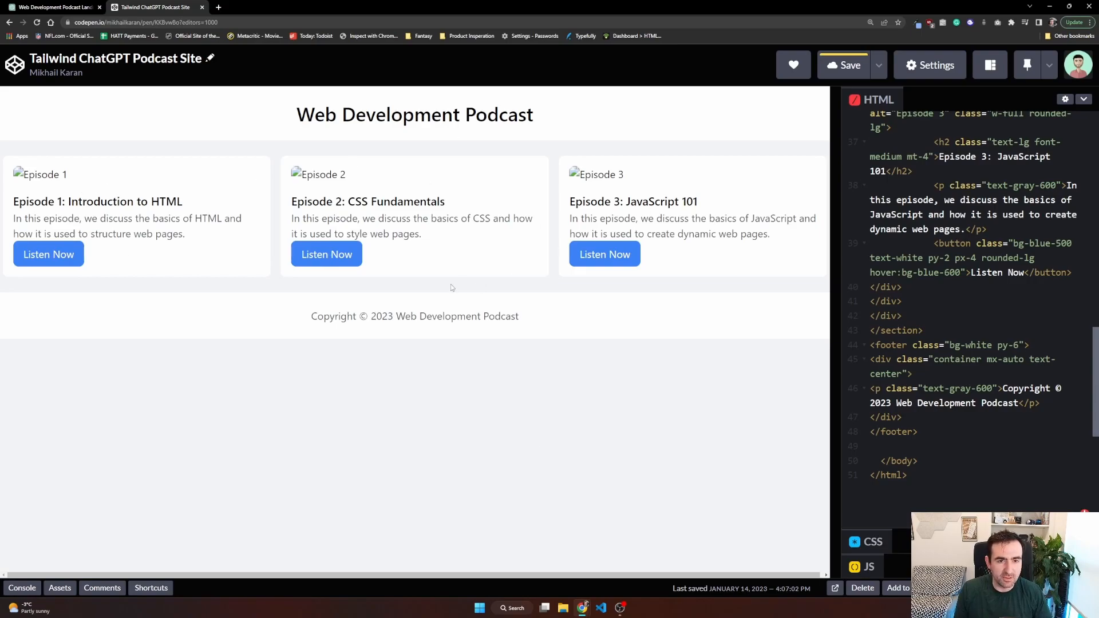
mouse_move(566, 258)
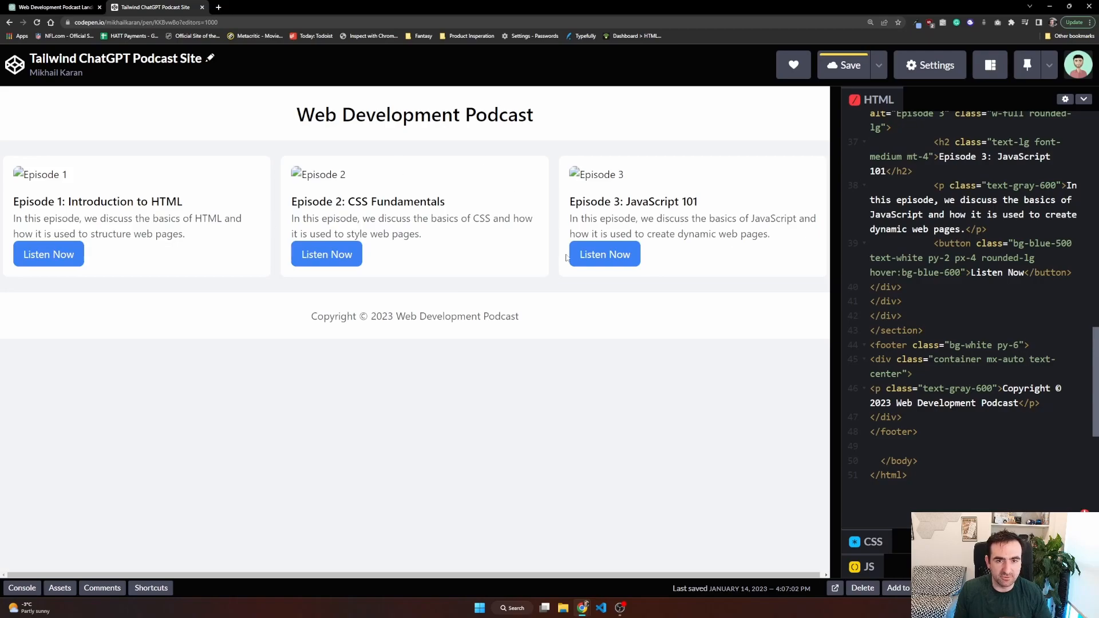
mouse_move(291, 327)
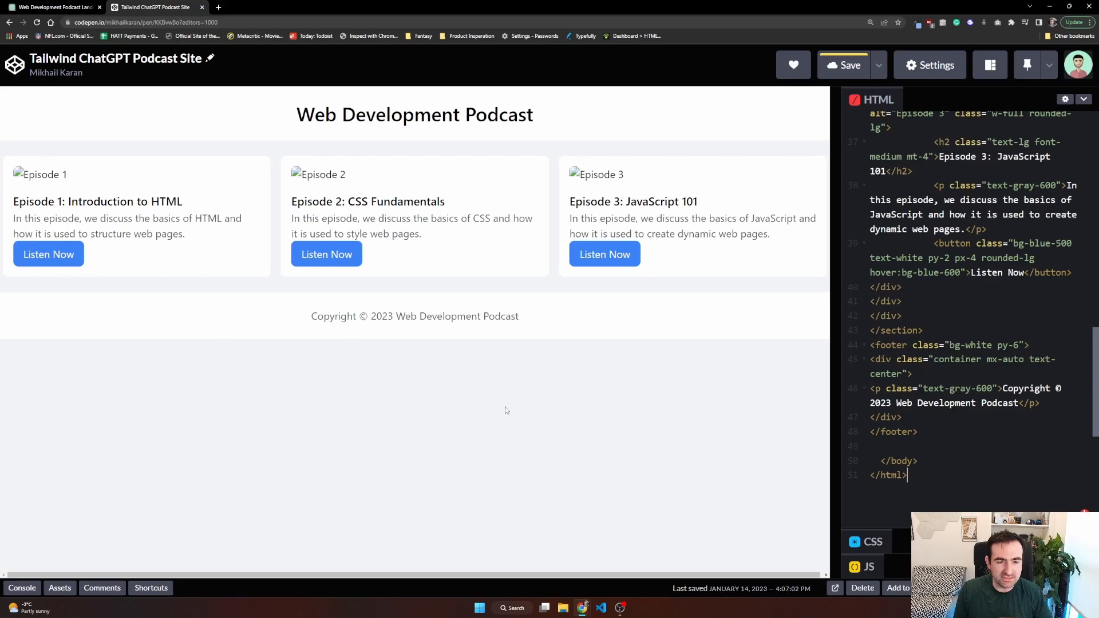
mouse_move(412, 421)
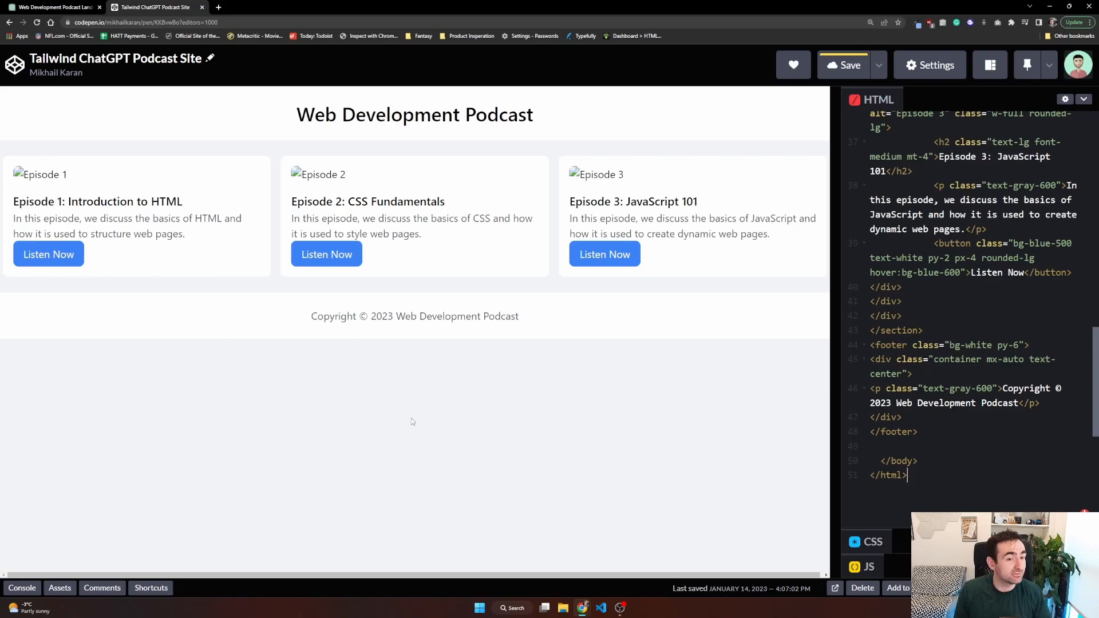
mouse_move(513, 179)
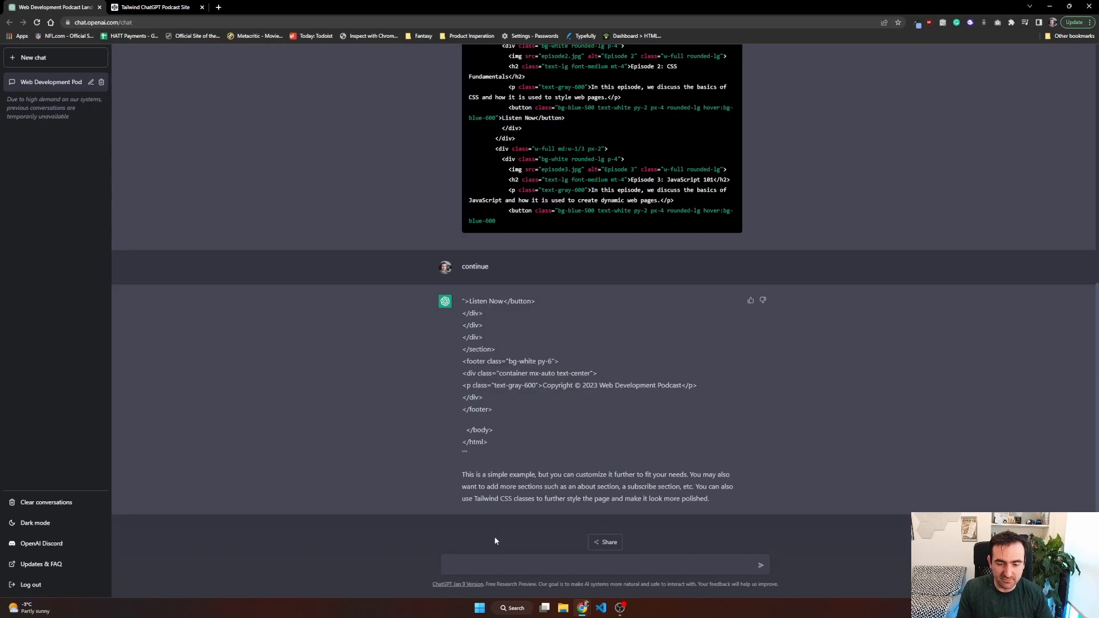
Step: Prompt ChatGPT for a Tailwind hero section for the podcast 'HTML All The Things'
type("create a")
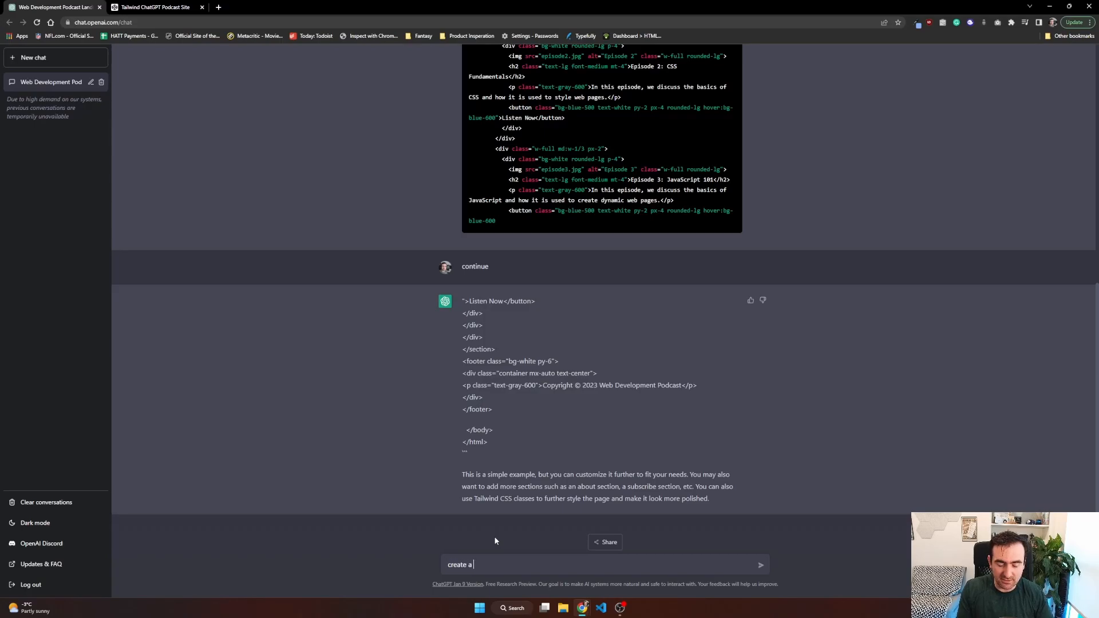
type("hero for a")
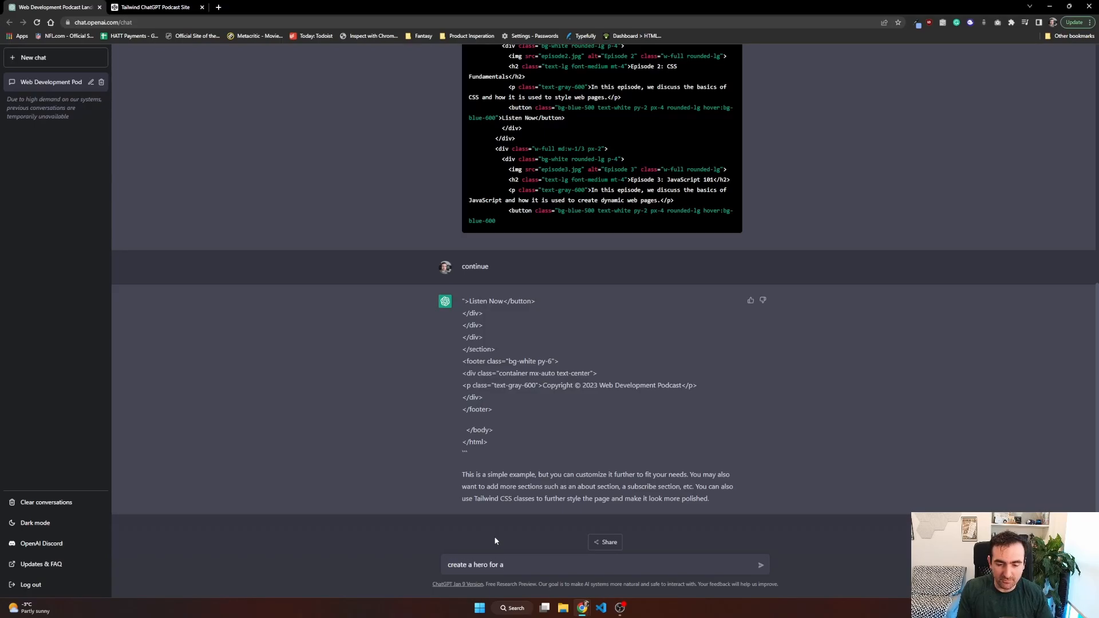
type("section f")
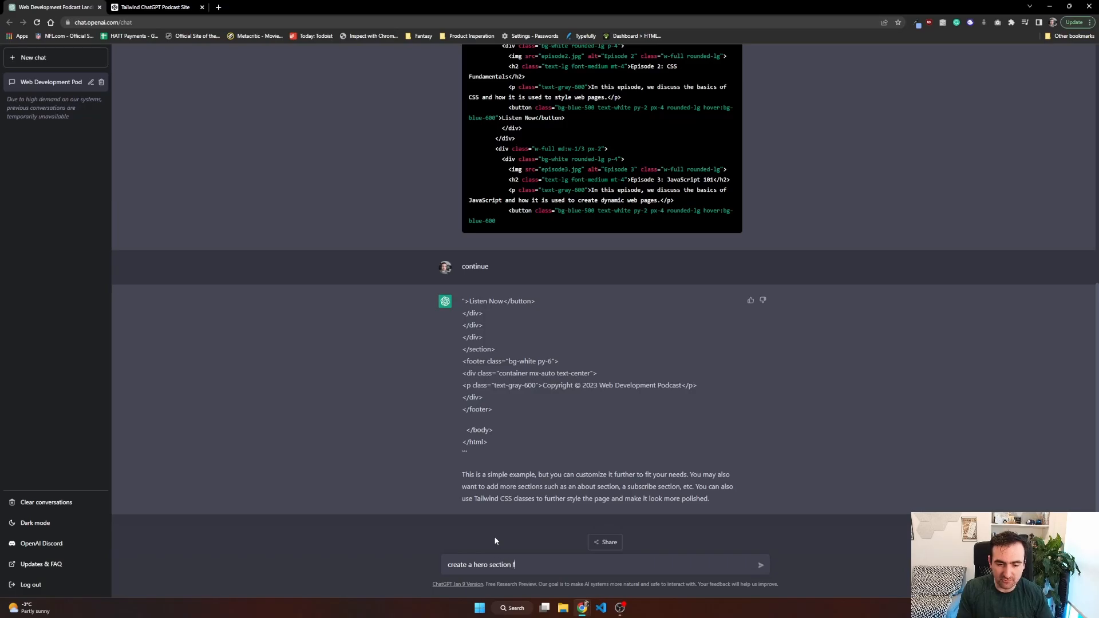
type("or a web development p")
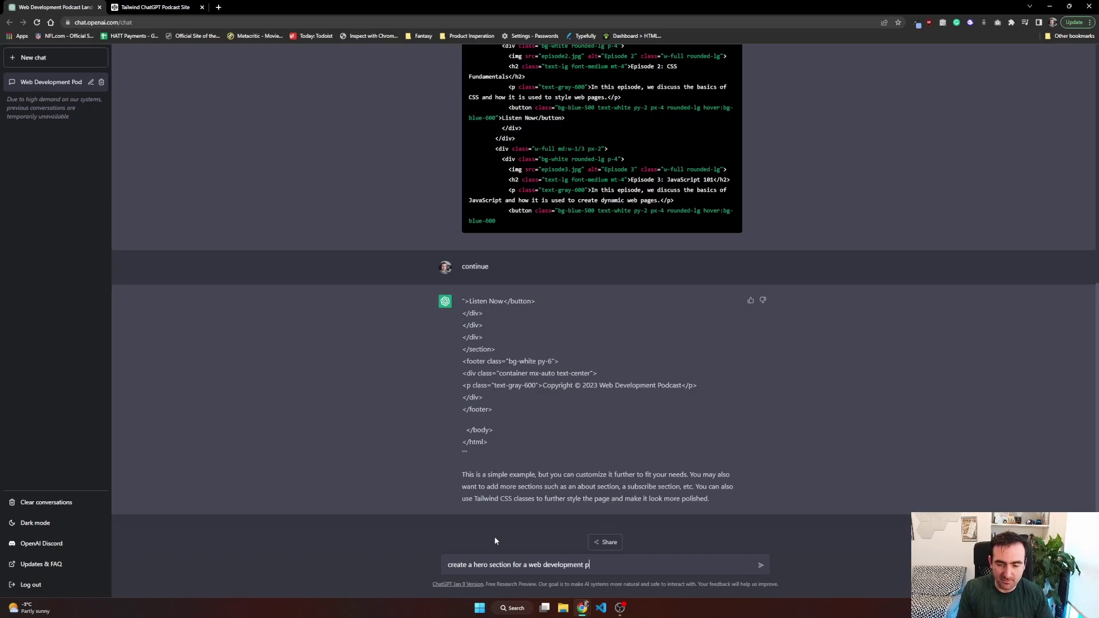
type("odcast called HTM")
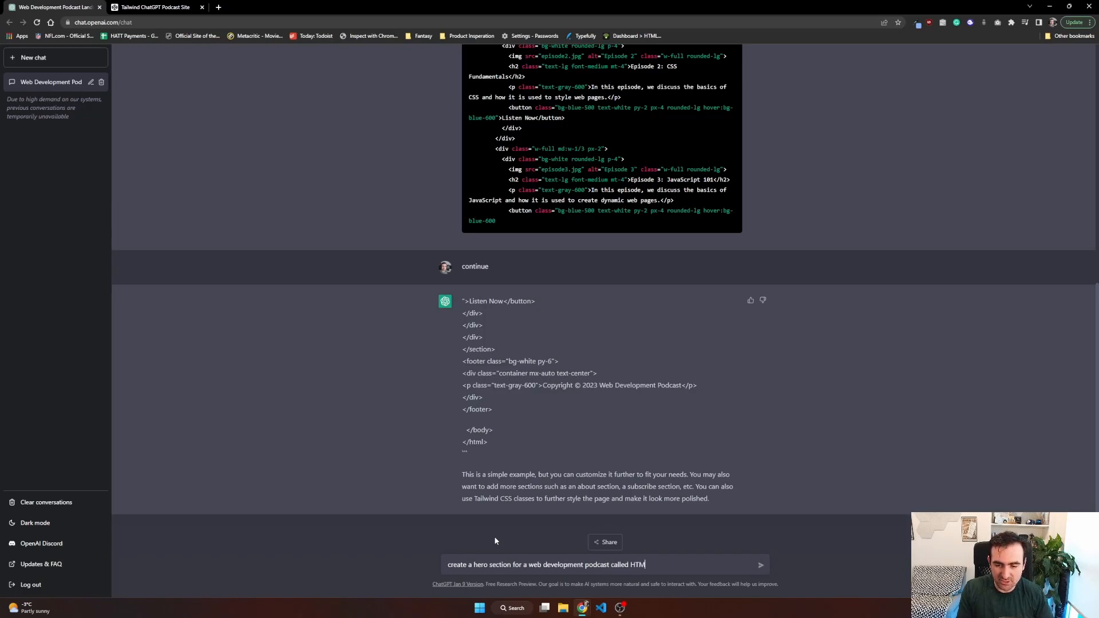
type("L All The Things")
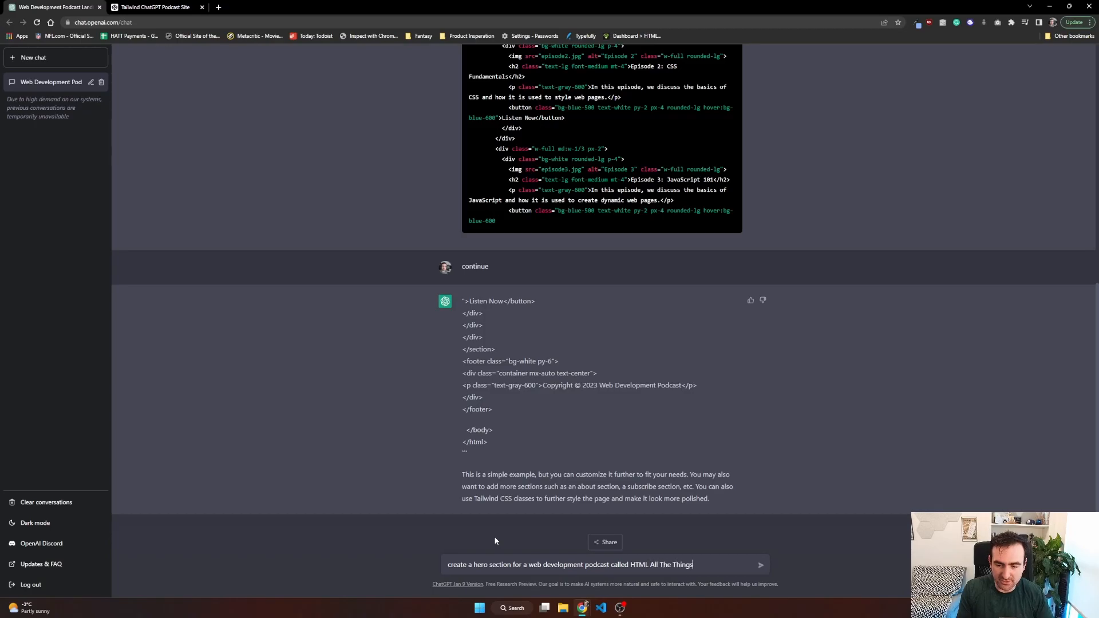
type("using tailwin")
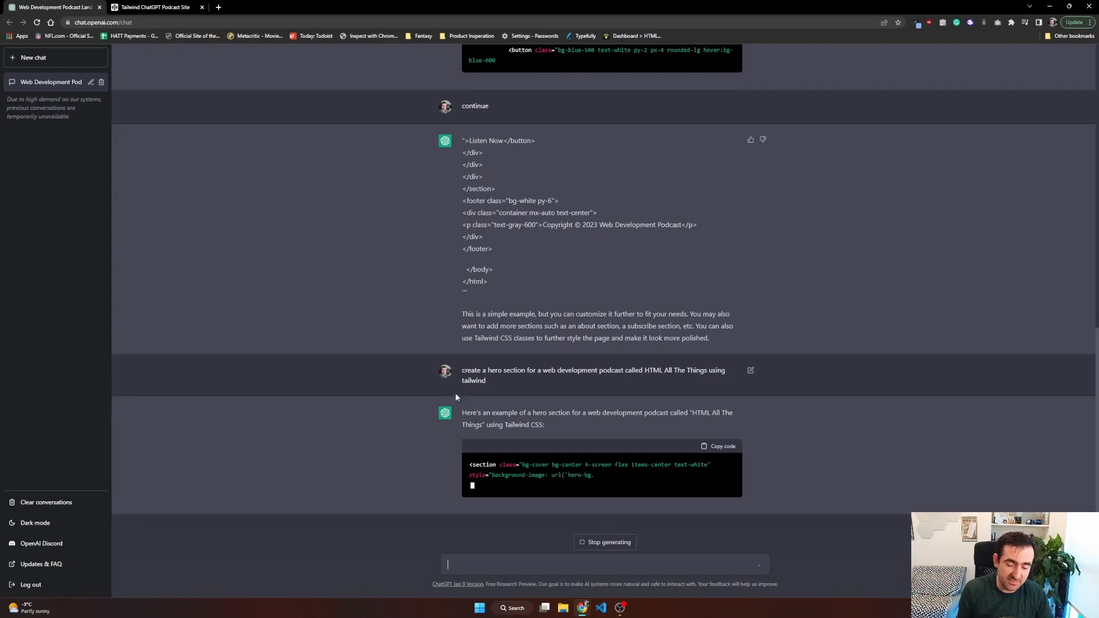
scroll("down", 3)
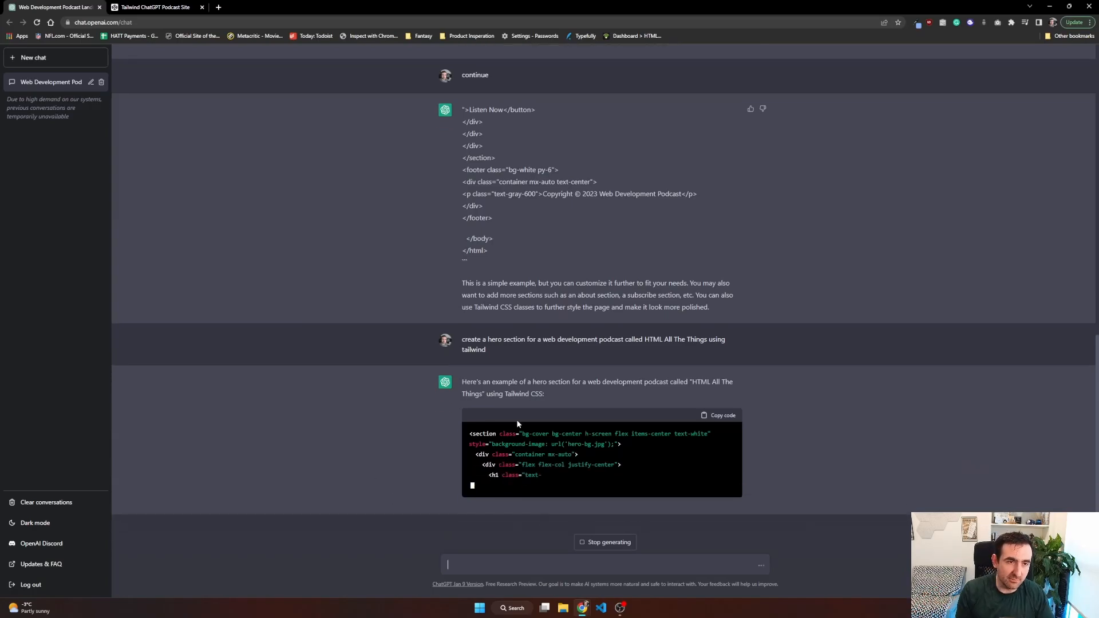
Step: Review the pen's HTML panel in CodePen, scrolling through the existing page markup
left_click(155, 7)
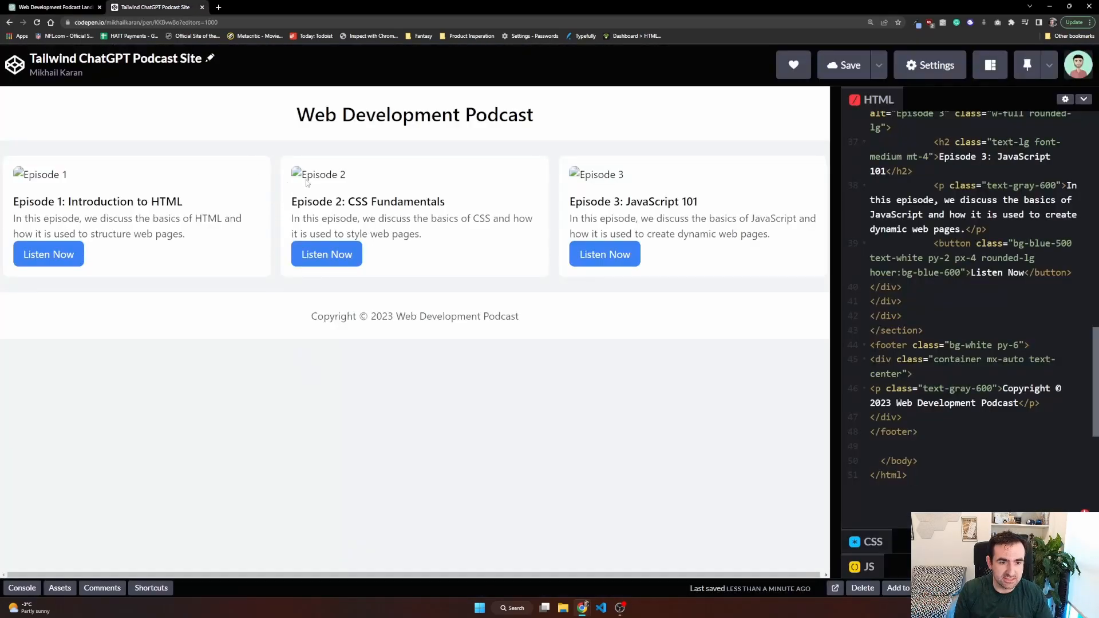
mouse_move(575, 181)
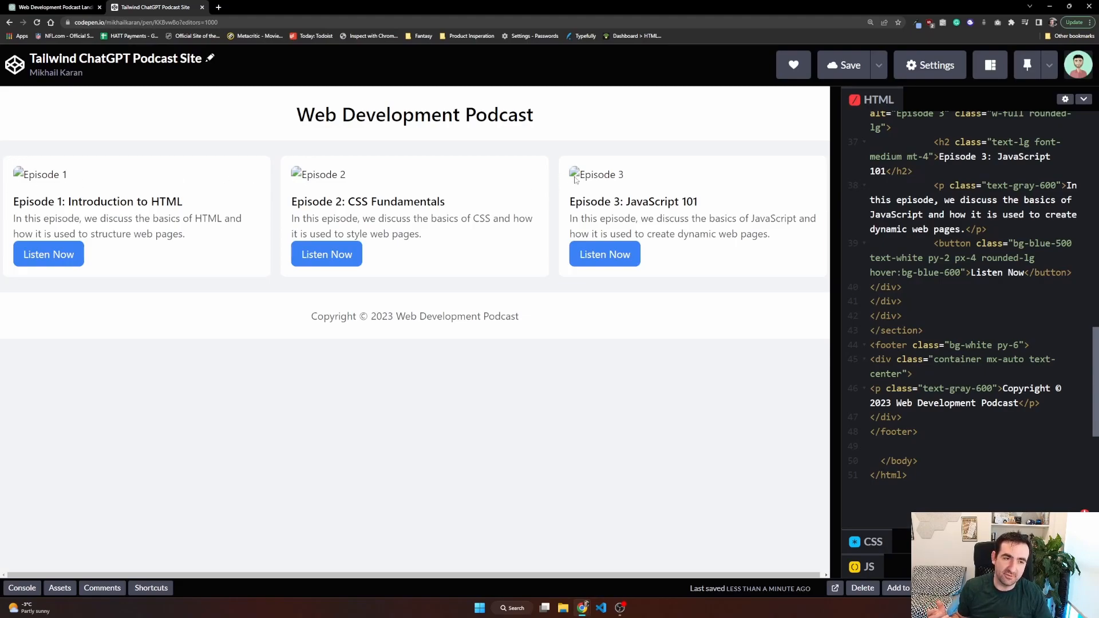
left_click(906, 475)
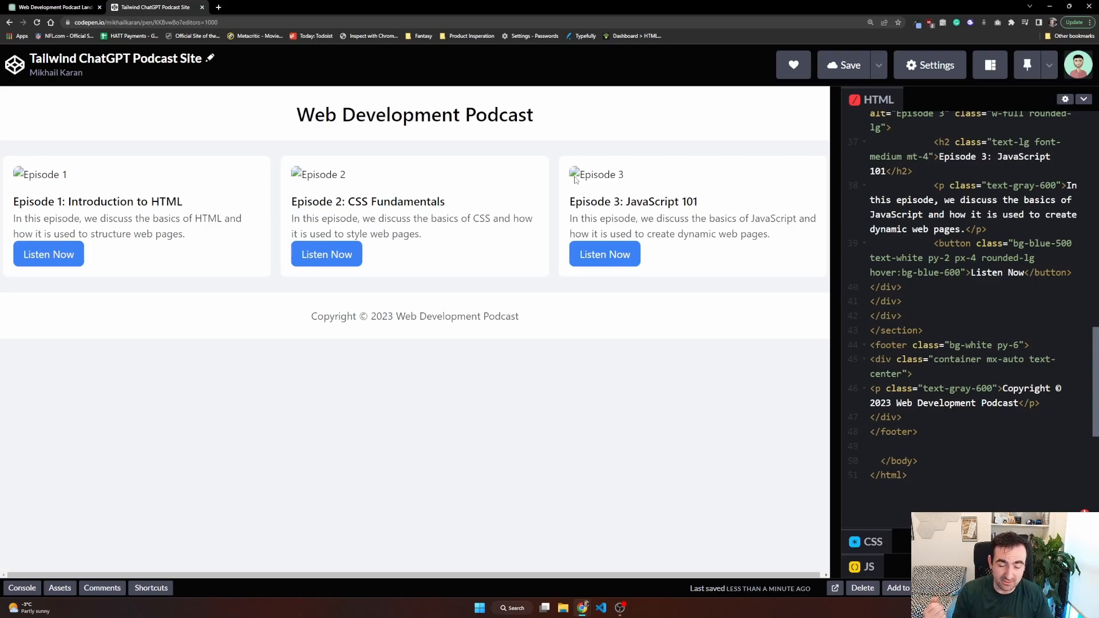
scroll("up", 3)
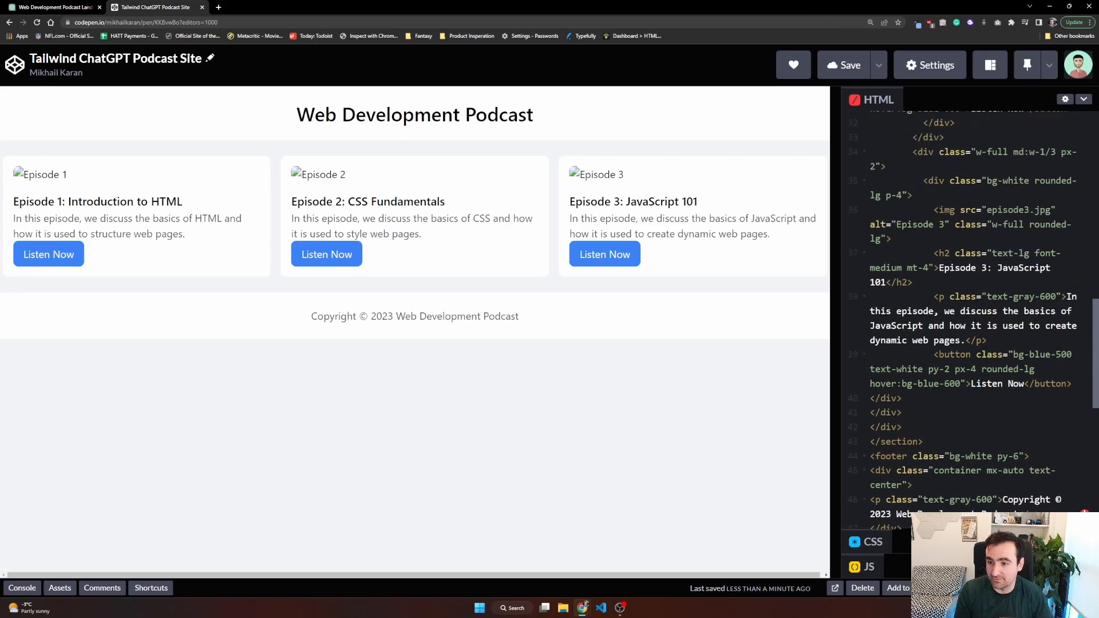
scroll("up", 3)
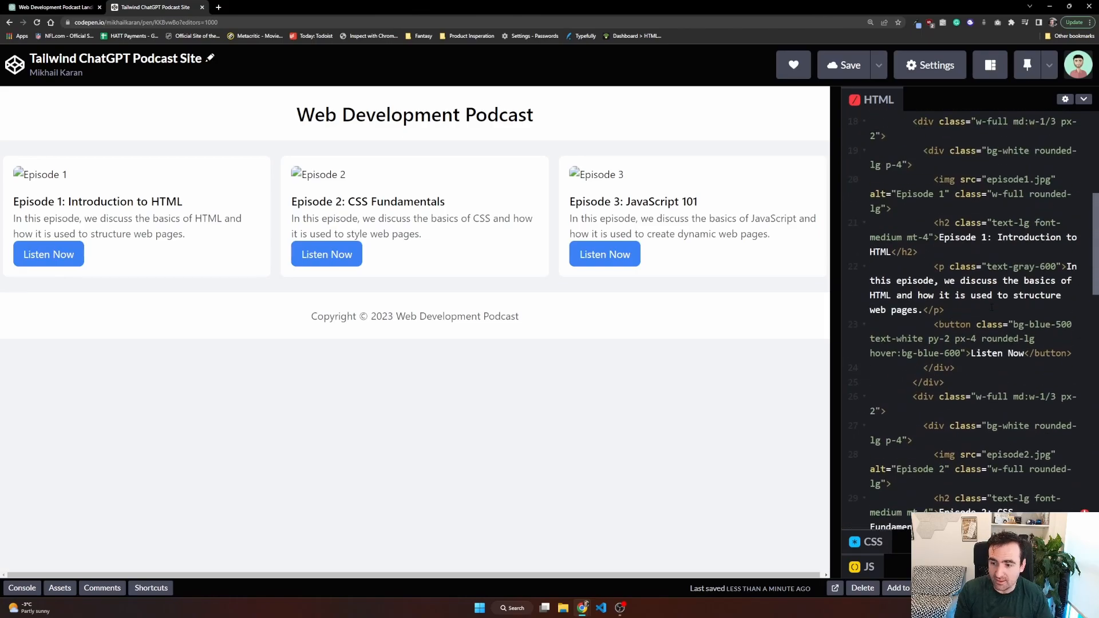
scroll("up", 3)
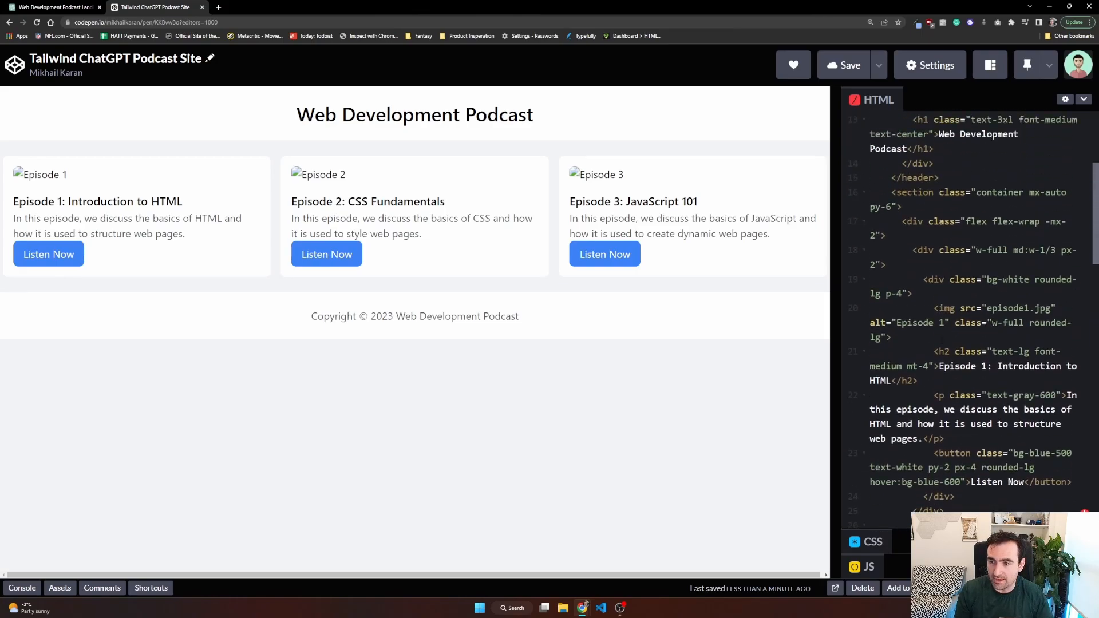
scroll("up", 3)
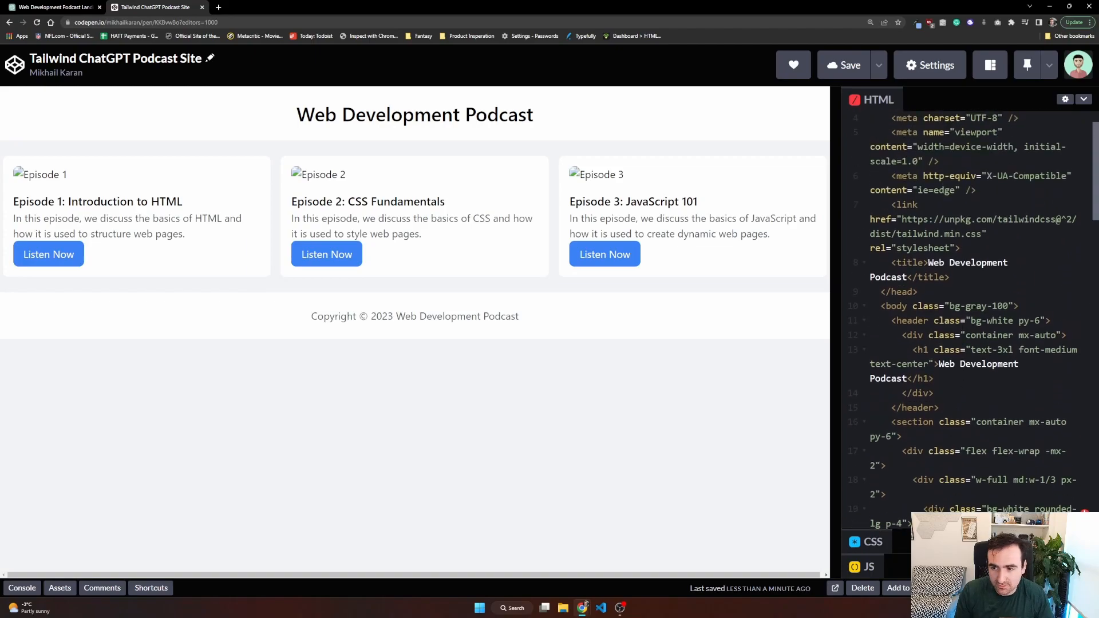
scroll("down", 3)
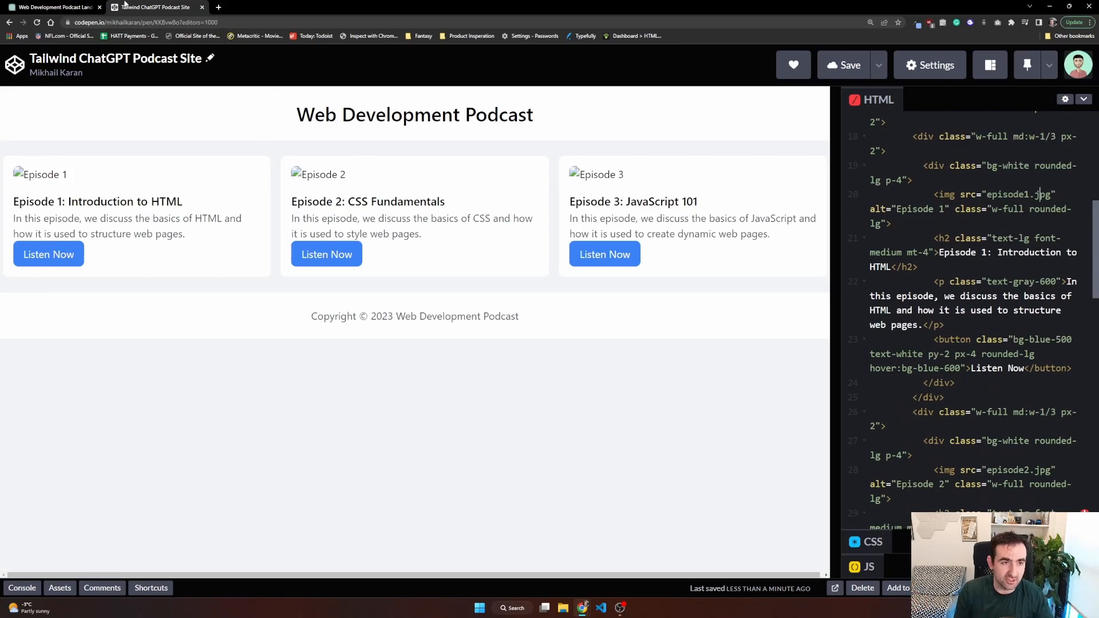
mouse_move(53, 7)
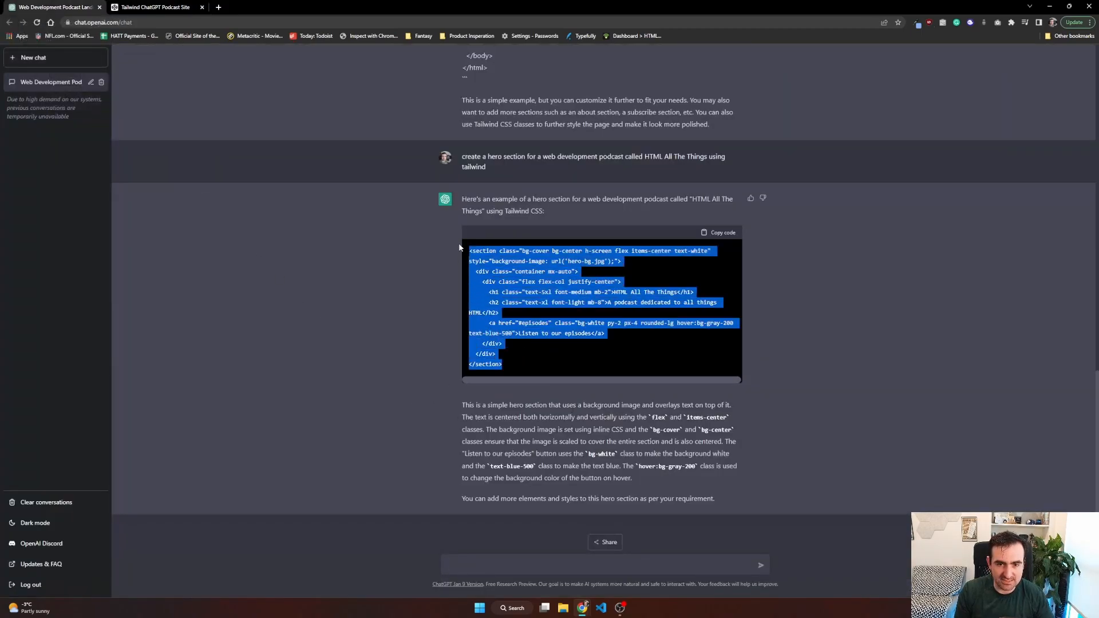
Step: Paste the hero section markup after the header and check it in the preview
left_click(152, 7)
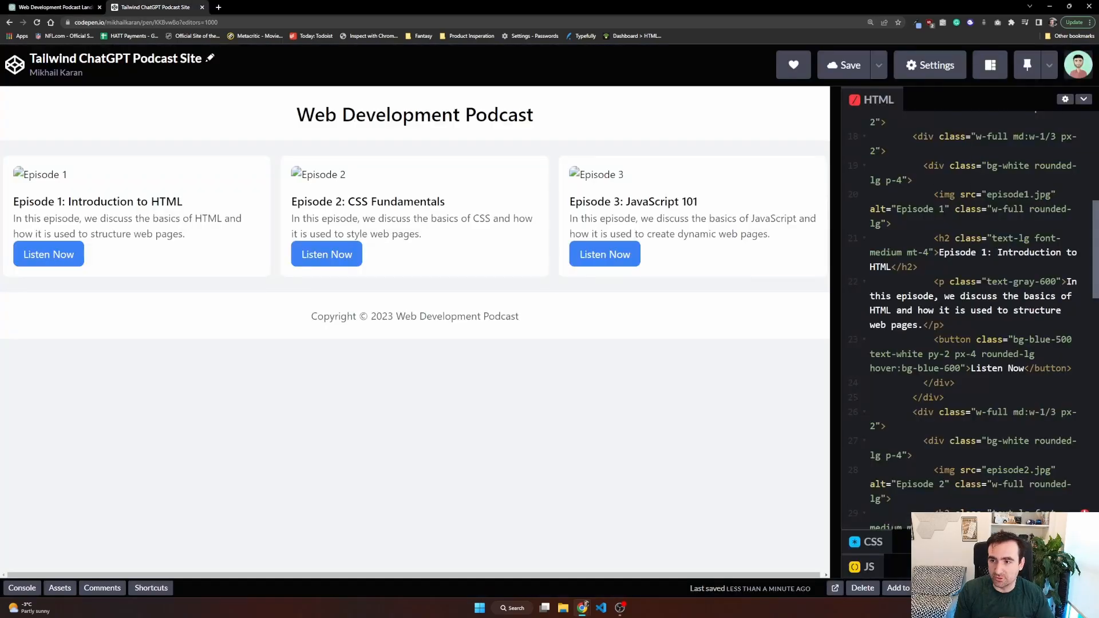
scroll("up", 3)
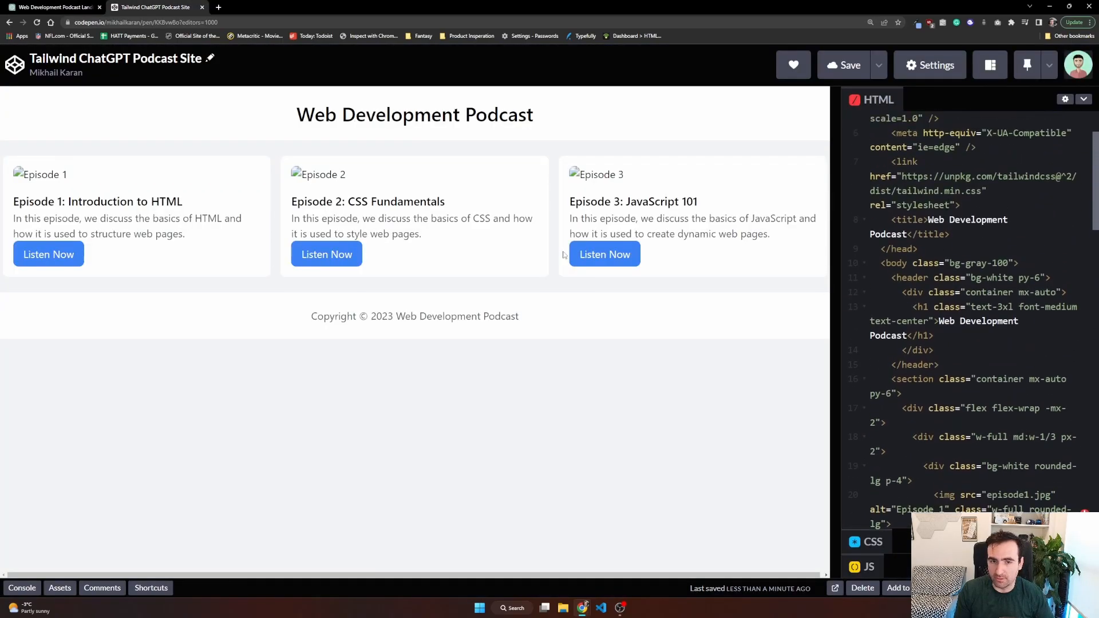
mouse_move(596, 122)
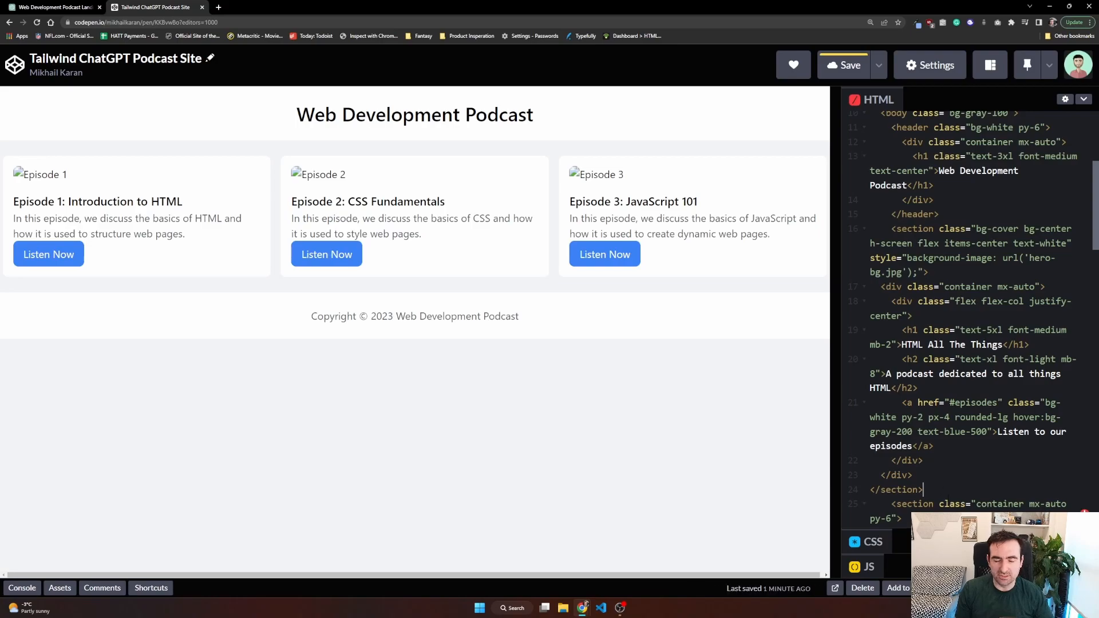
scroll("down", 3)
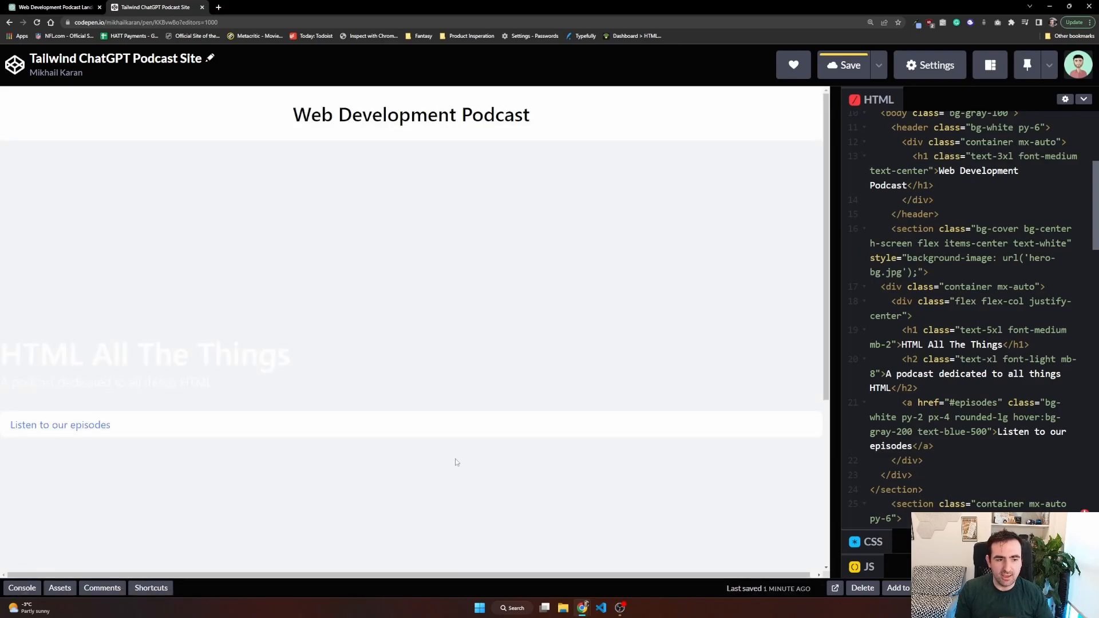
scroll("down", 3)
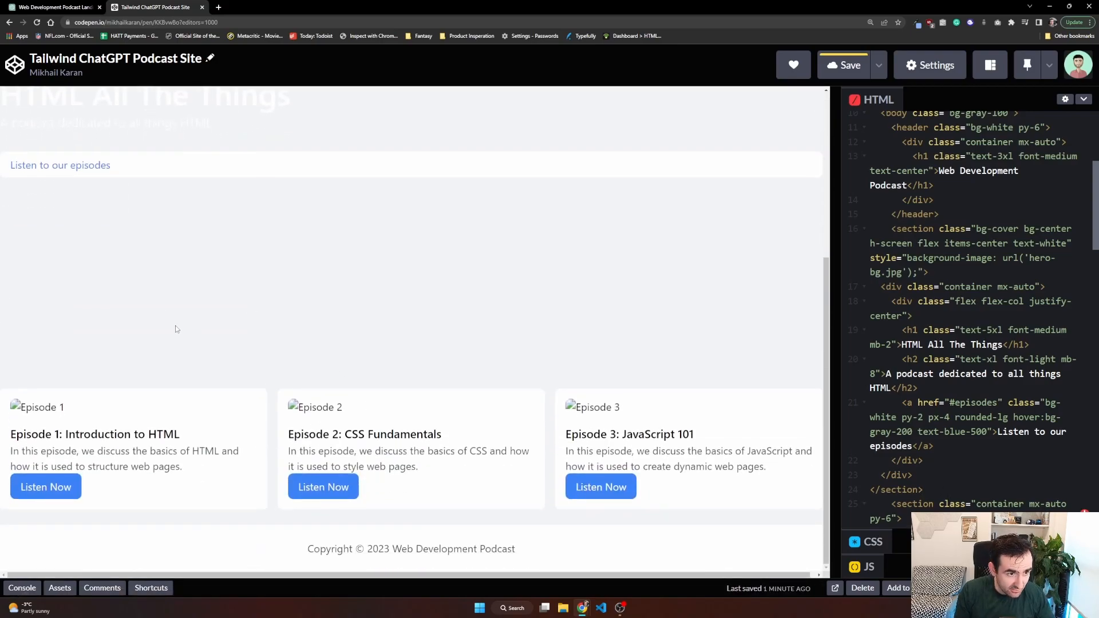
scroll("up", 3)
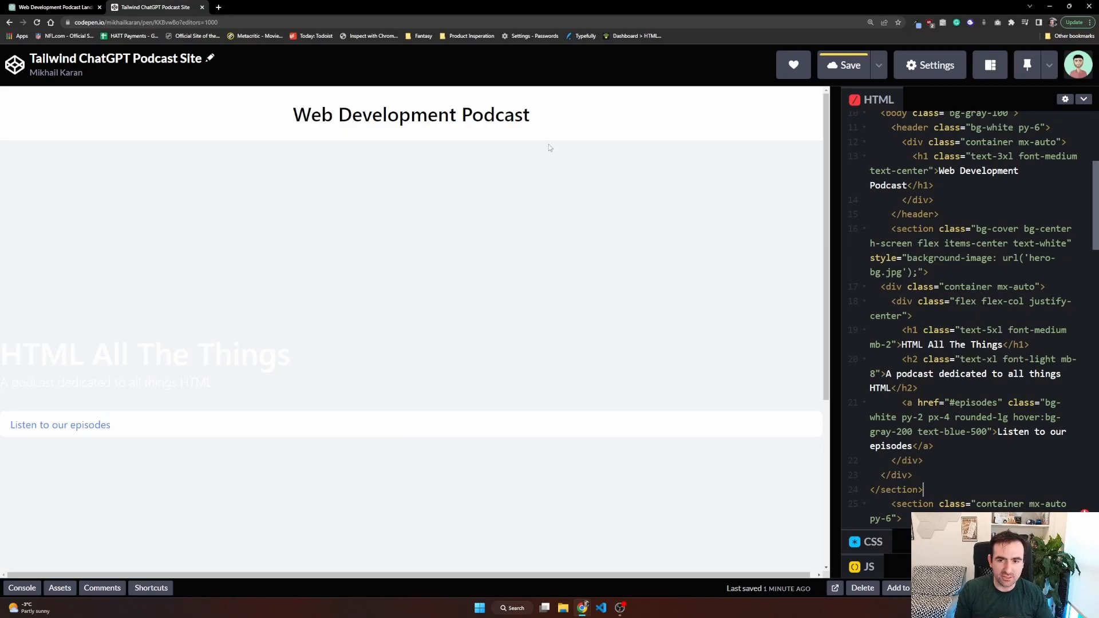
mouse_move(138, 65)
type("un")
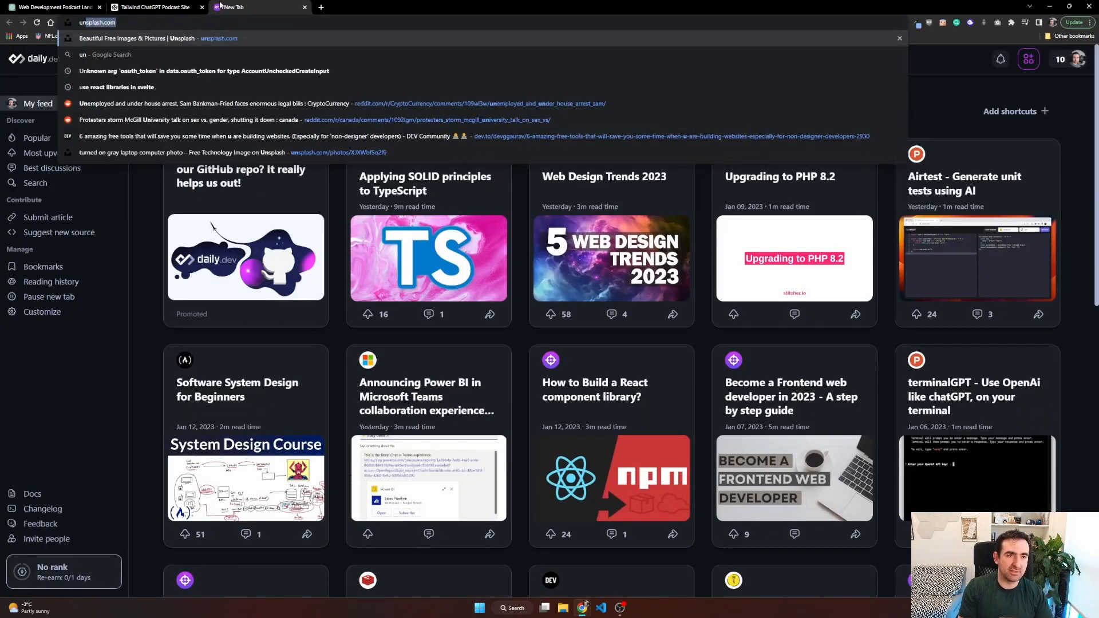
Step: Search Unsplash for 'code' and open the monitor-and-black-mug photo
left_click(161, 38)
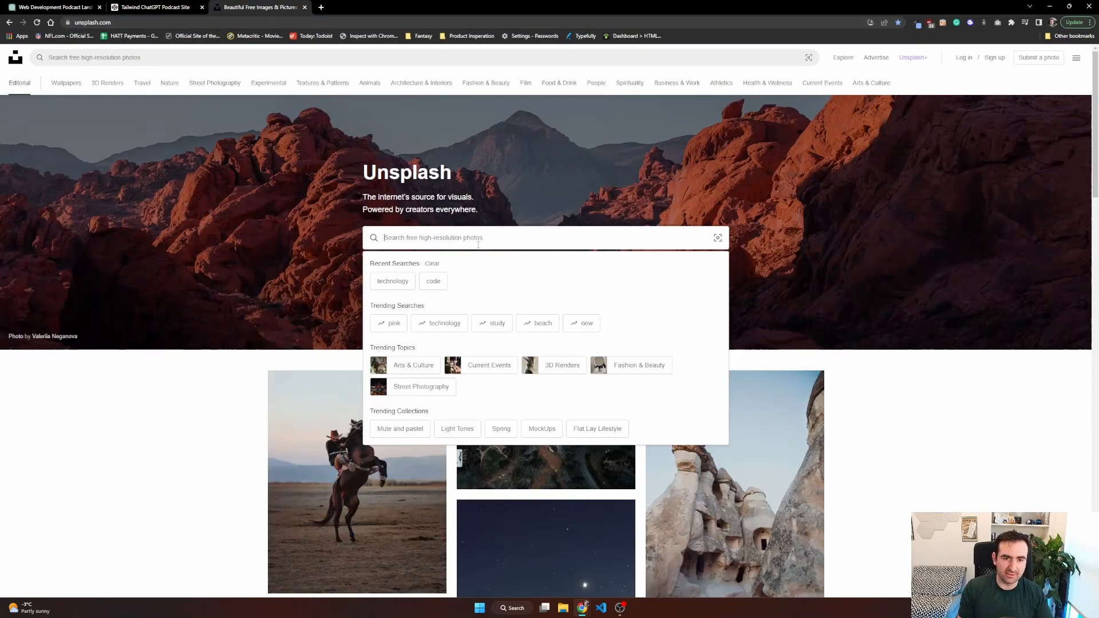
left_click(433, 281)
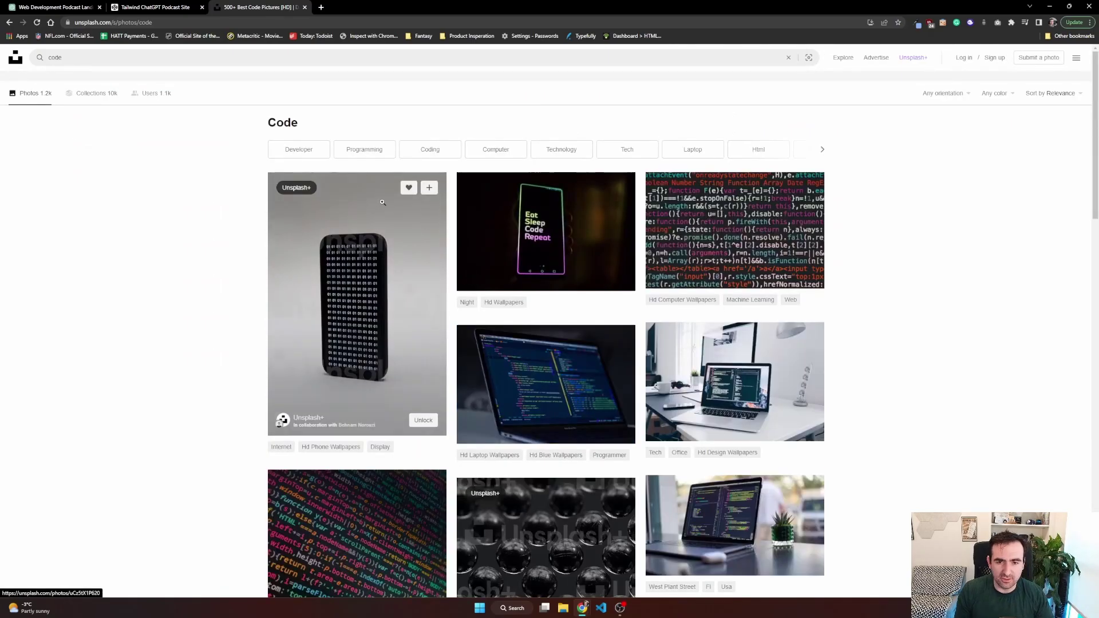
scroll("down", 3)
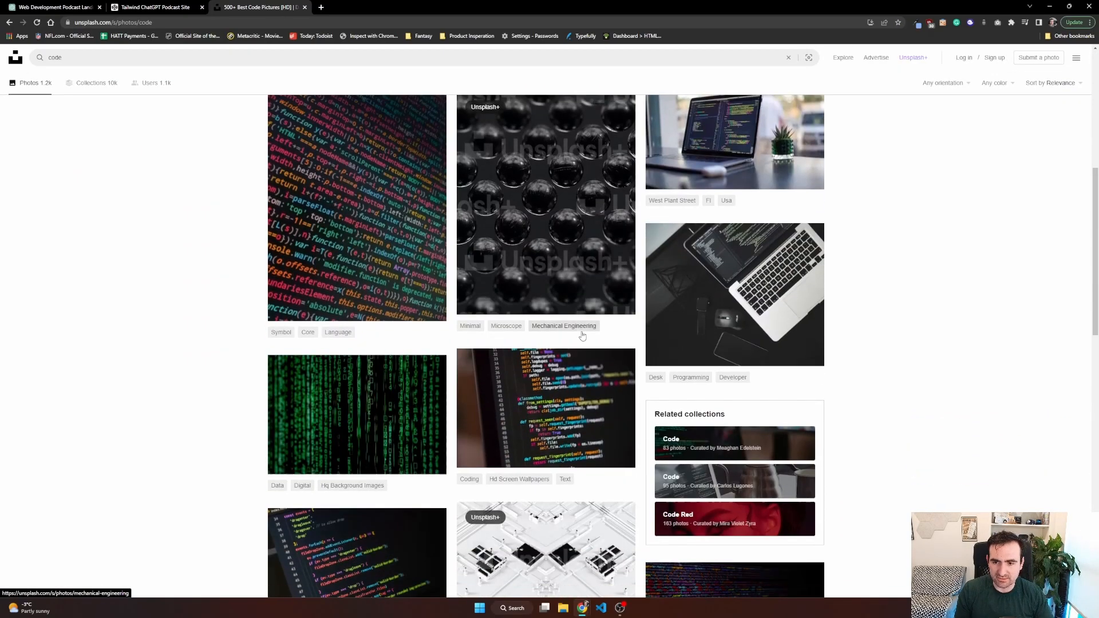
scroll("down", 3)
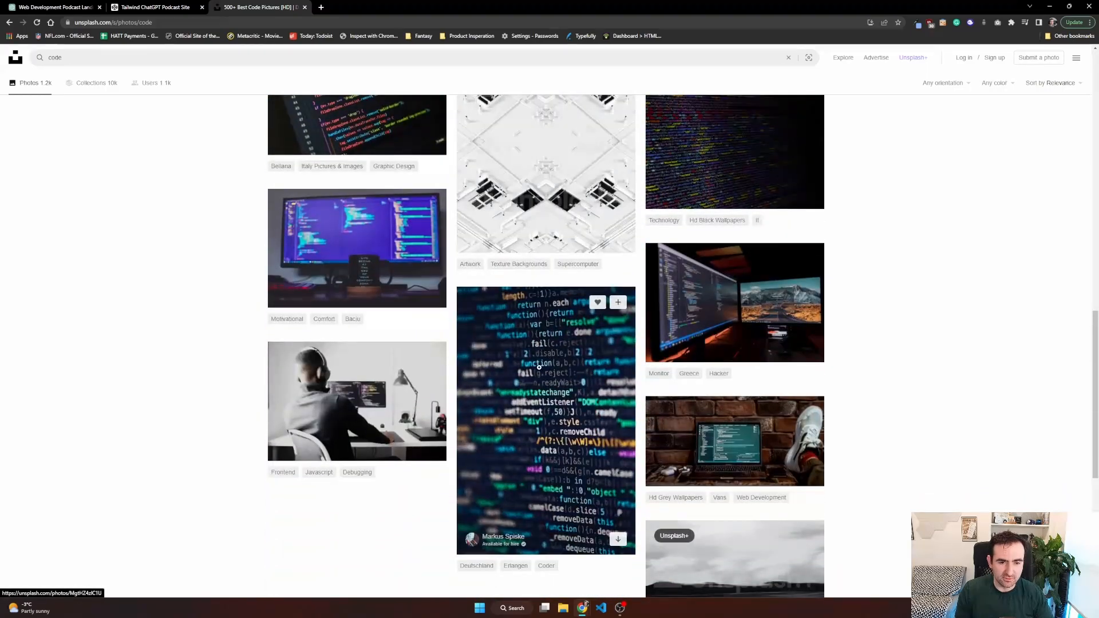
scroll("up", 3)
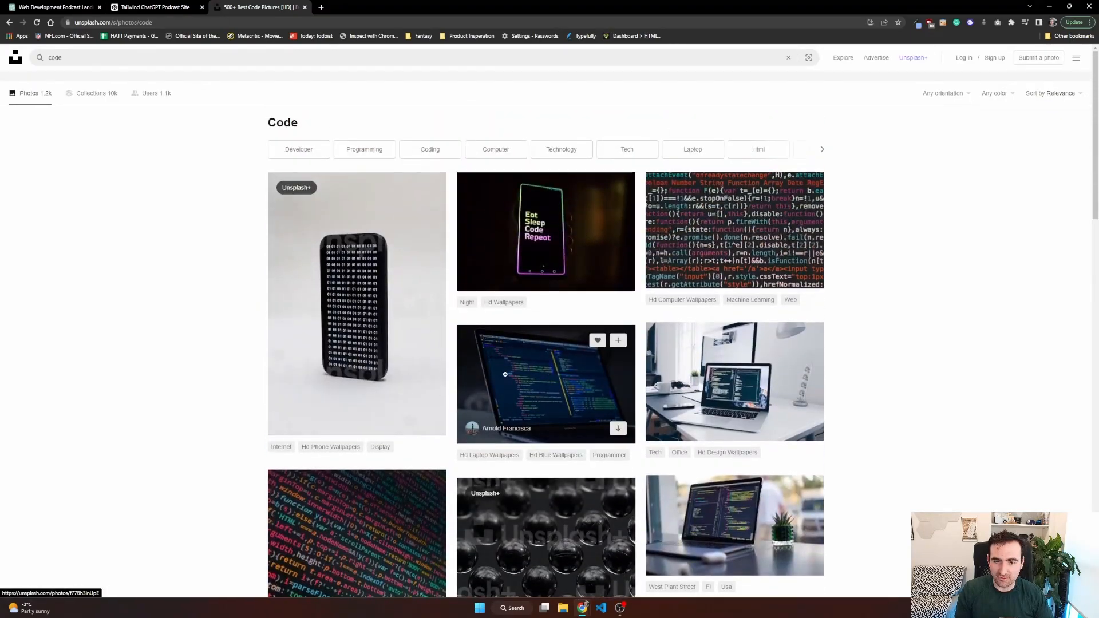
scroll("down", 3)
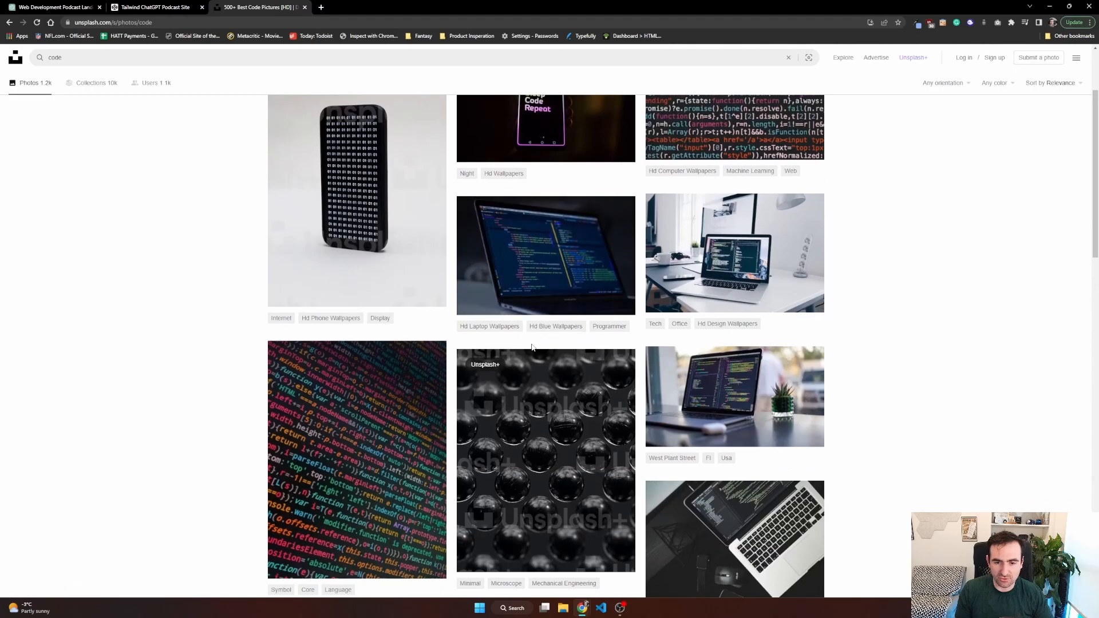
scroll("down", 3)
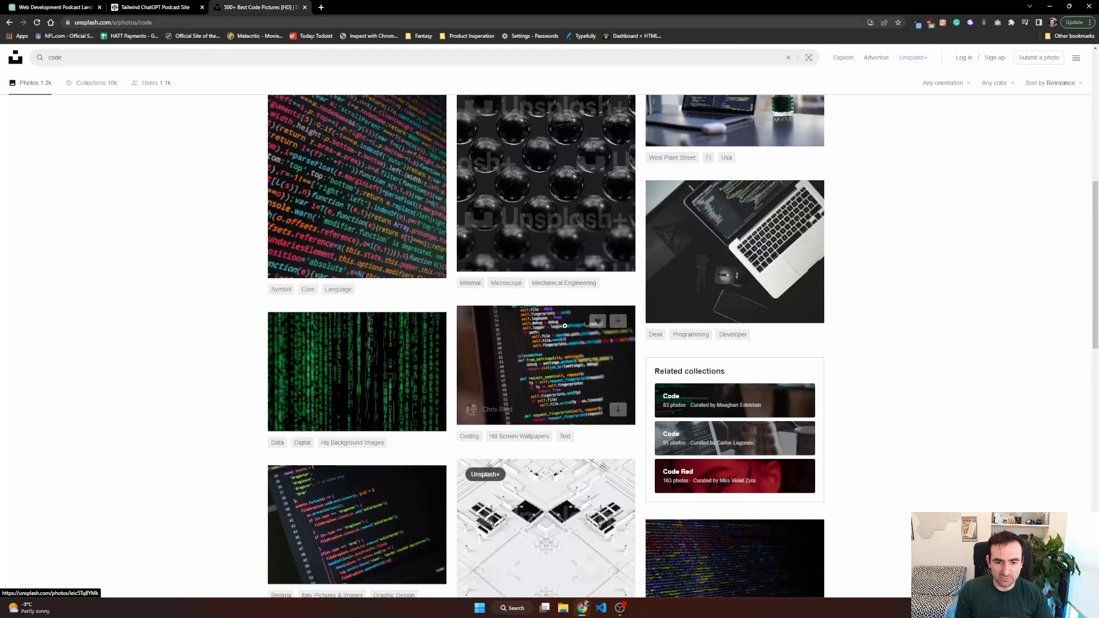
scroll("down", 3)
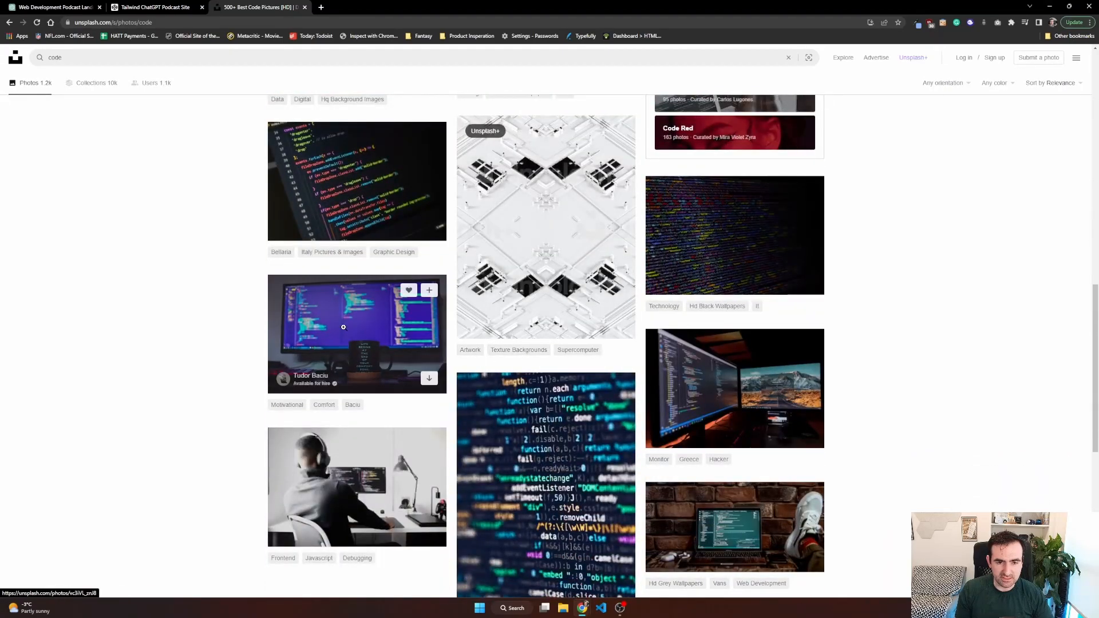
left_click(356, 334)
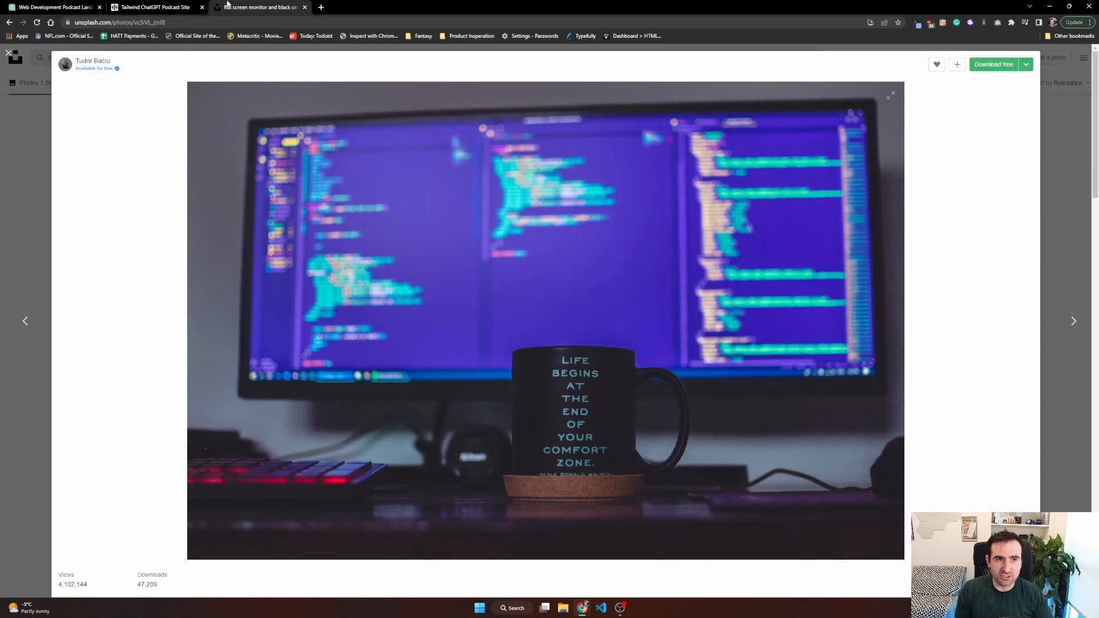
left_click(154, 7)
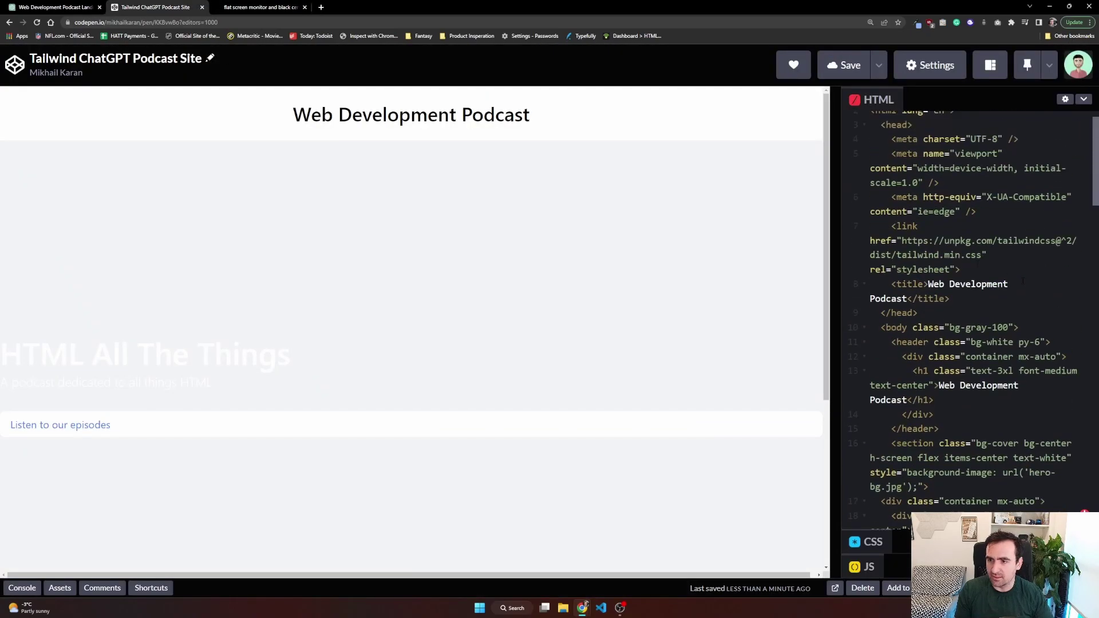
Step: Replace hero-bg.jpg in the hero's background-image url() with the Unsplash photo URL
scroll("down", 3)
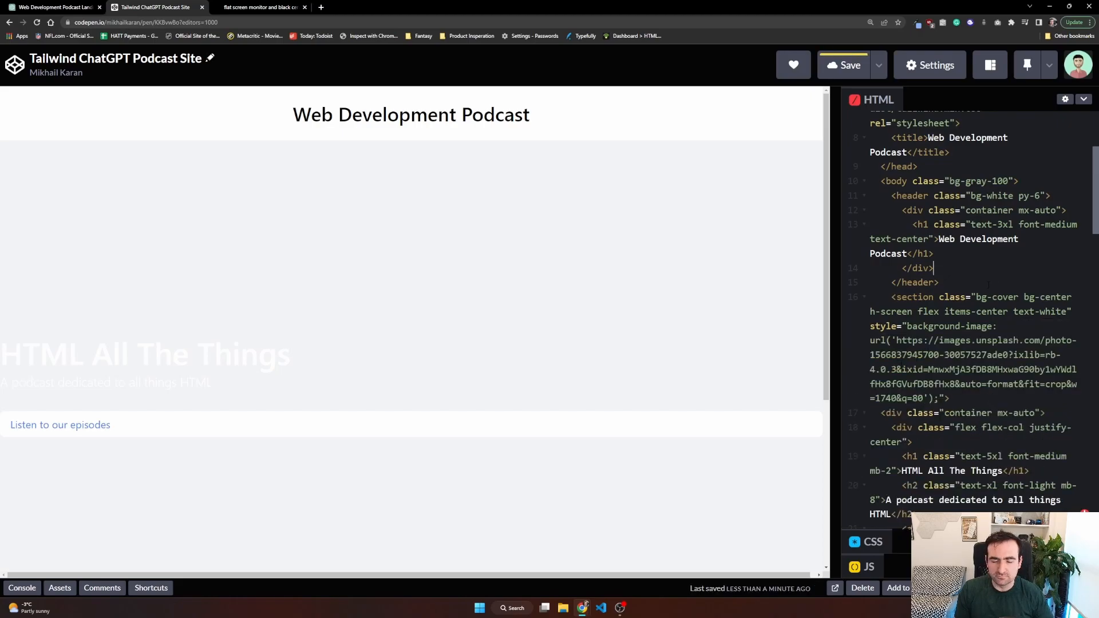
scroll("down", 3)
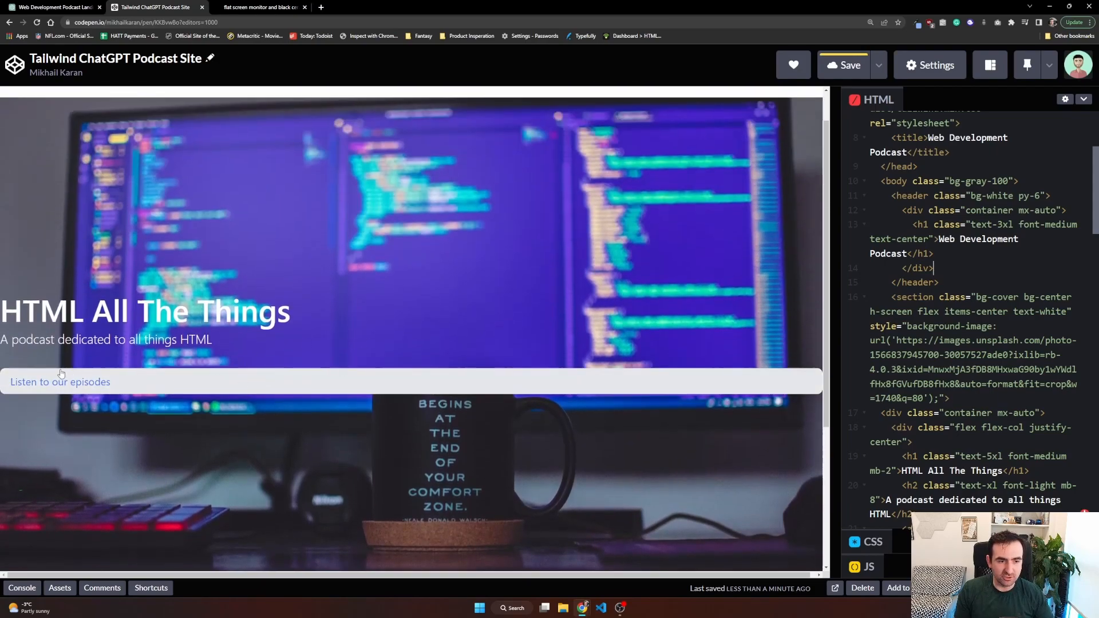
mouse_move(21, 369)
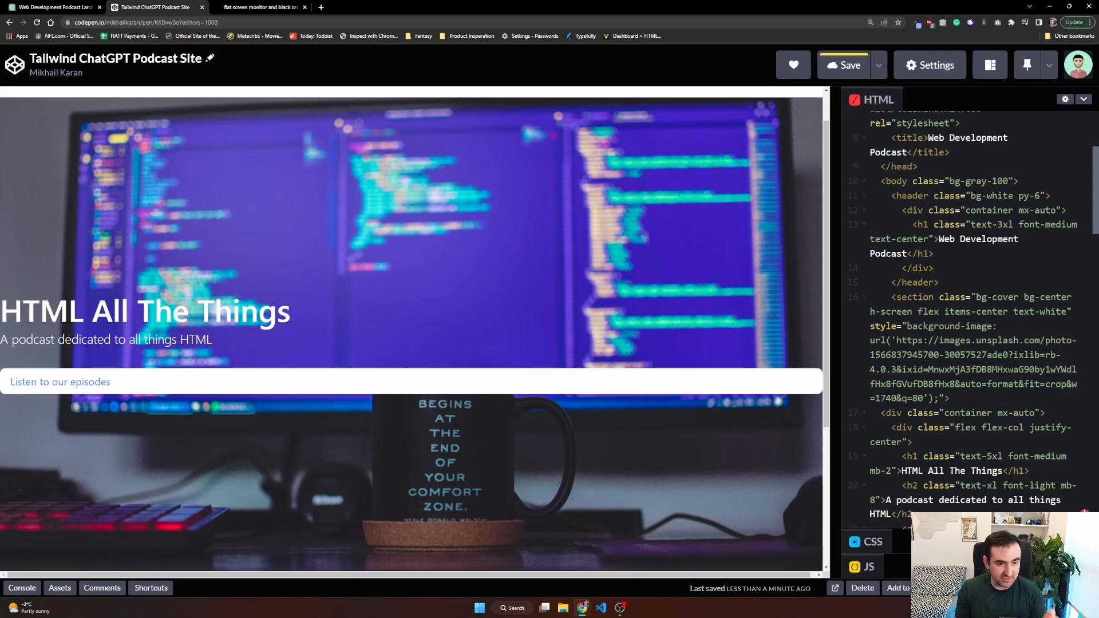
scroll("down", 3)
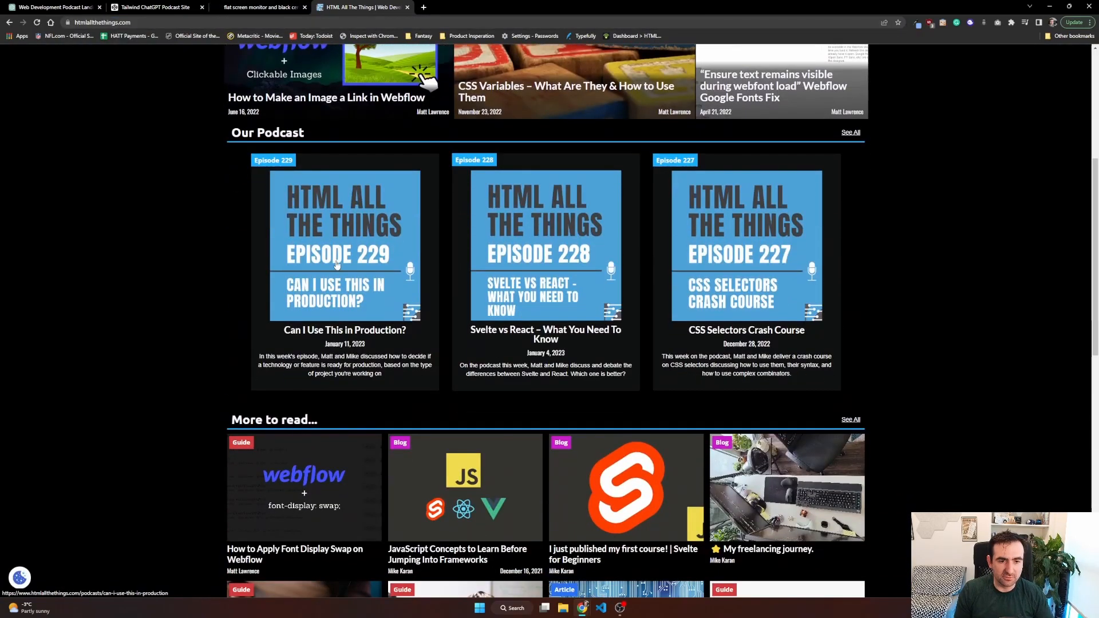
mouse_move(203, 159)
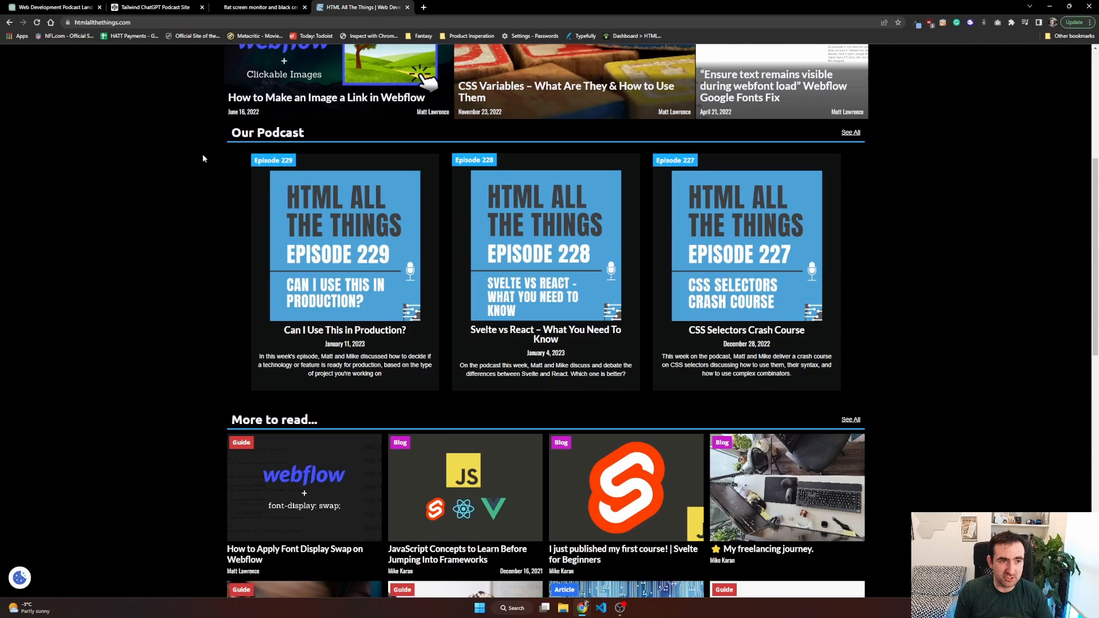
Step: Return to the CodePen pen after viewing the HTML All The Things episode thumbnails
left_click(154, 7)
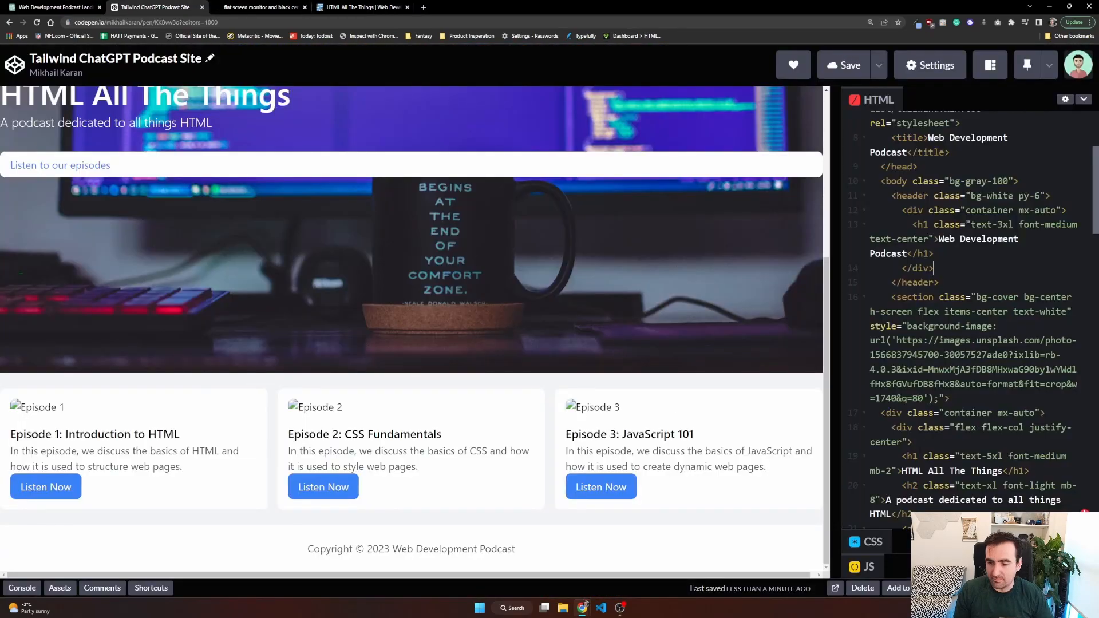
Step: Set all three episode cards' img src to the Episode 229 thumbnail URL
scroll("down", 3)
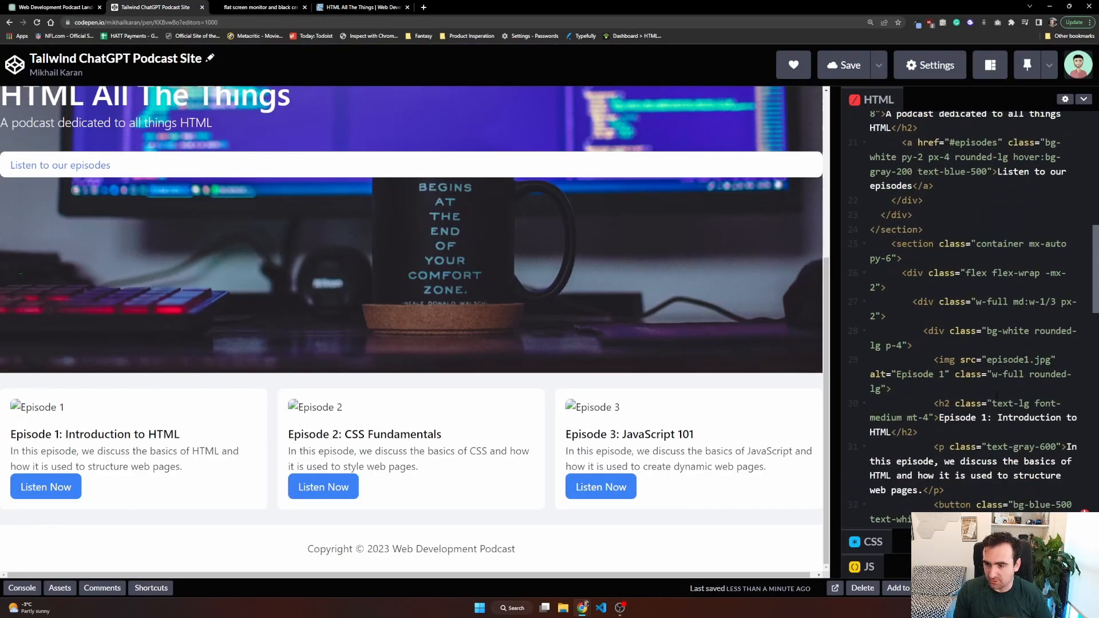
scroll("down", 3)
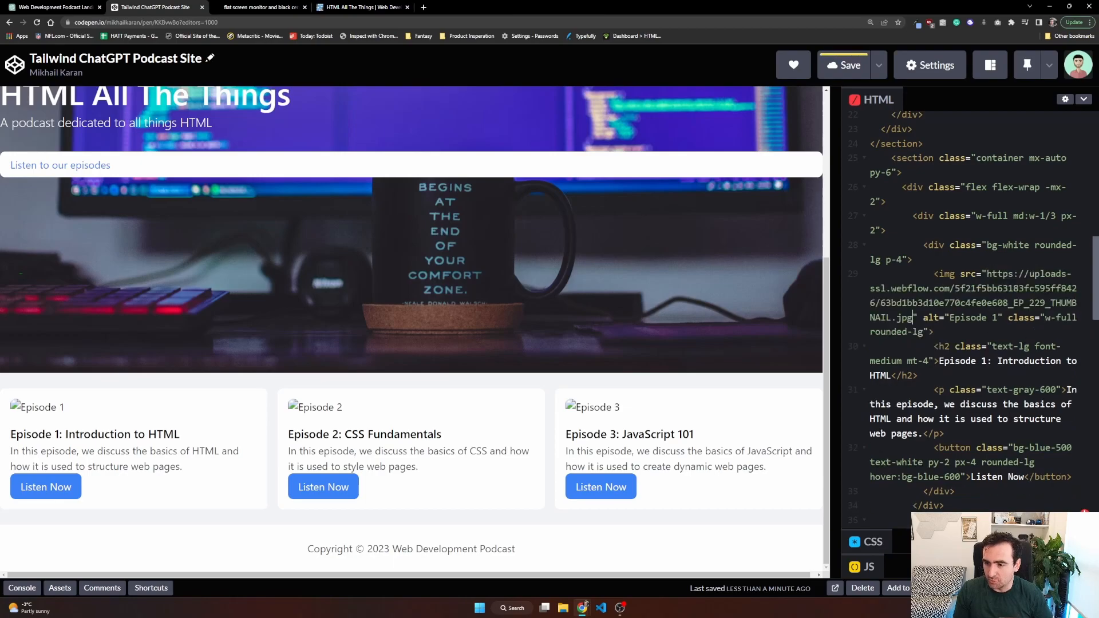
scroll("down", 3)
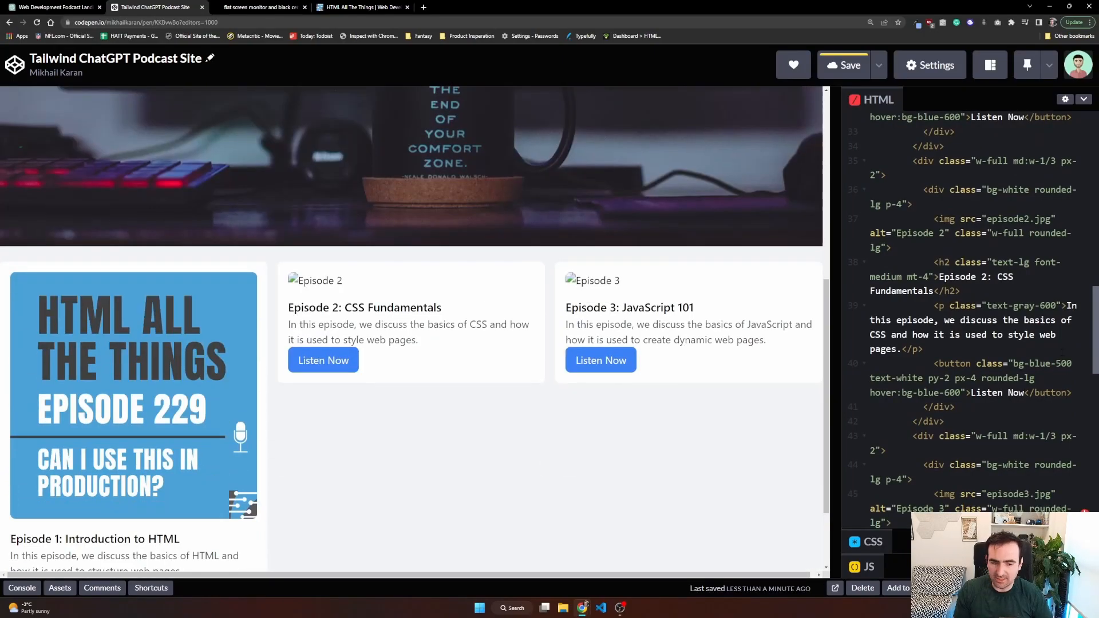
scroll("down", 3)
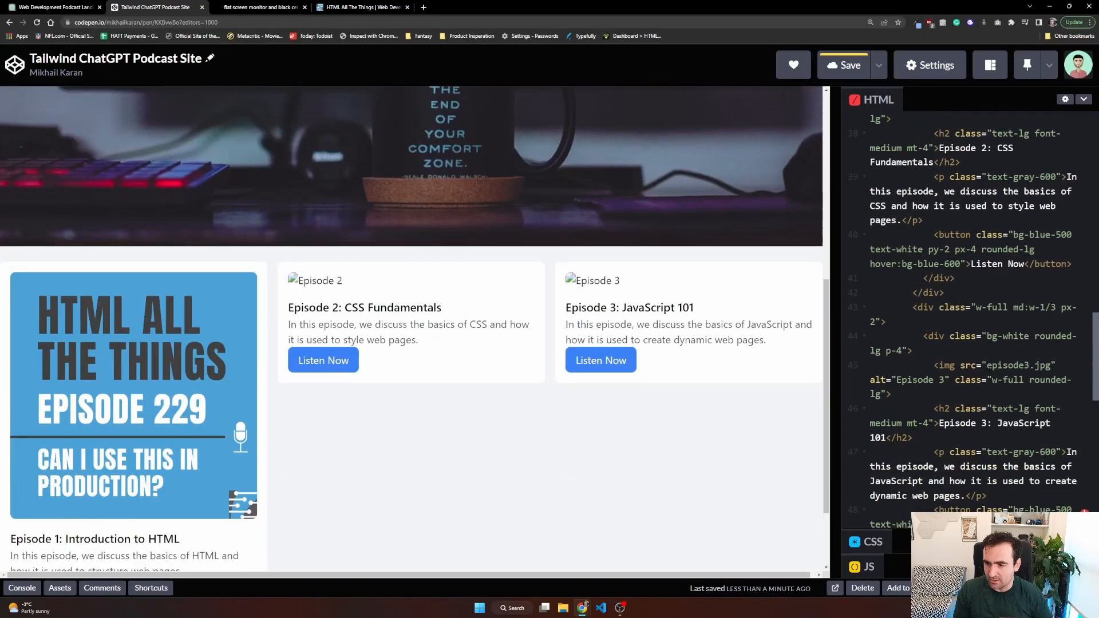
scroll("up", 3)
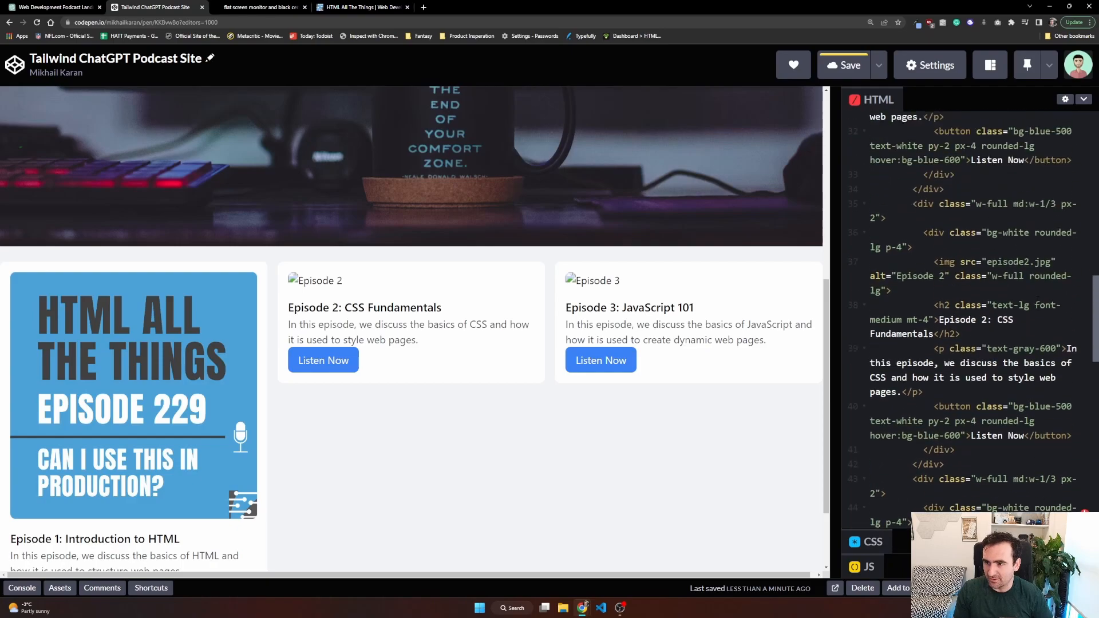
scroll("up", 3)
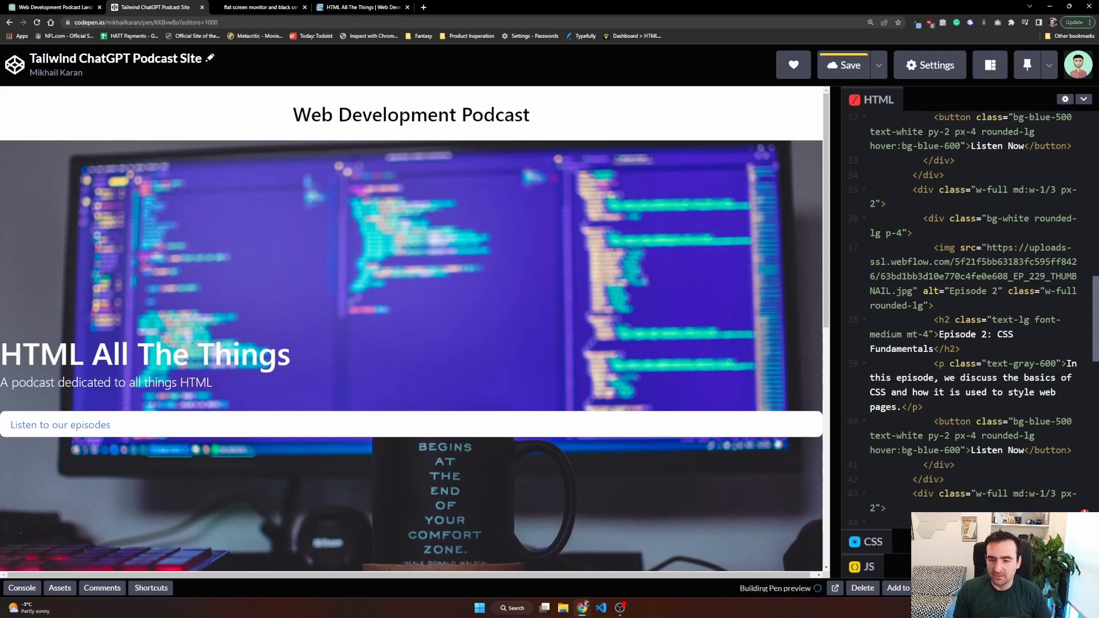
scroll("down", 3)
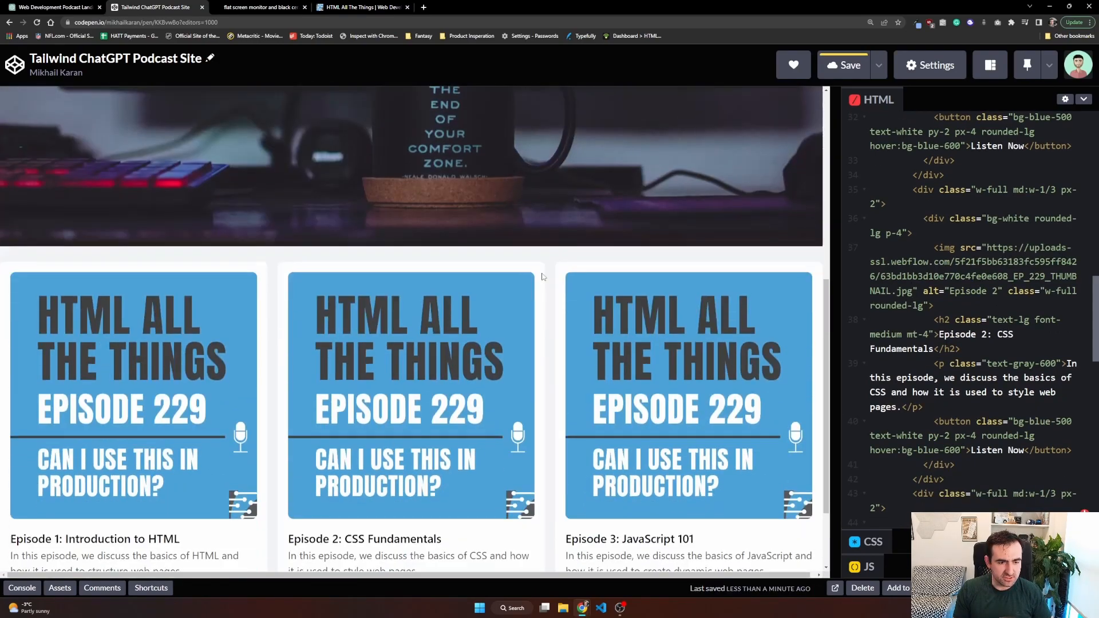
scroll("down", 3)
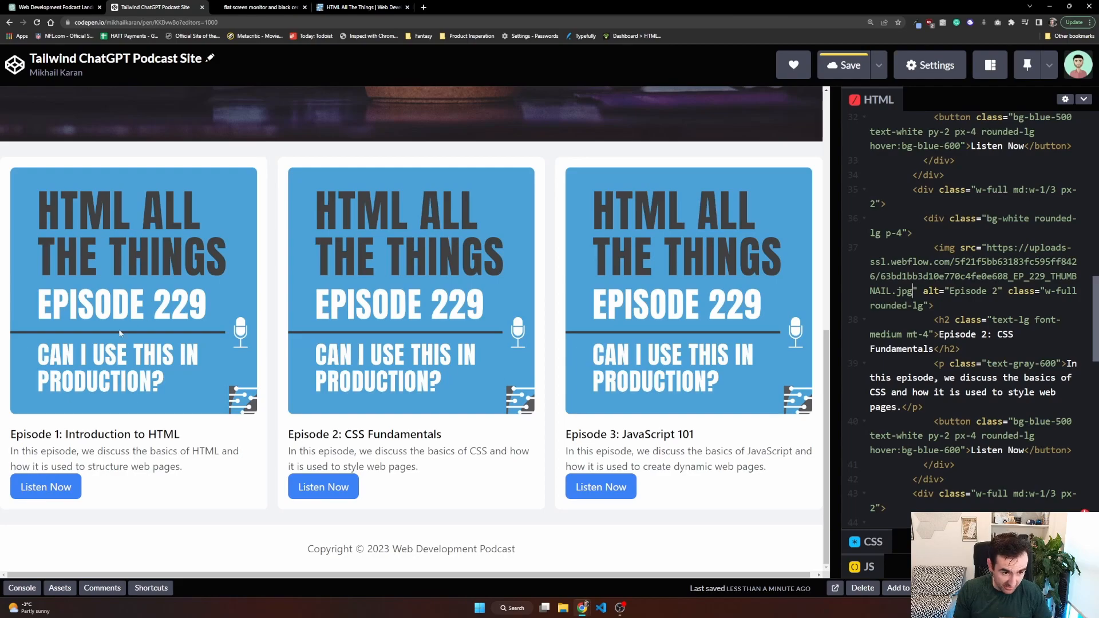
mouse_move(257, 418)
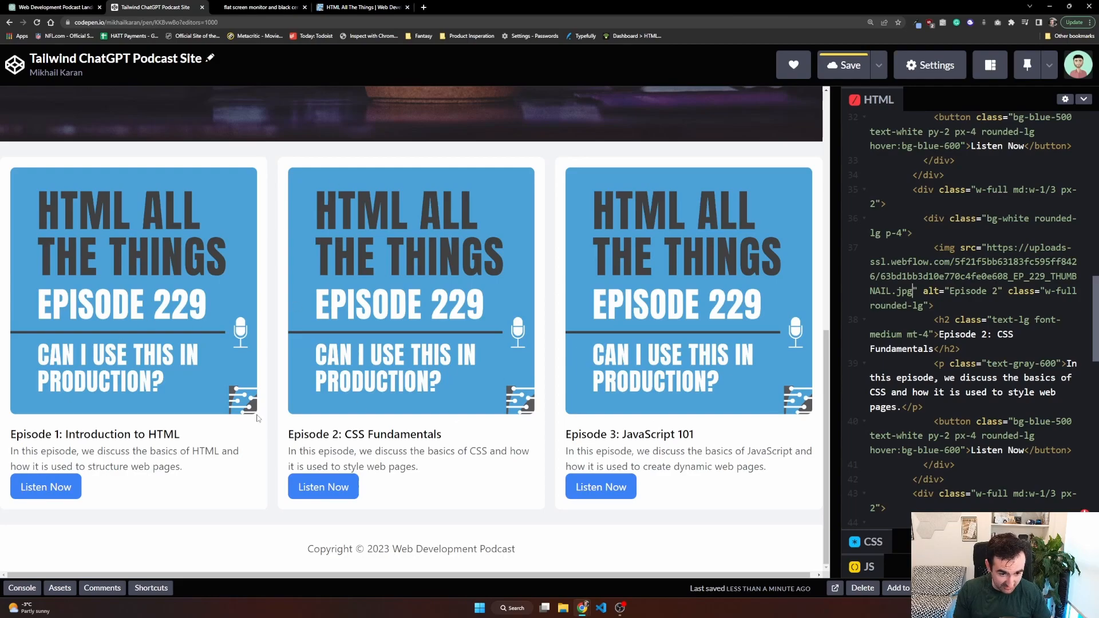
mouse_move(506, 316)
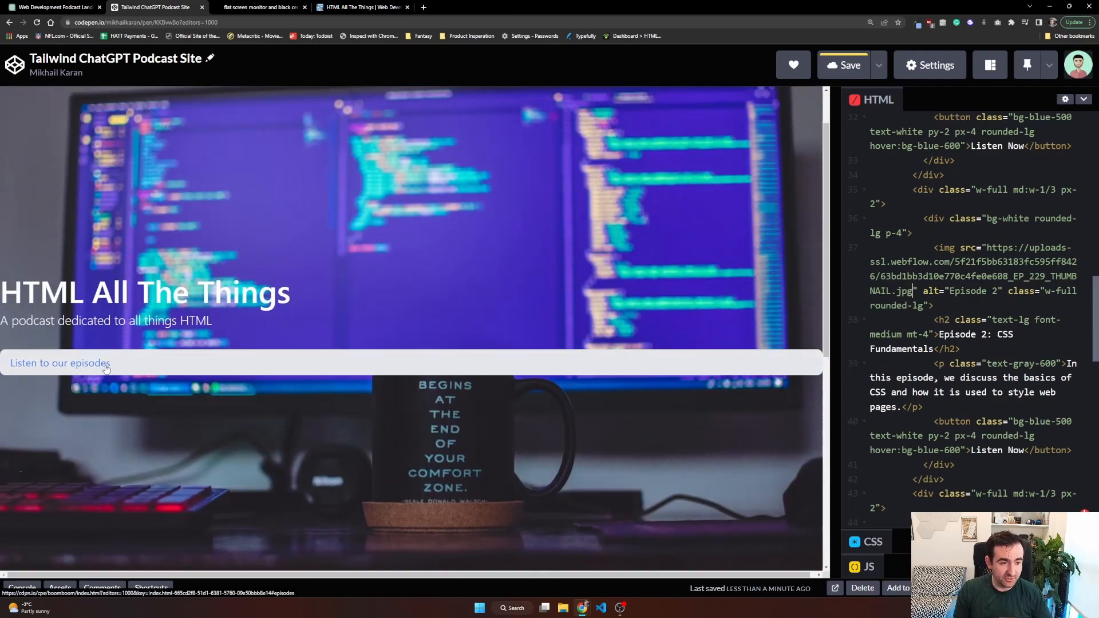
Step: Add the w-1/4 class to the hero's 'Listen to our episodes' link
scroll("up", 3)
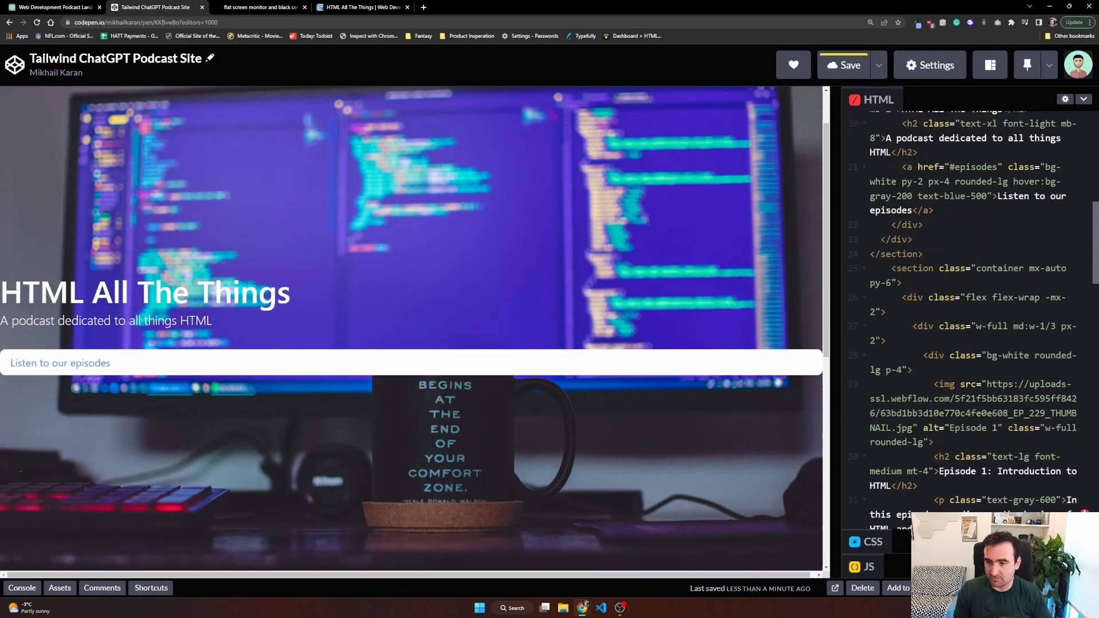
scroll("up", 3)
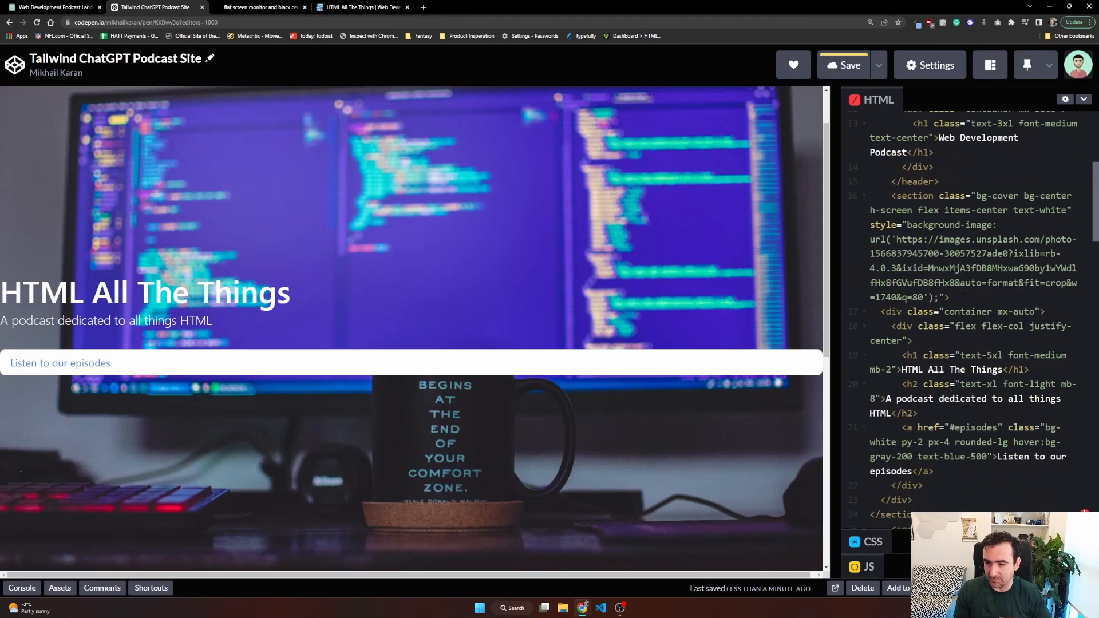
scroll("down", 3)
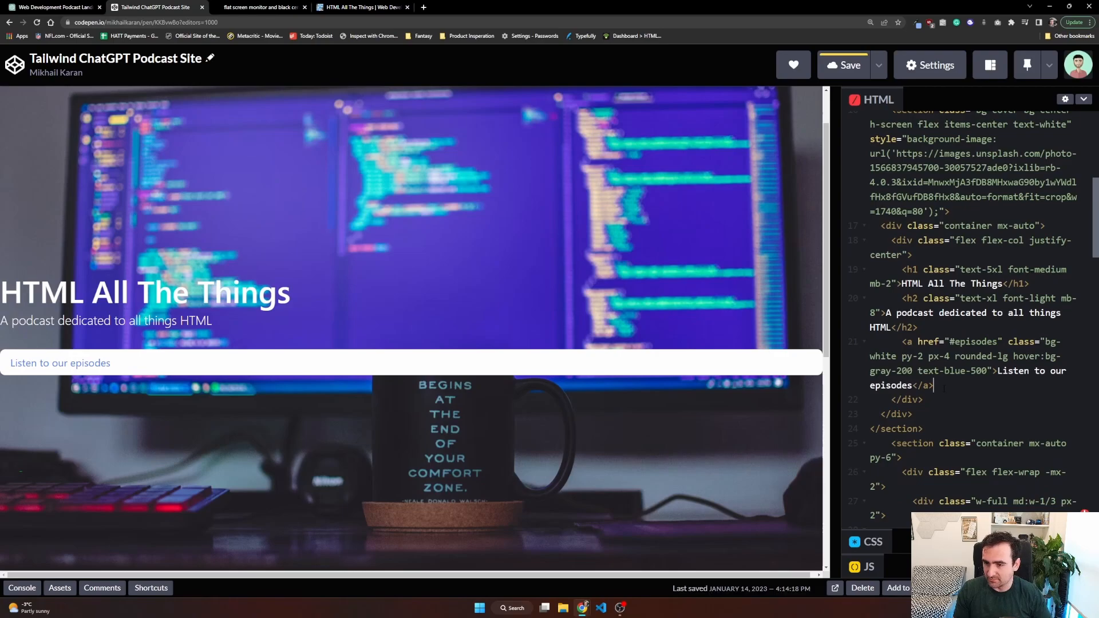
left_click(843, 65)
type(" w-1/4")
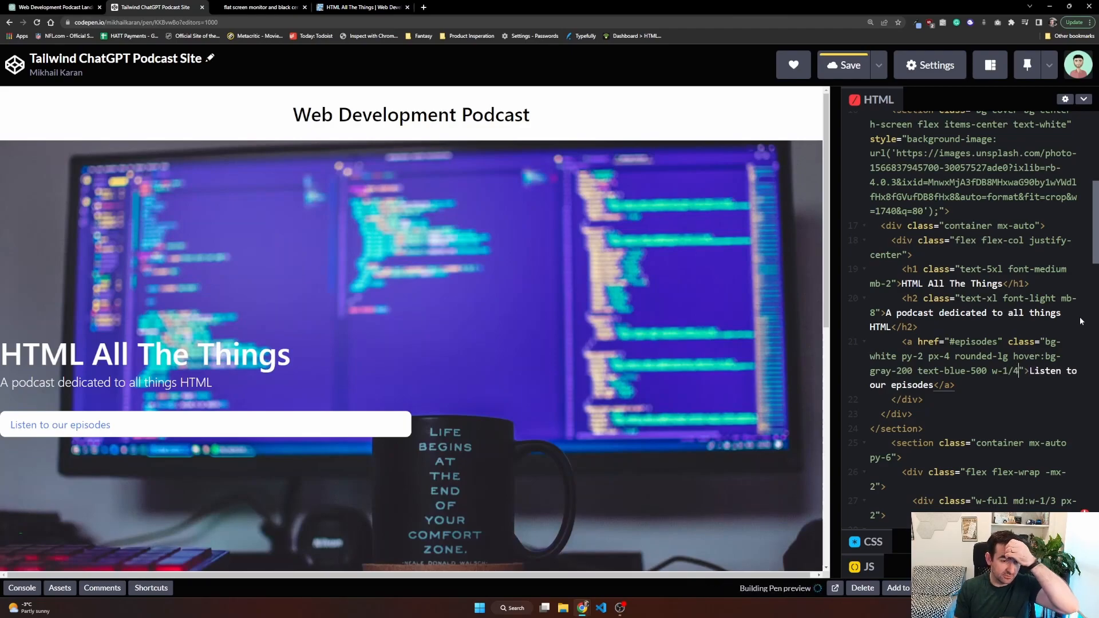
left_click(846, 65)
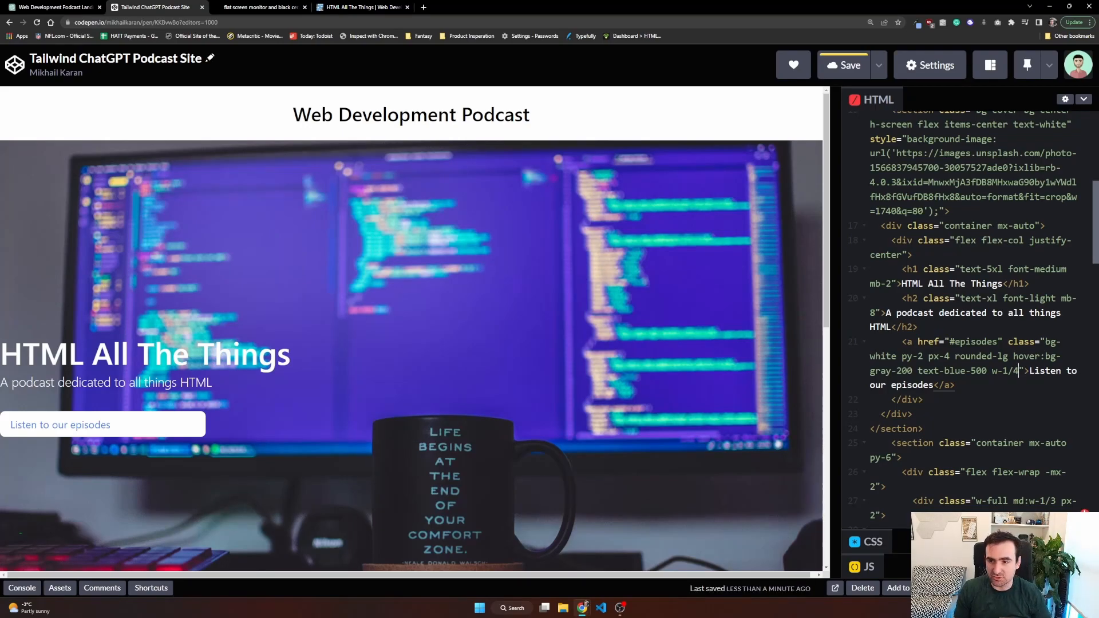
scroll("up", 3)
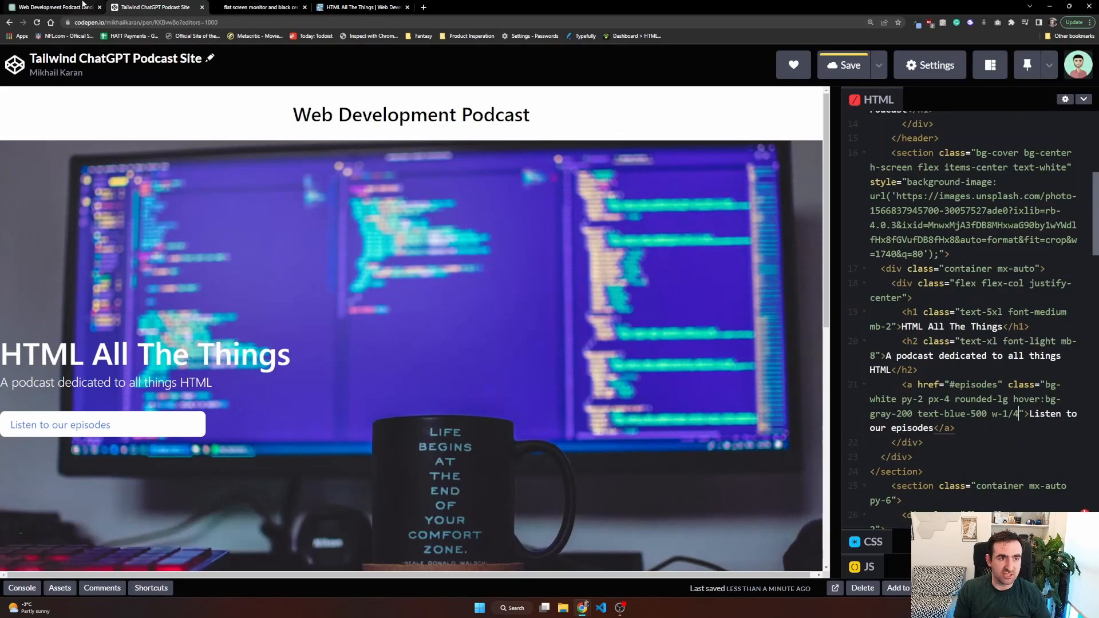
Step: Ask ChatGPT to add padding to the hero and make the button smaller
left_click(52, 7)
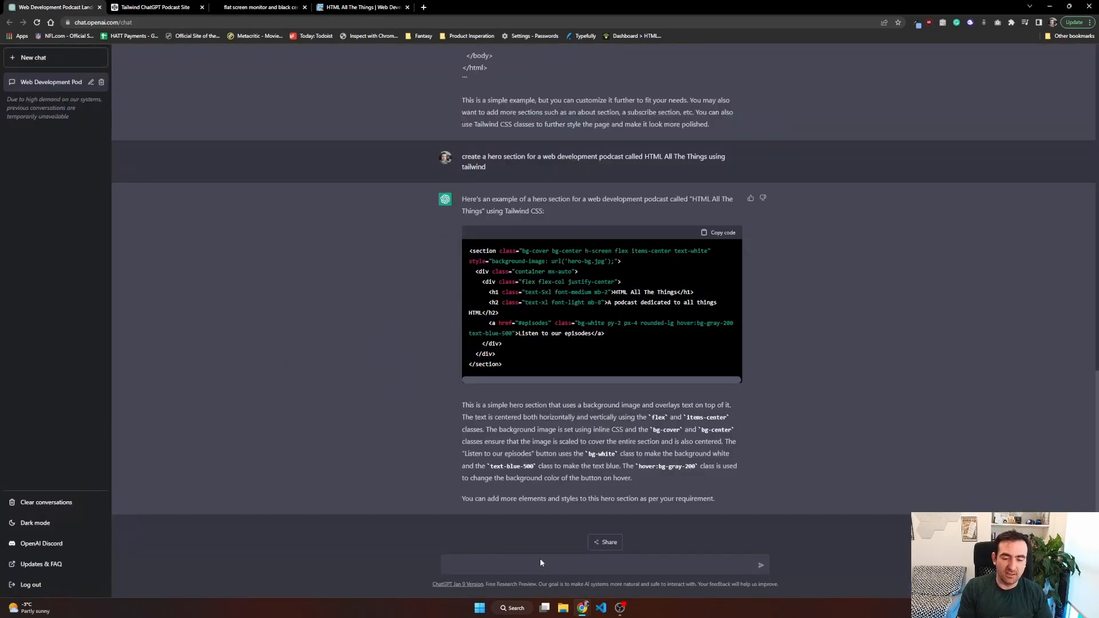
type("add some padding")
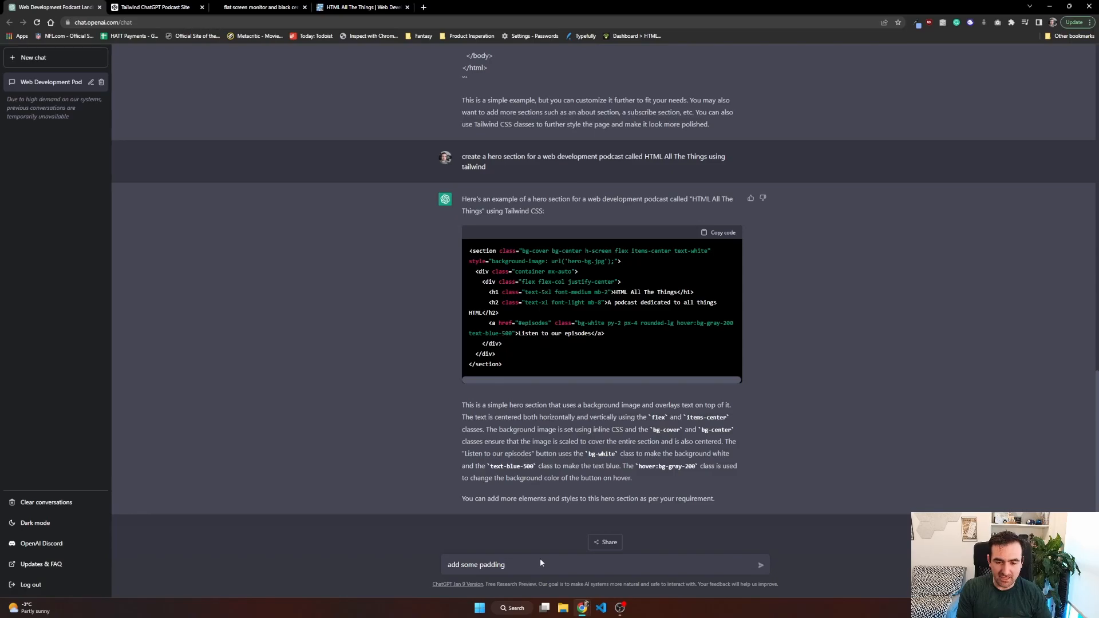
type("to the hero and ma")
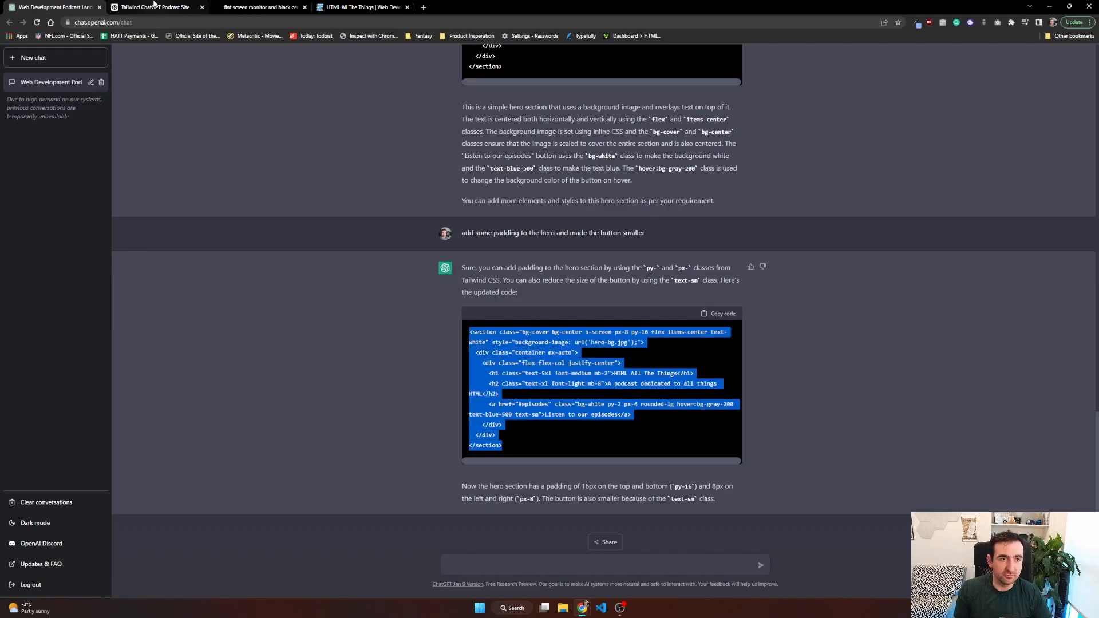
left_click(154, 7)
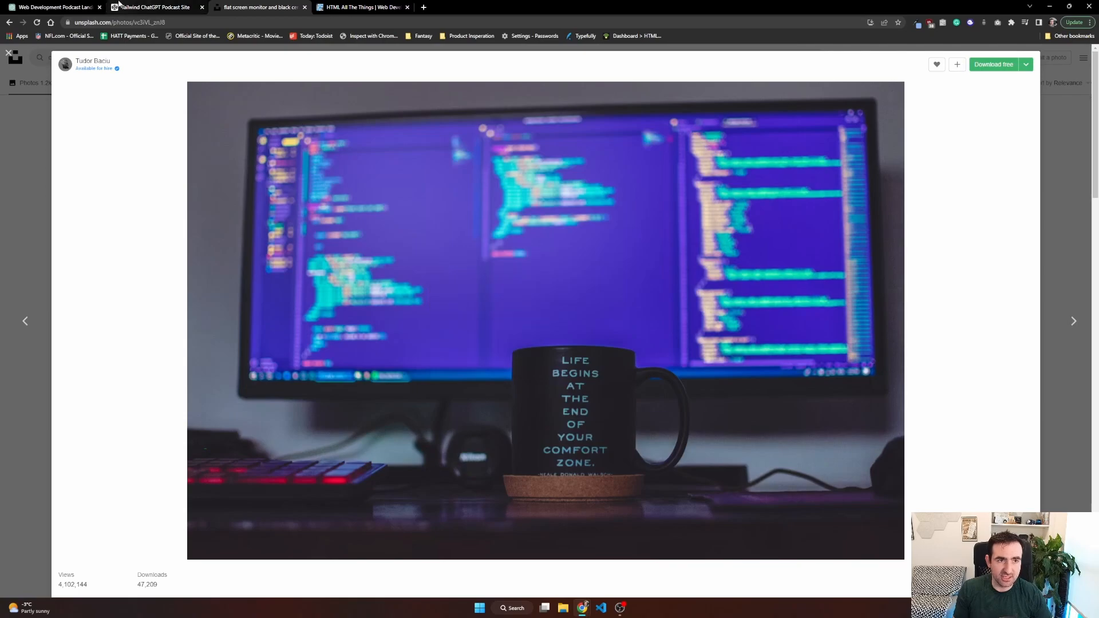
Step: Paste the py-16 px-8 hero code into CodePen, keeping the Unsplash background image
left_click(151, 7)
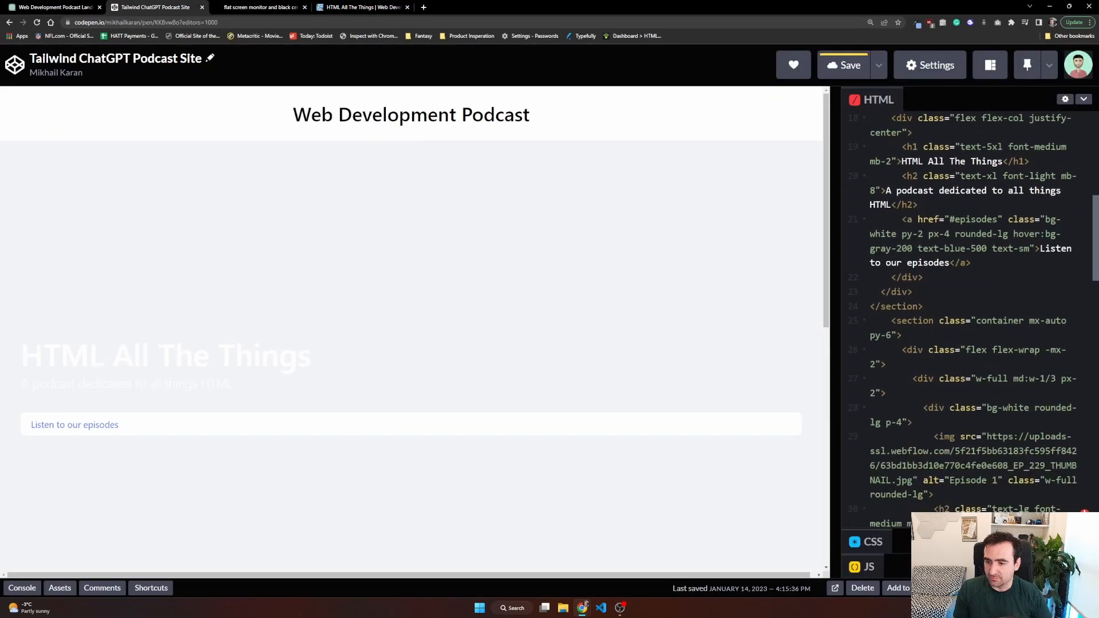
scroll("down", 3)
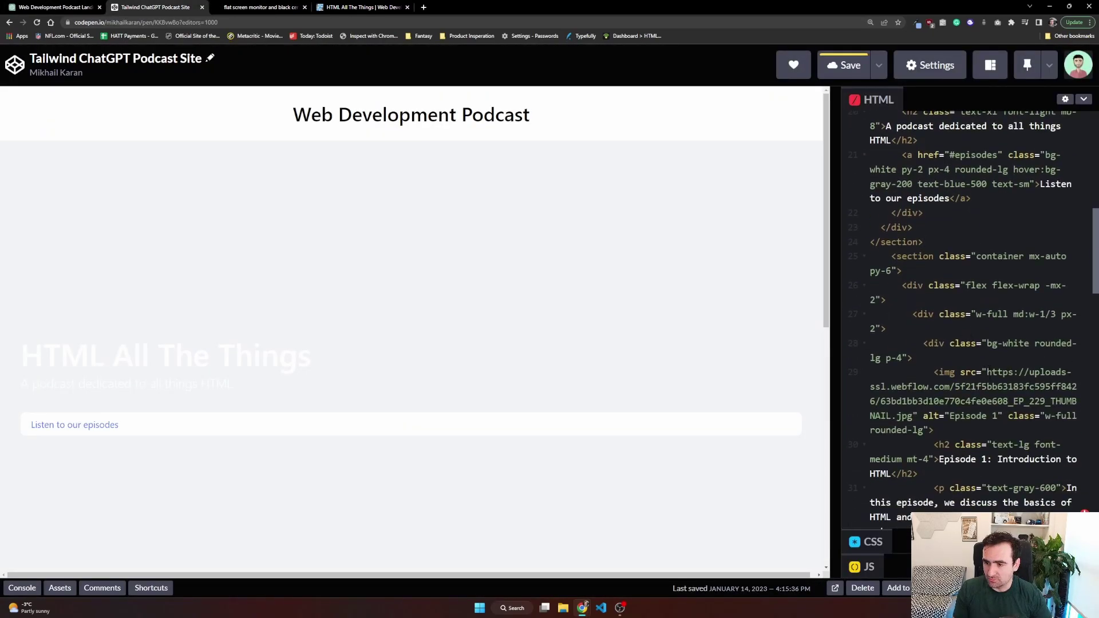
scroll("up", 3)
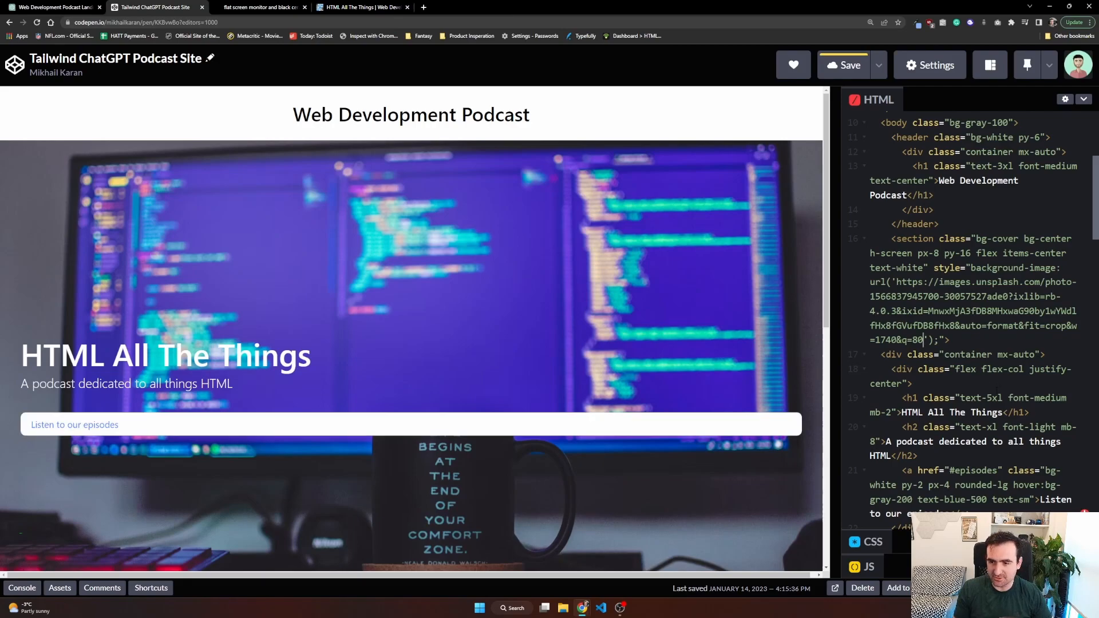
scroll("down", 3)
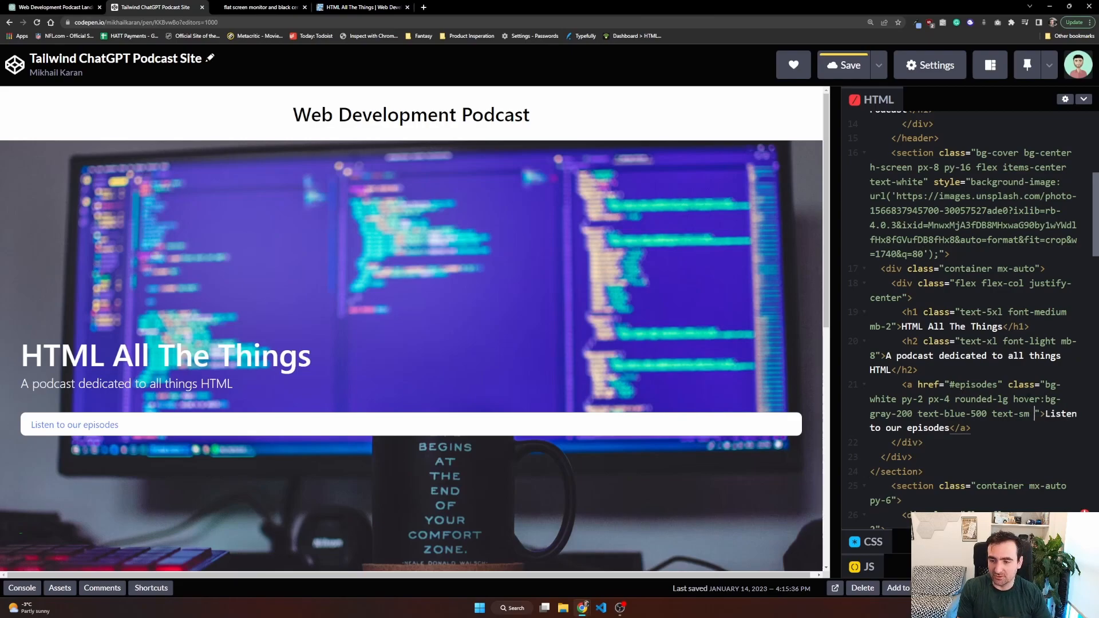
Step: Add w-1/4 back to the hero link's classes and check the episode cards below
type("w-")
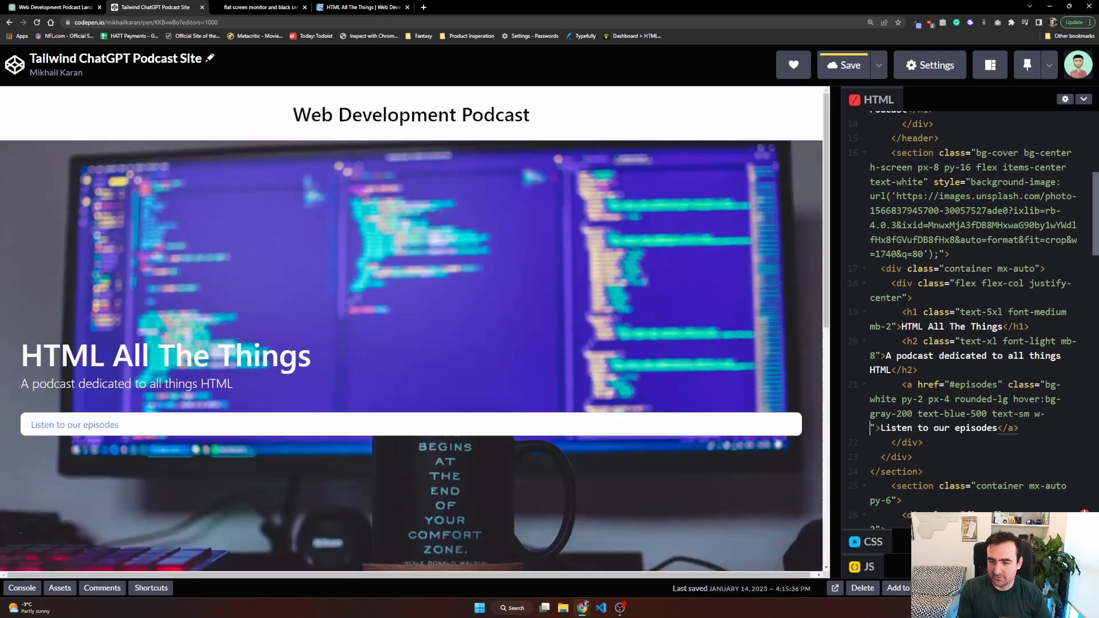
type("1/4")
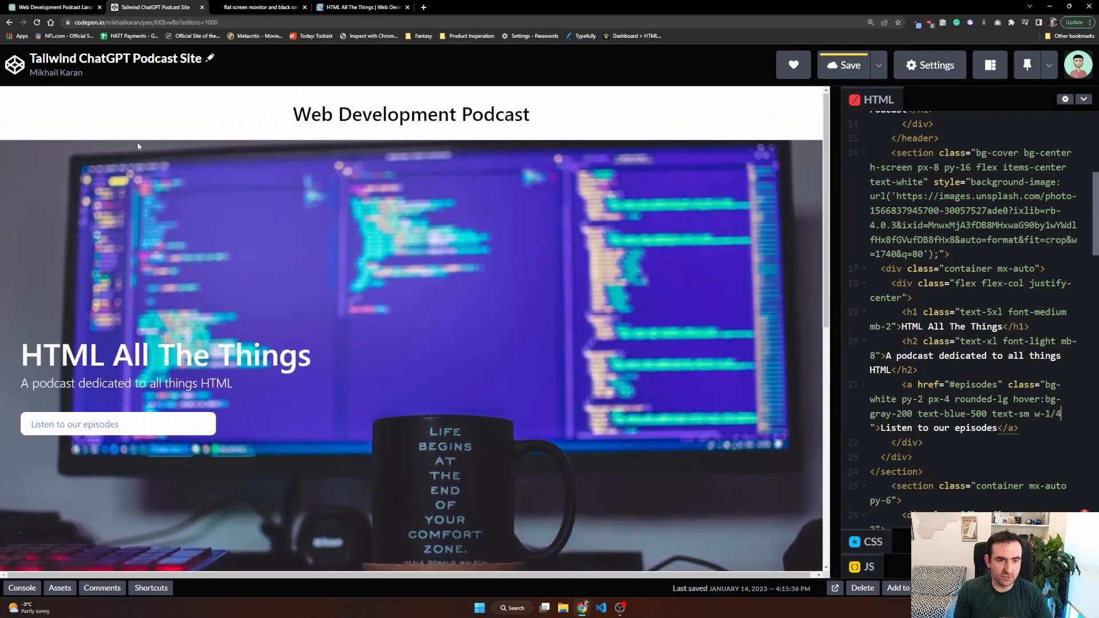
scroll("down", 3)
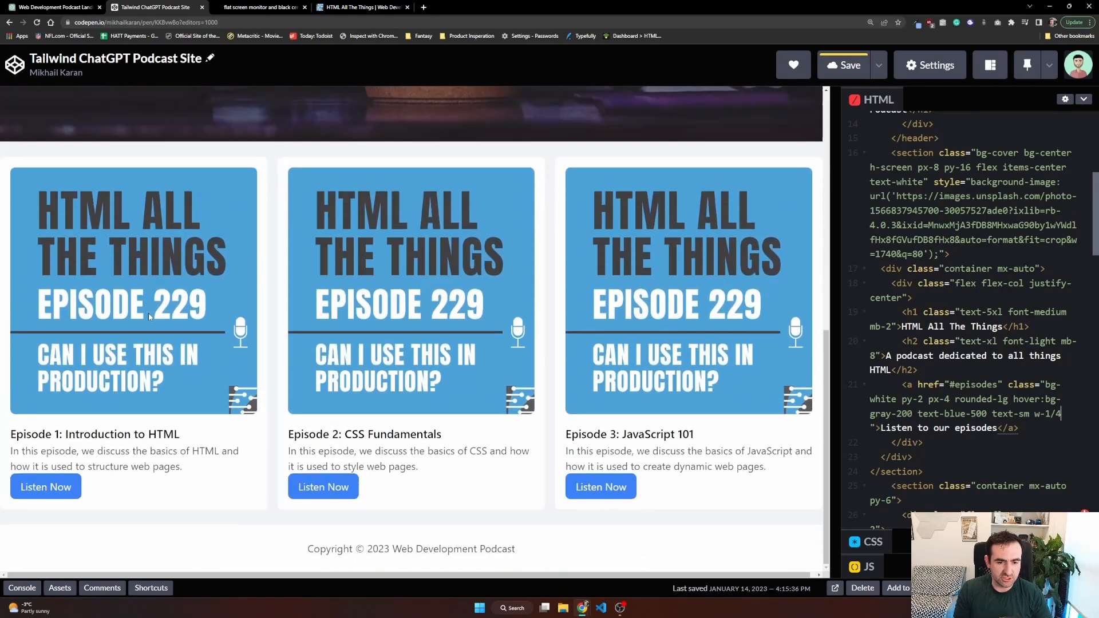
mouse_move(285, 334)
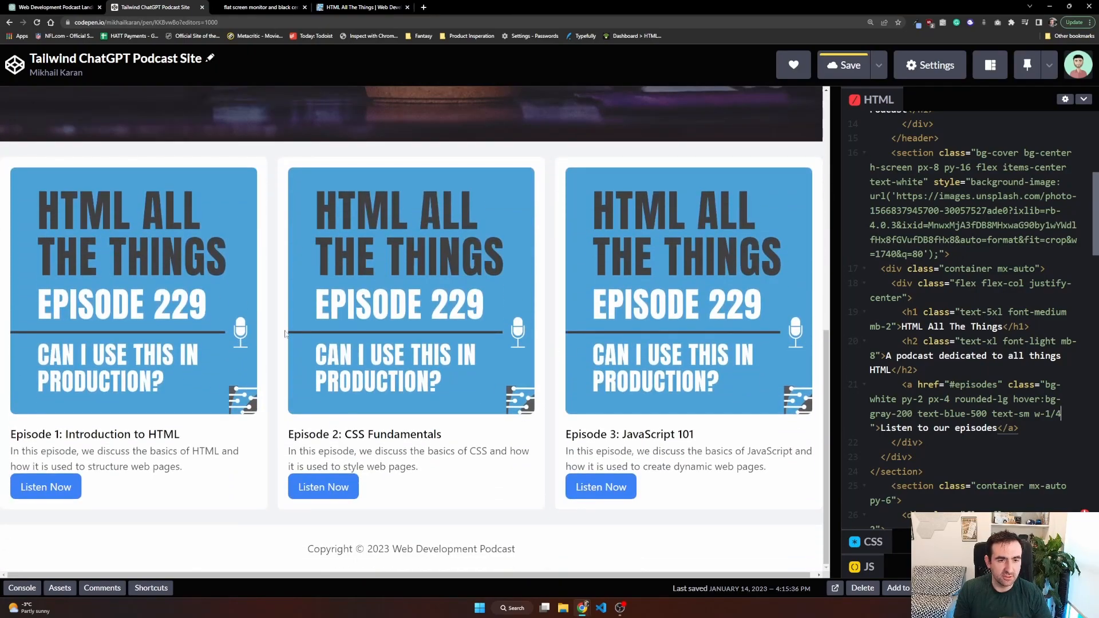
scroll("up", 3)
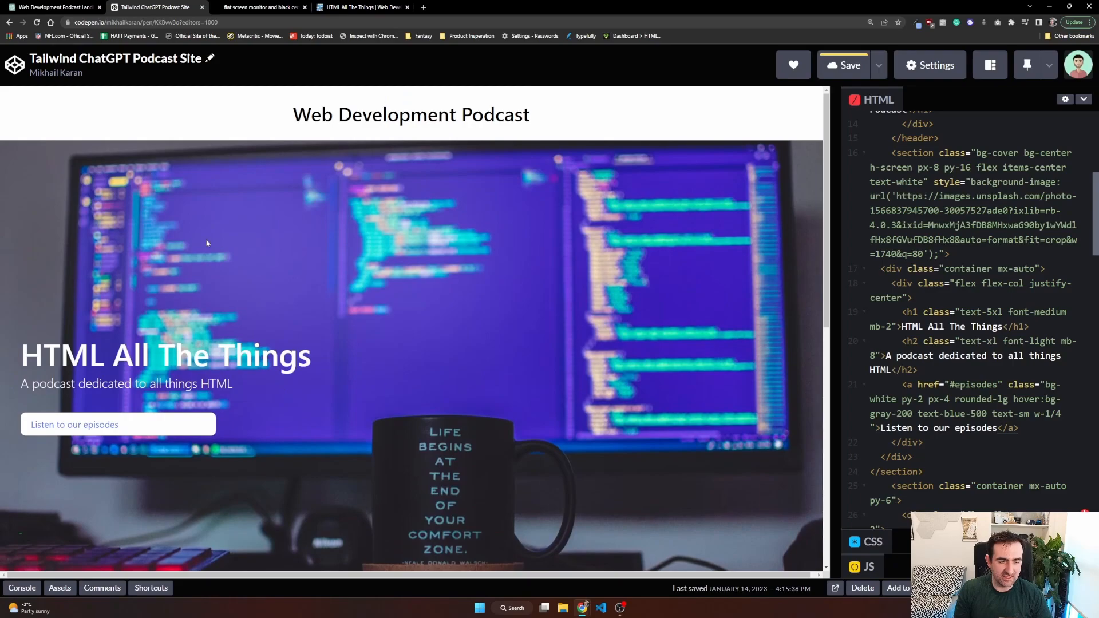
scroll("down", 3)
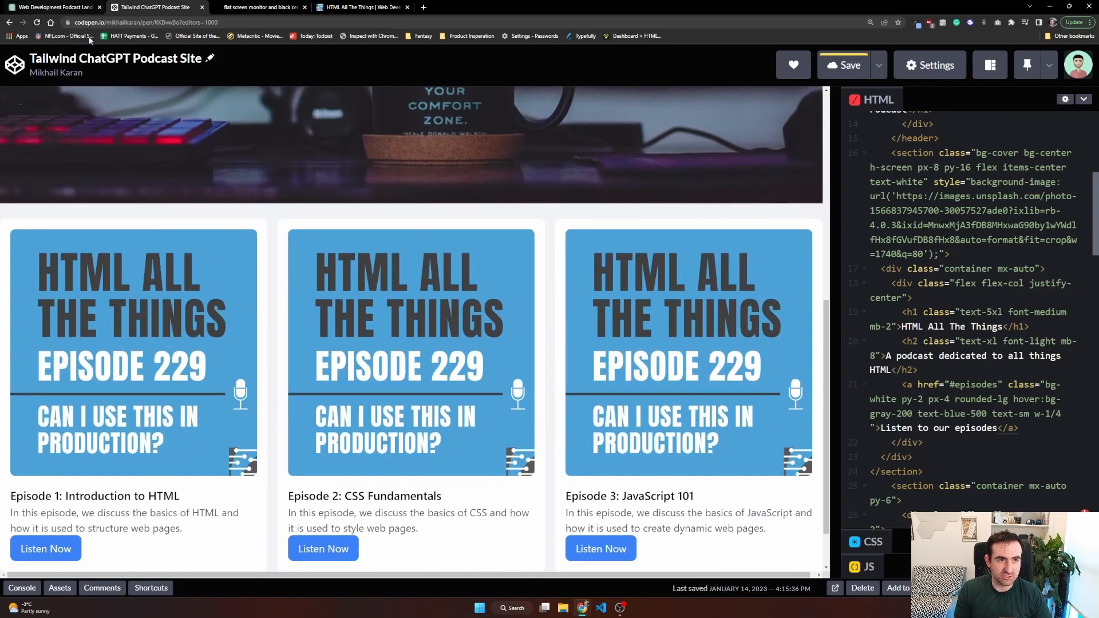
mouse_move(546, 361)
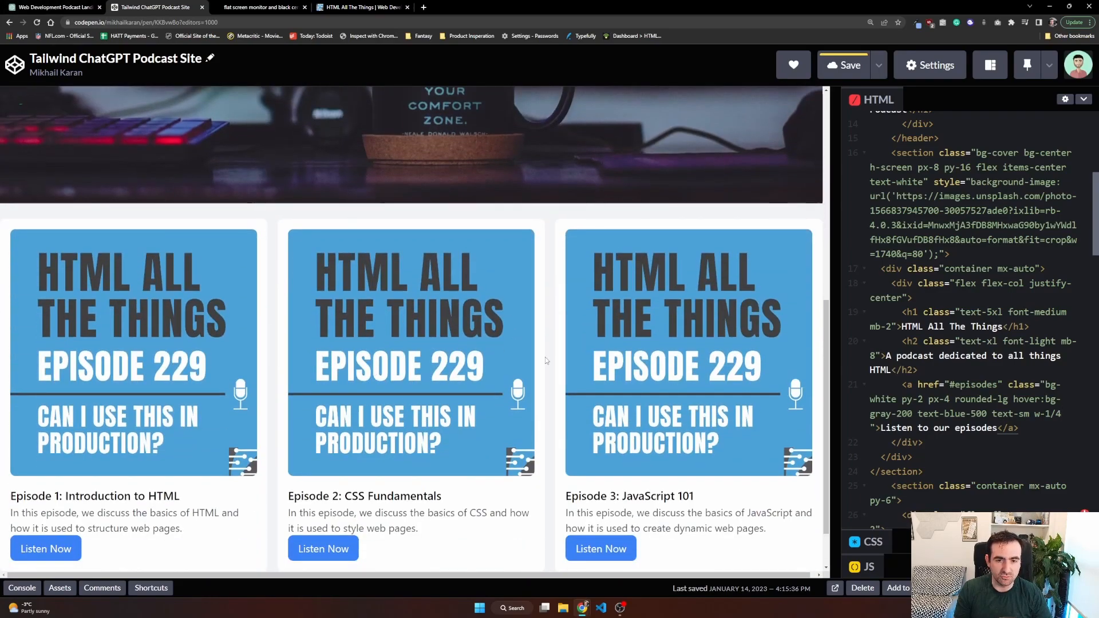
mouse_move(477, 400)
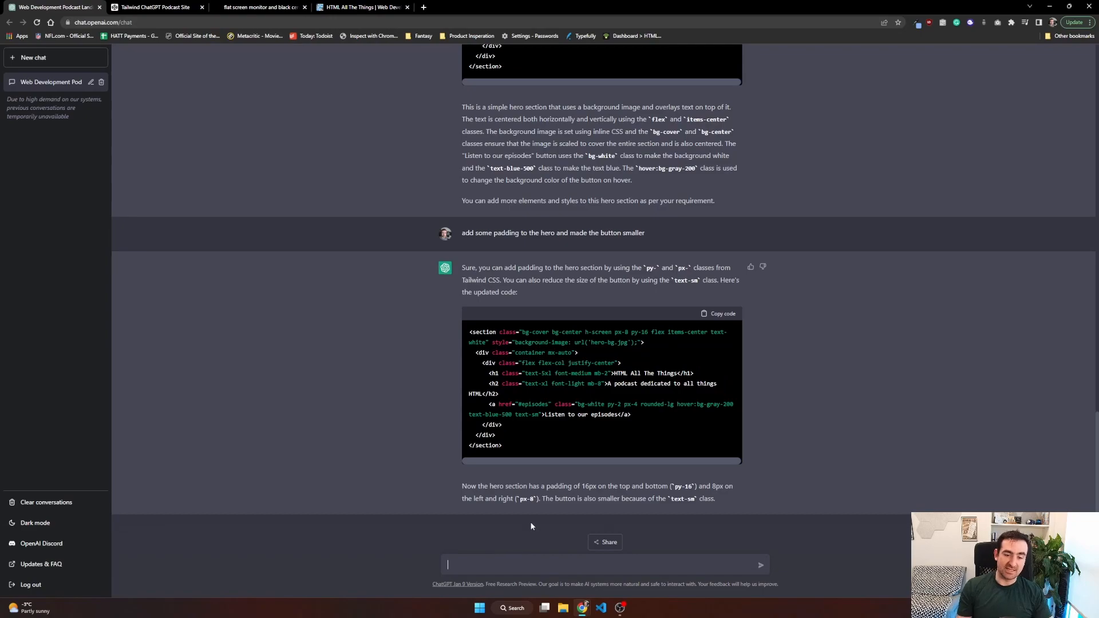
Step: Request a Tailwind section with a Spotify embed of the latest episode from ChatGPT
type("create a section for the podca")
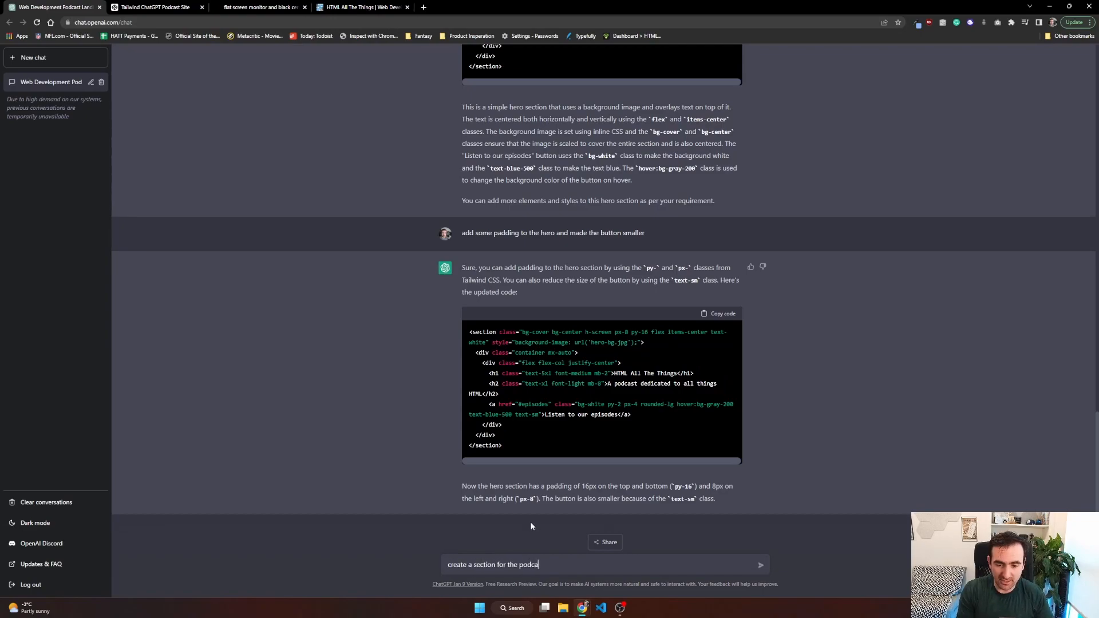
type("website that allows for a spotify embeded")
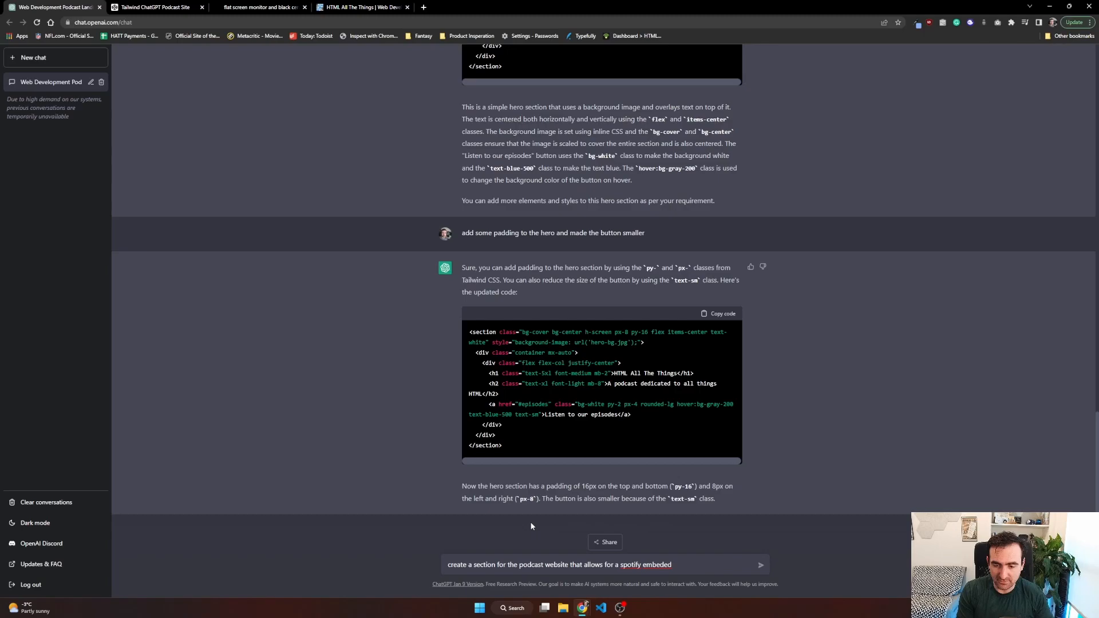
type("link for listen")
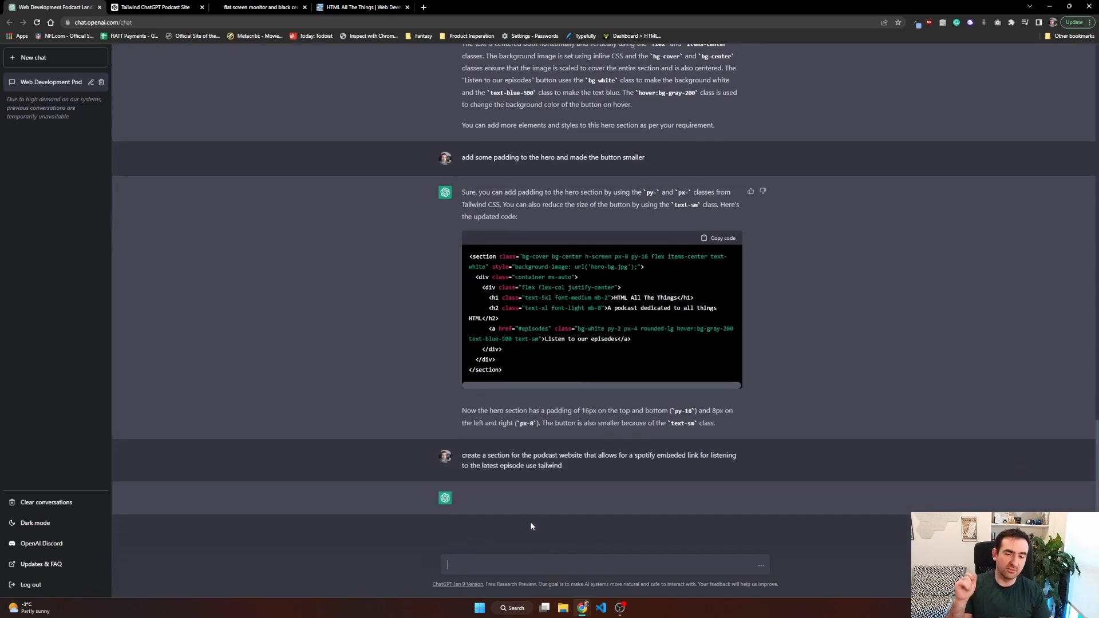
left_click(605, 565)
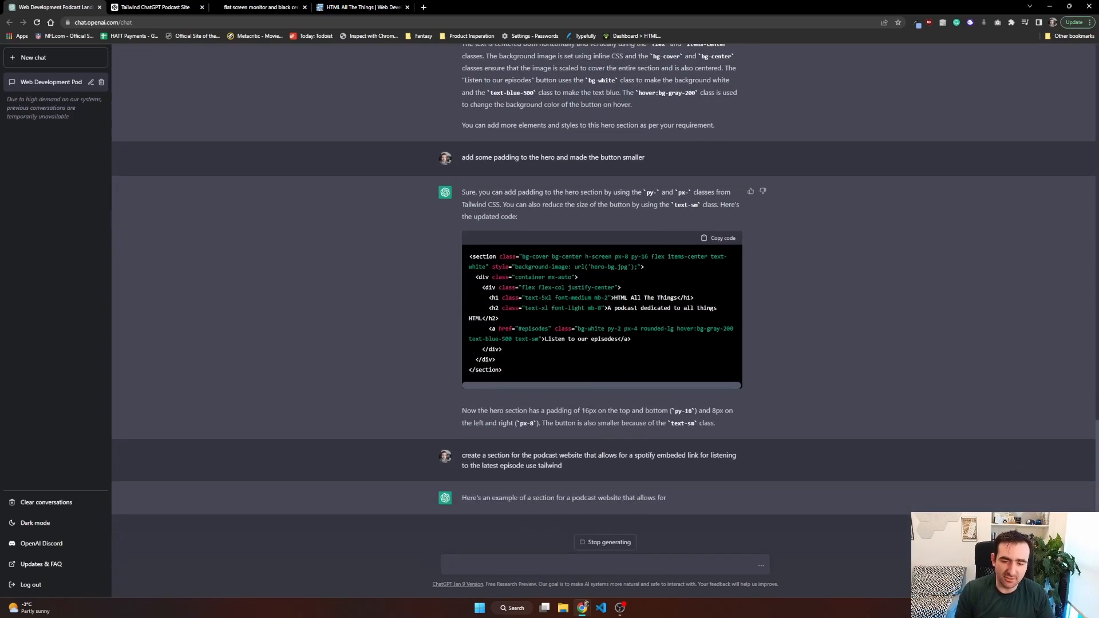
scroll("down", 3)
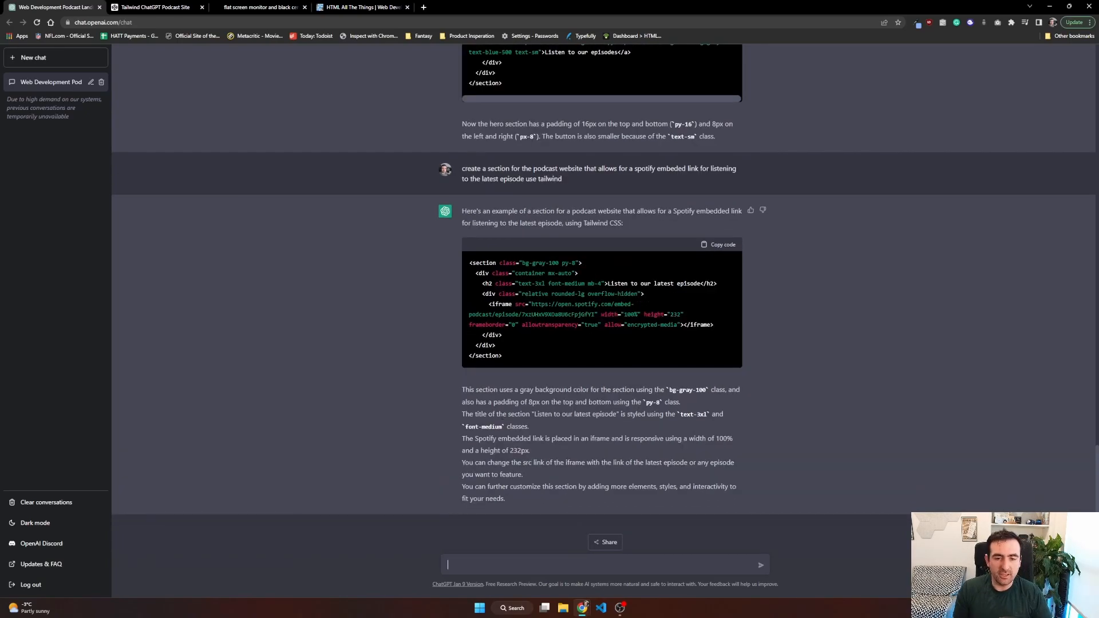
mouse_move(543, 304)
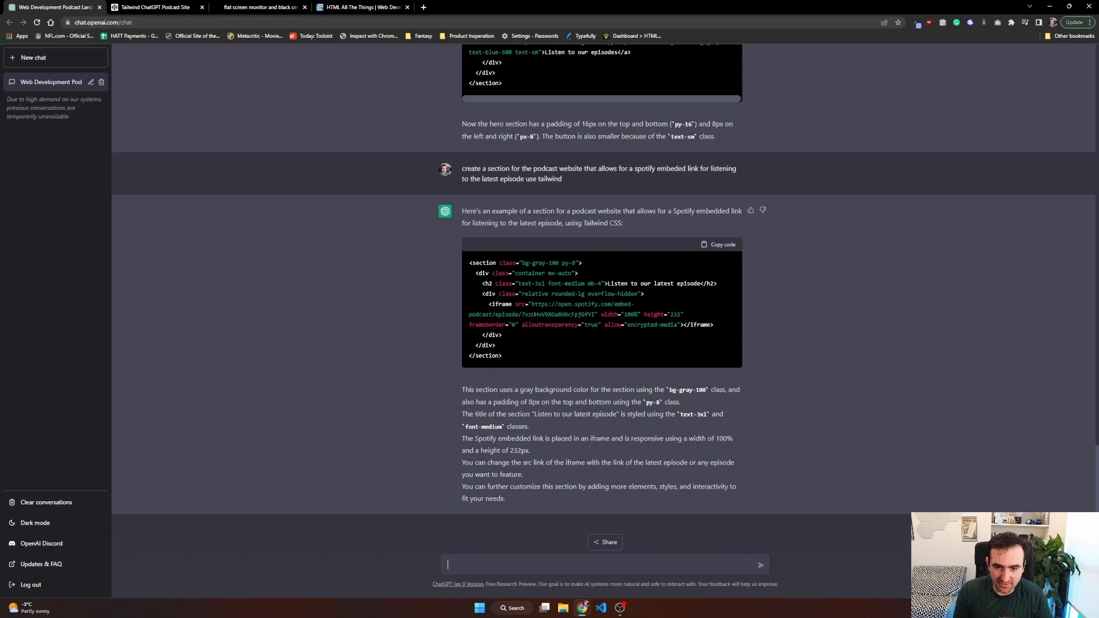
mouse_move(574, 325)
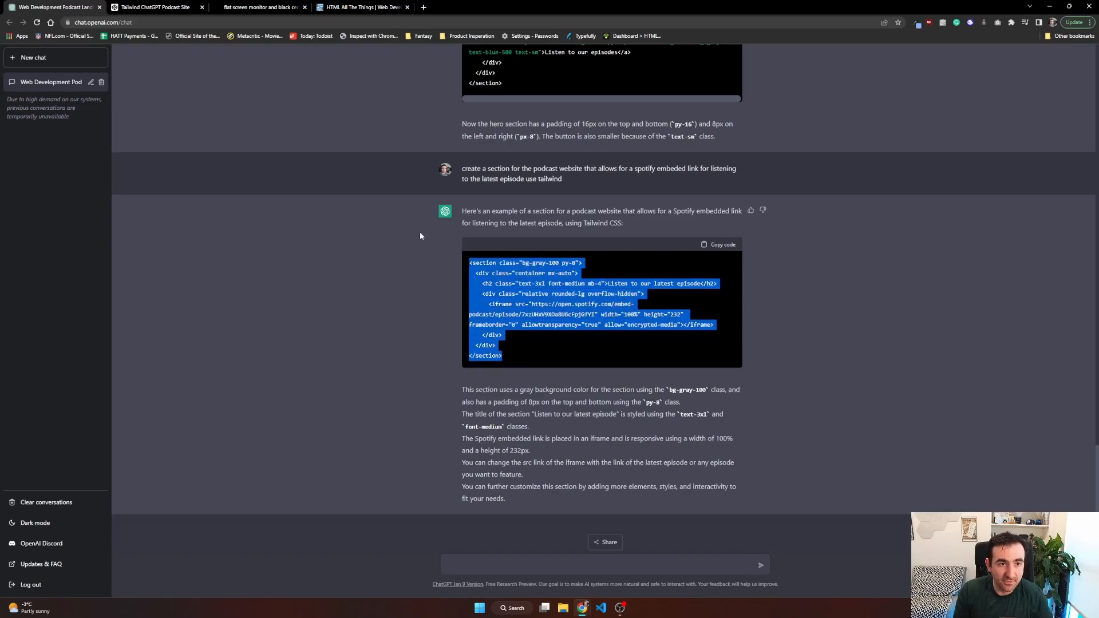
Step: Add the 'Listen to our latest episode' Spotify iframe section and review it in the preview
left_click(154, 7)
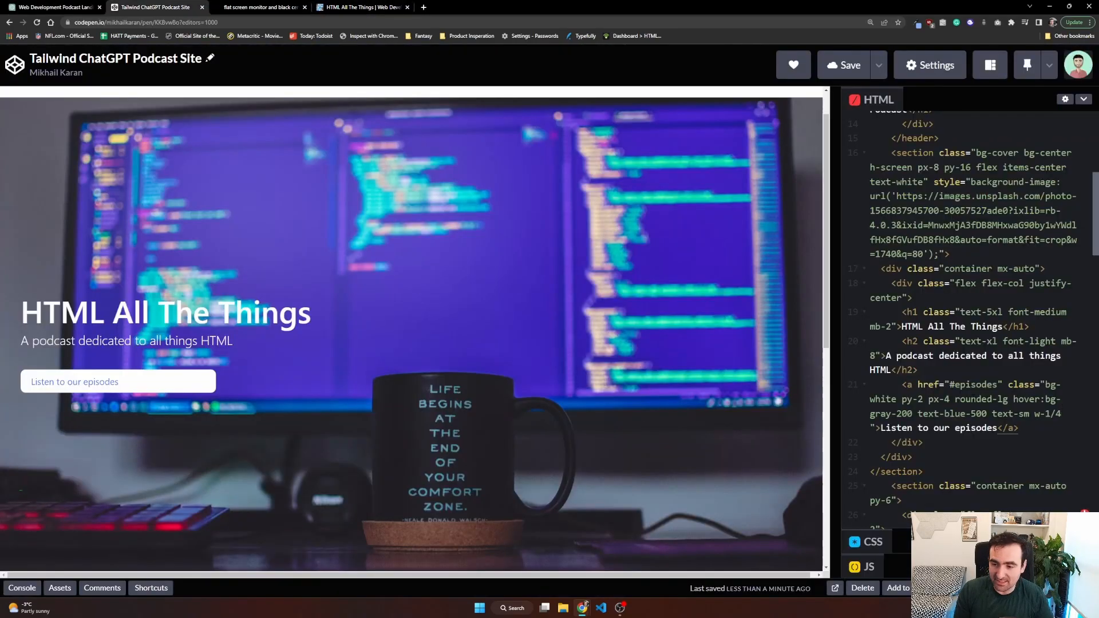
scroll("up", 3)
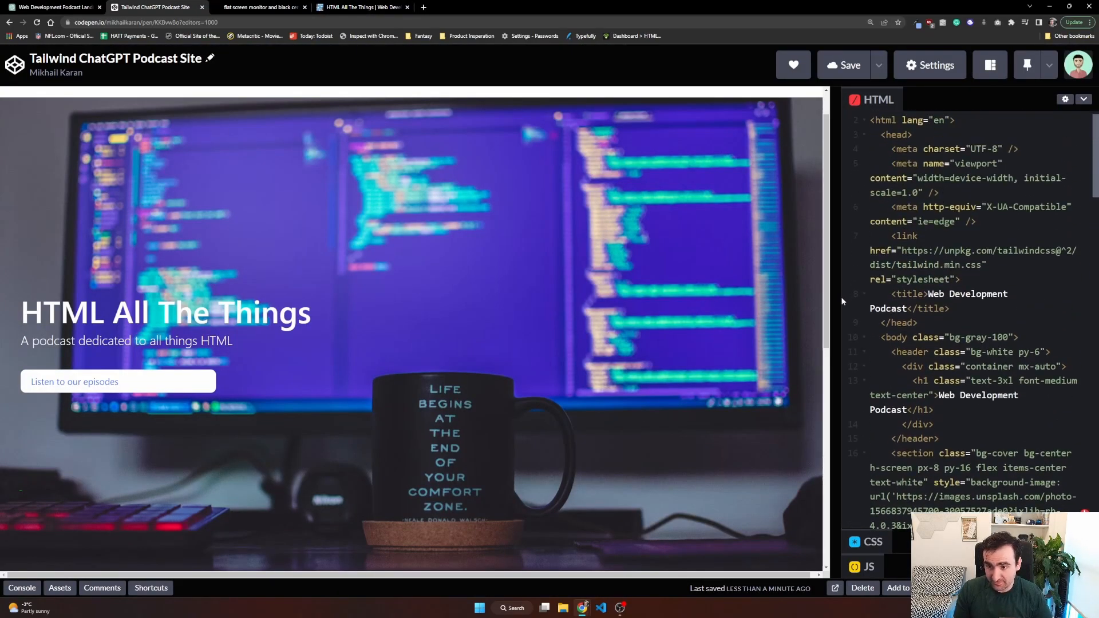
scroll("down", 3)
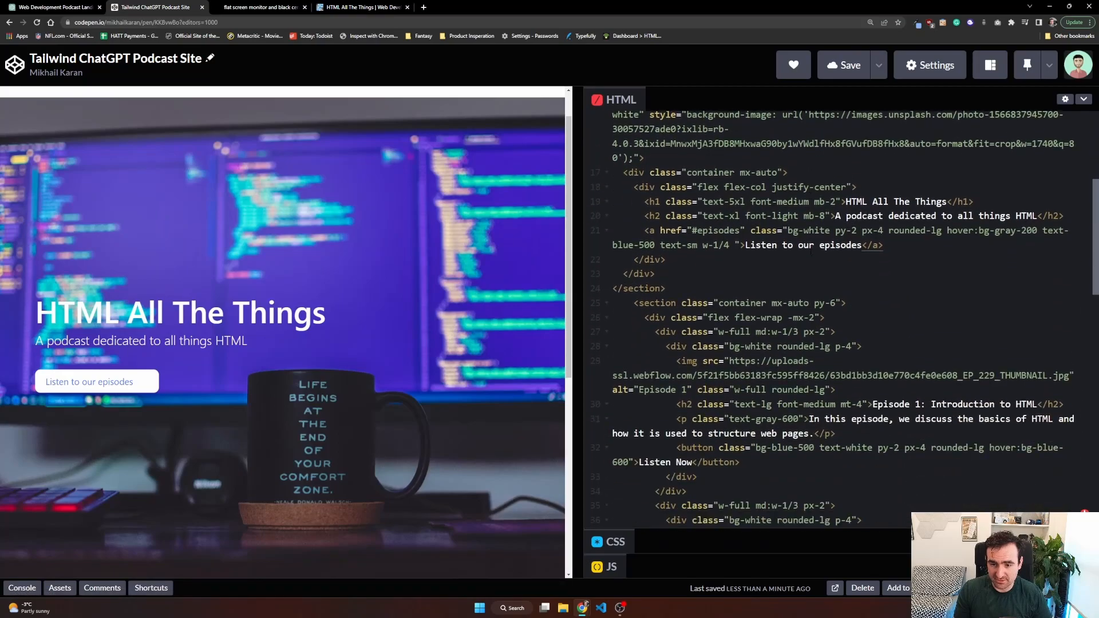
scroll("down", 3)
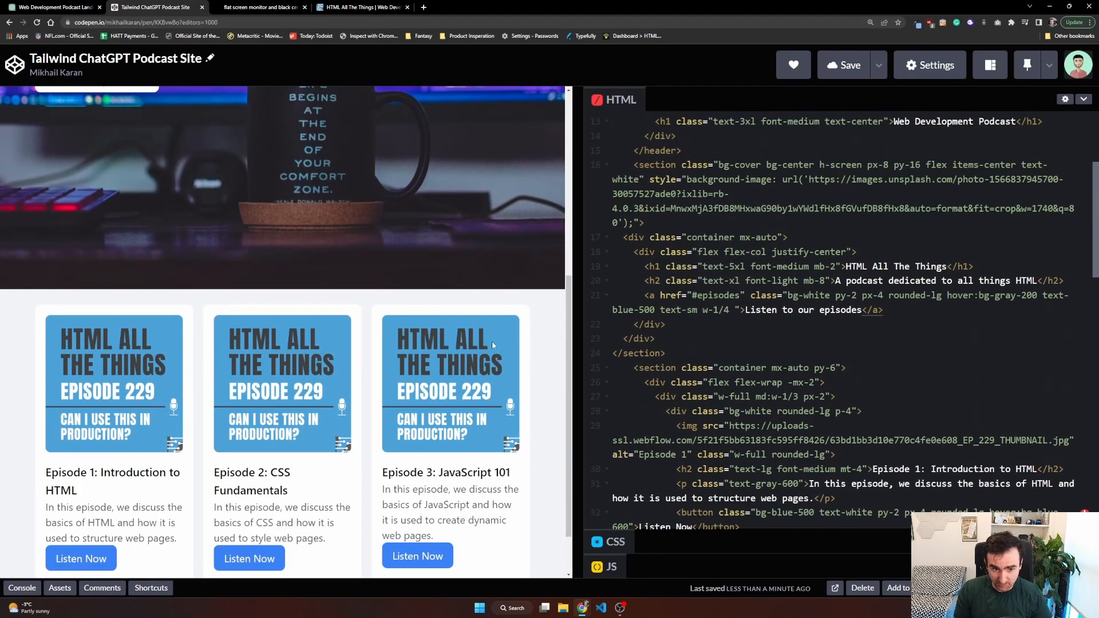
scroll("up", 3)
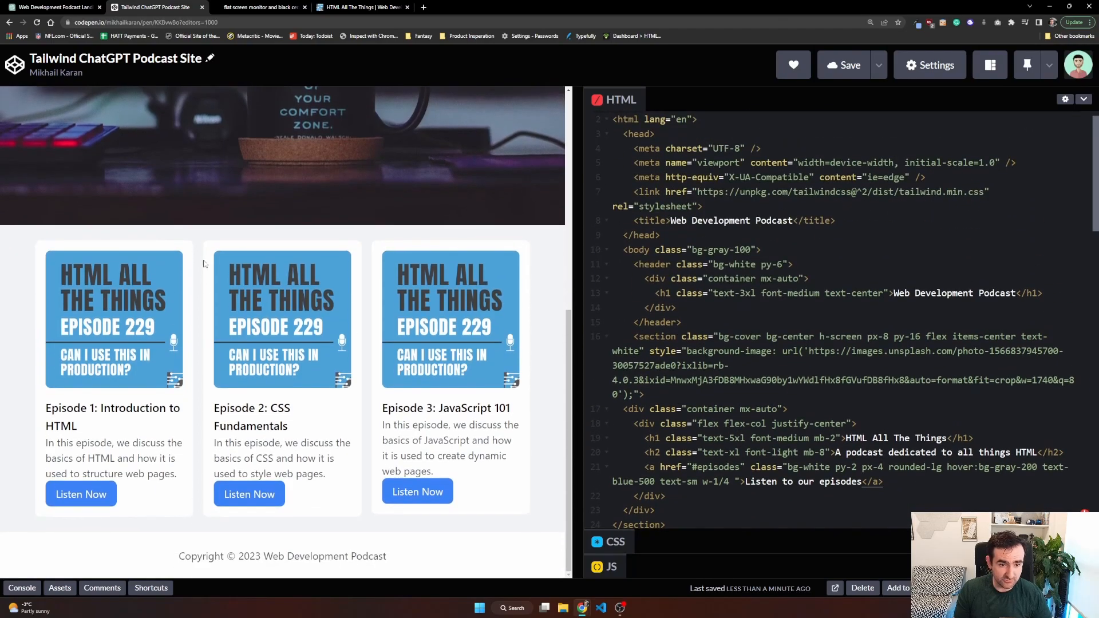
scroll("down", 3)
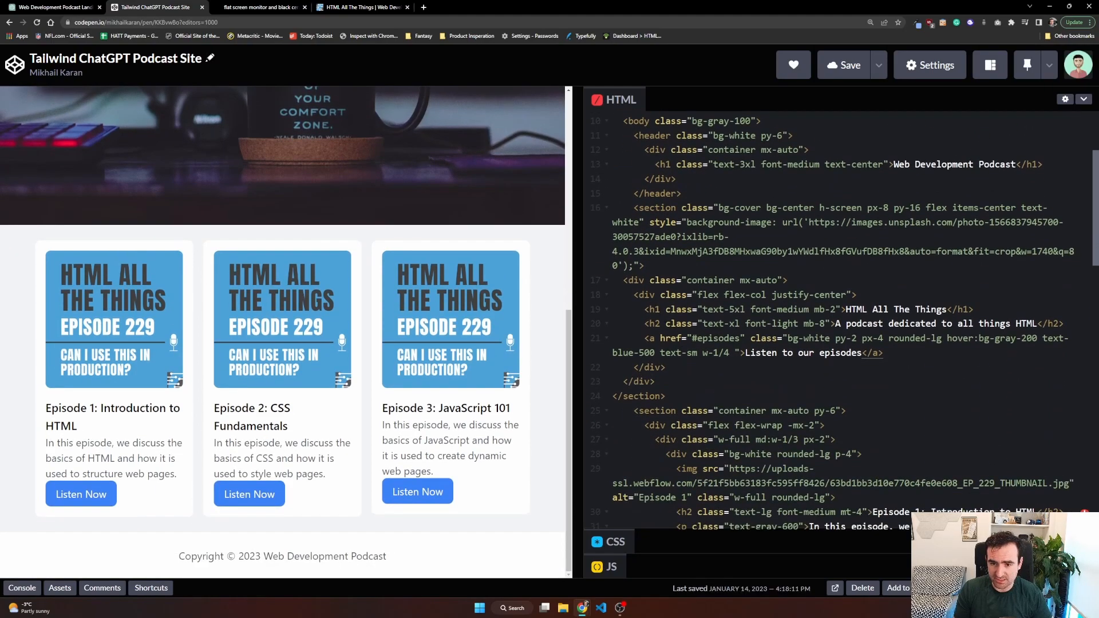
scroll("up", 3)
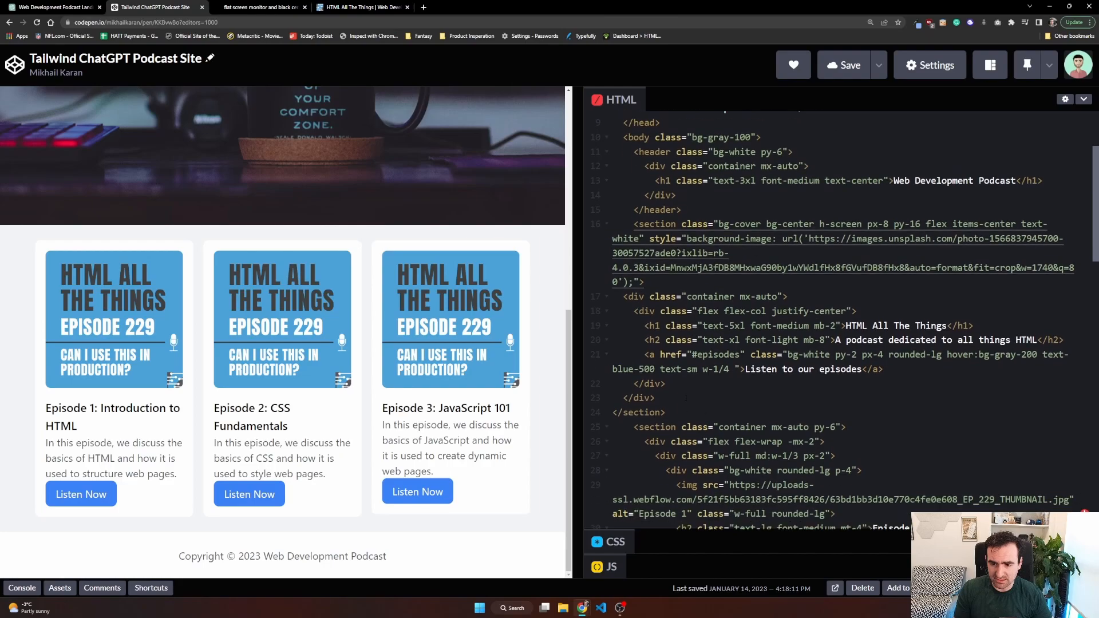
scroll("down", 3)
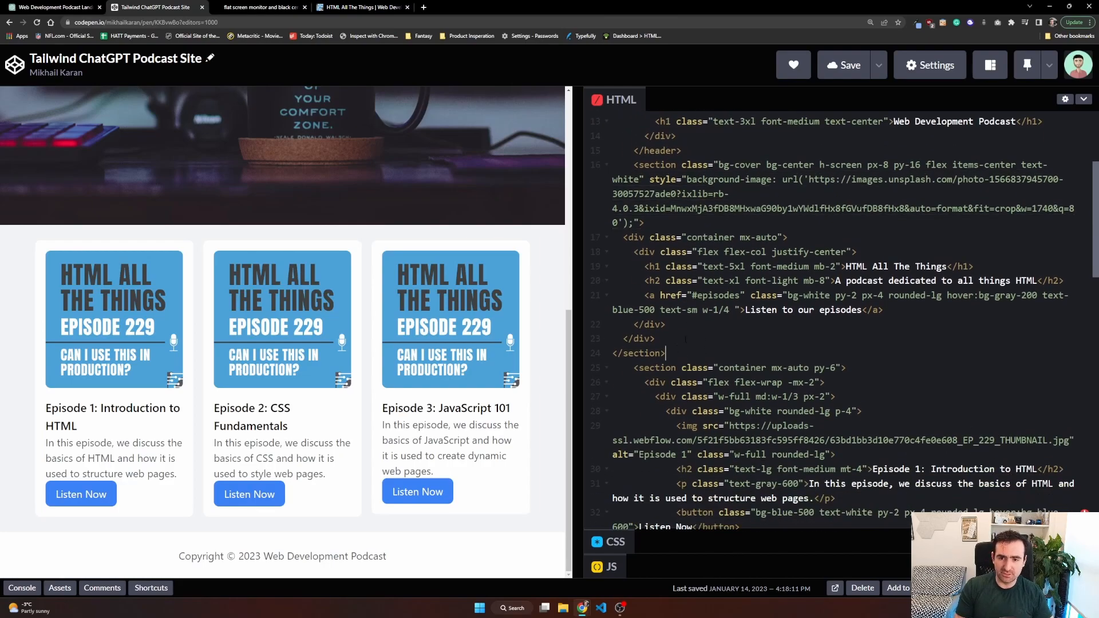
scroll("down", 3)
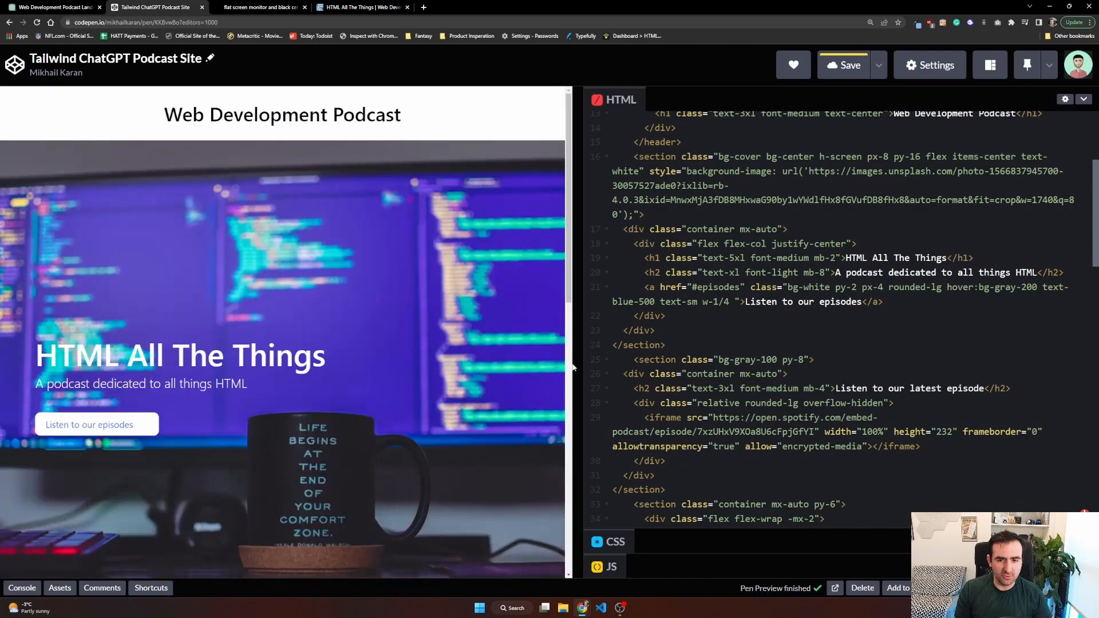
scroll("down", 3)
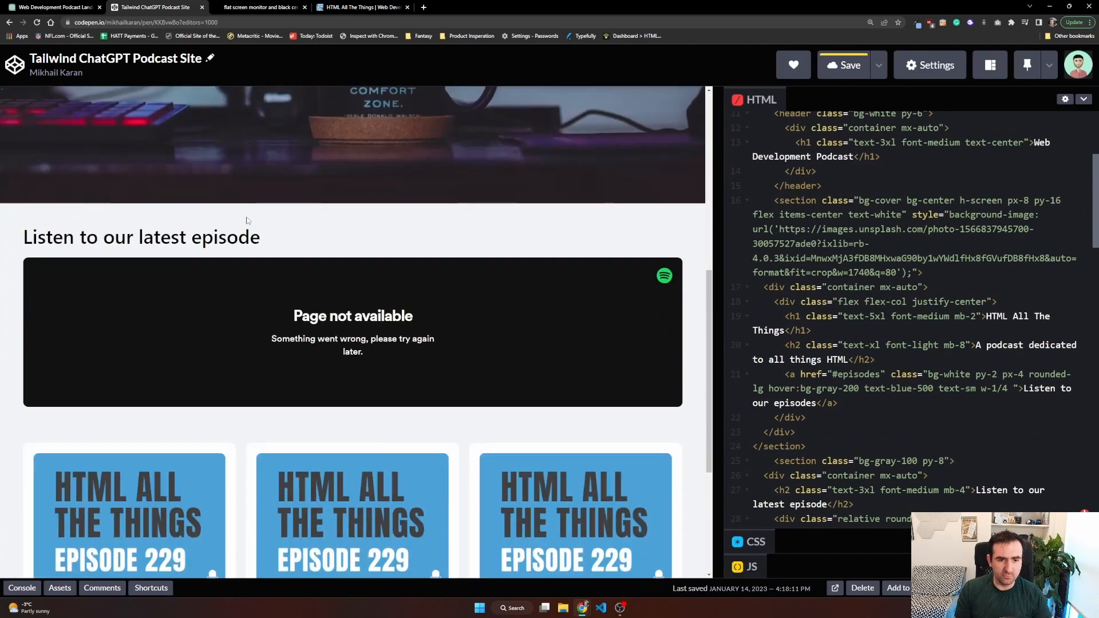
mouse_move(255, 394)
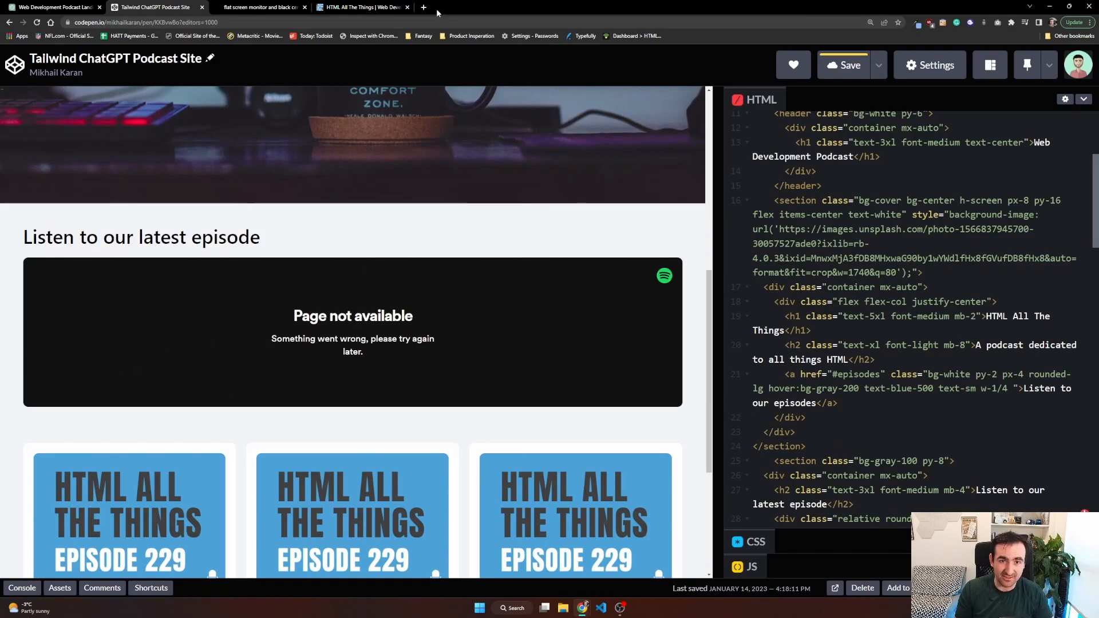
Step: Open a new browser tab beside the pen
left_click(422, 7)
type("open.spotify.com")
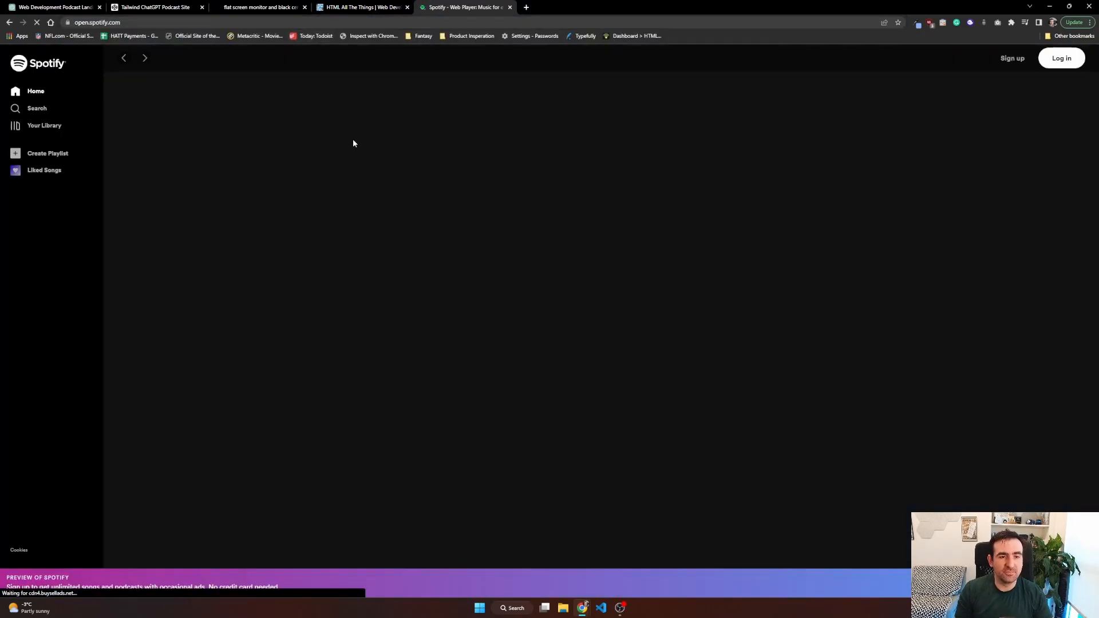
Step: Find HTML All The Things' latest episode 'Can I Use This in Production?' on Spotify
left_click(37, 109)
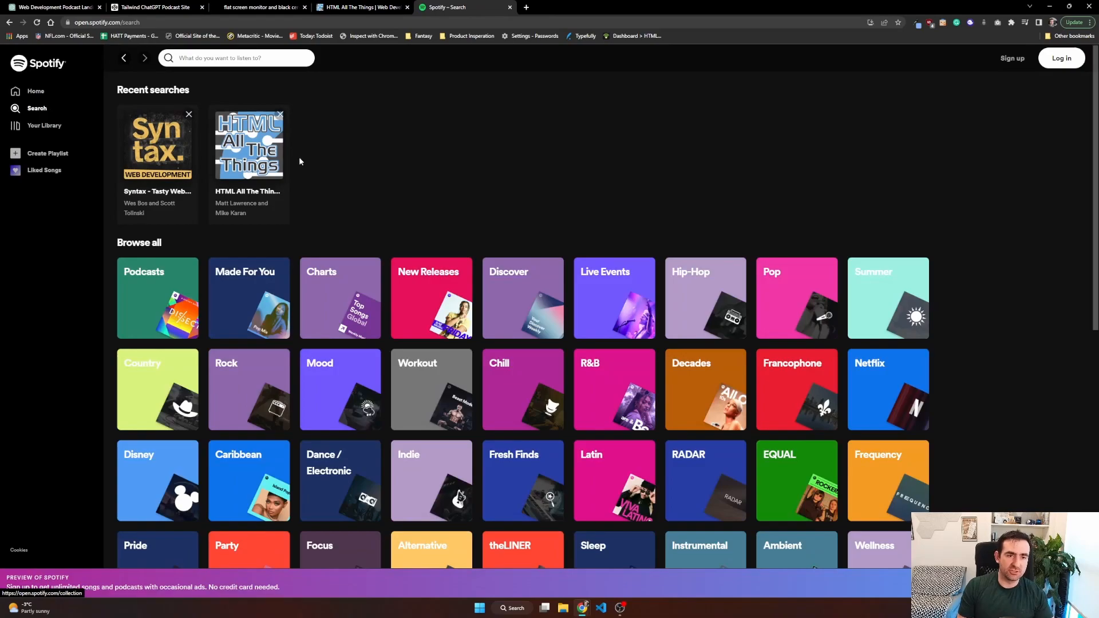
left_click(248, 143)
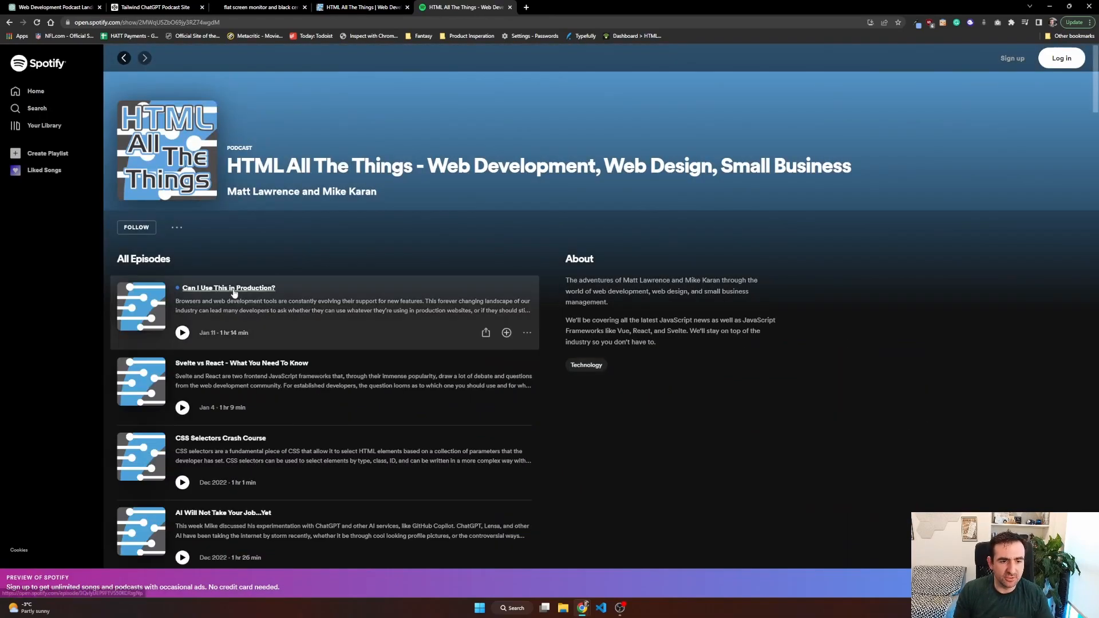
left_click(227, 287)
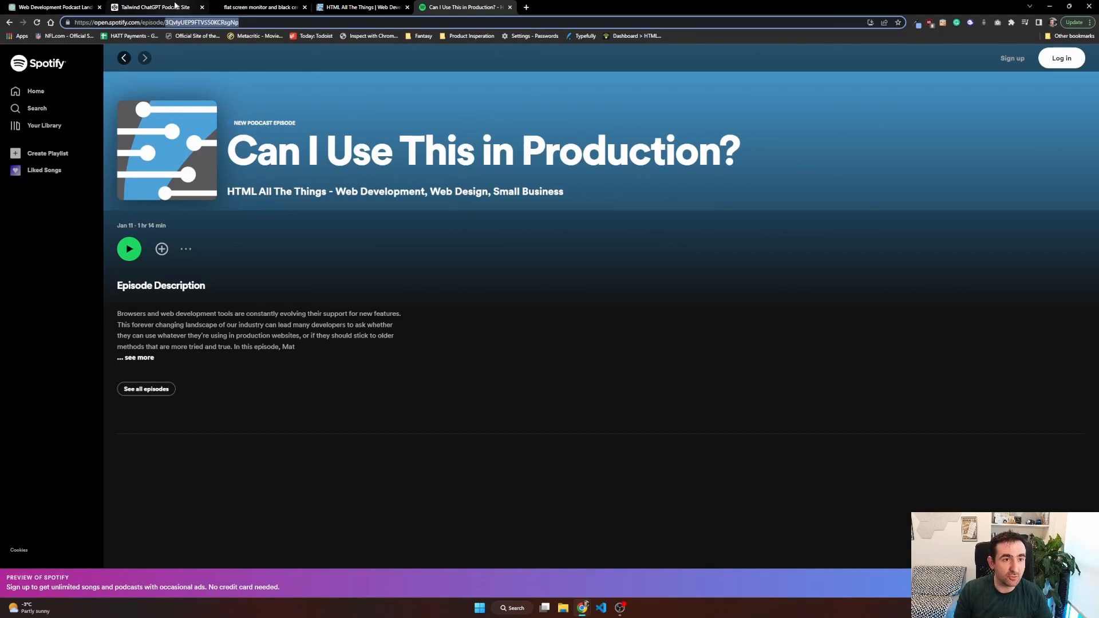
left_click(158, 7)
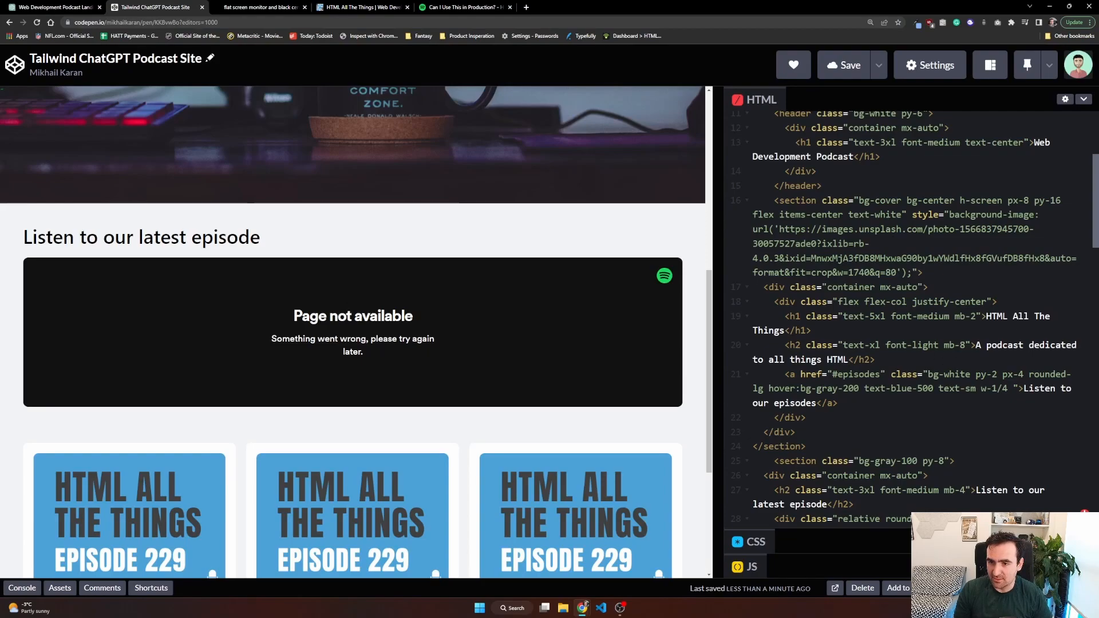
Step: Swap the iframe's episode ID so the embed plays 'Can I Use This in Production?'
scroll("down", 3)
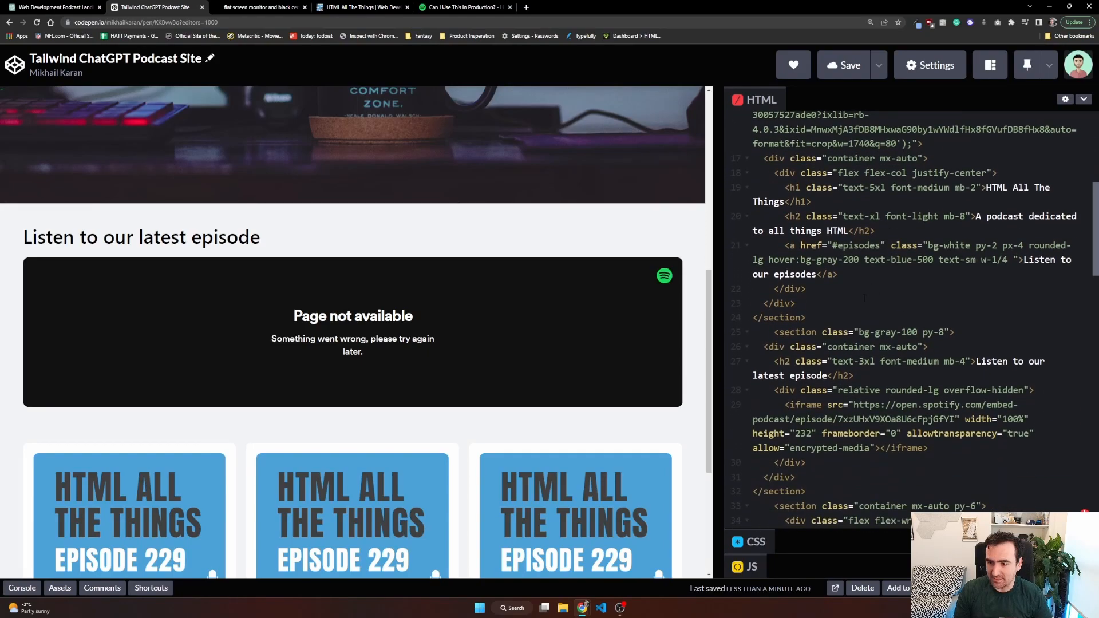
scroll("down", 3)
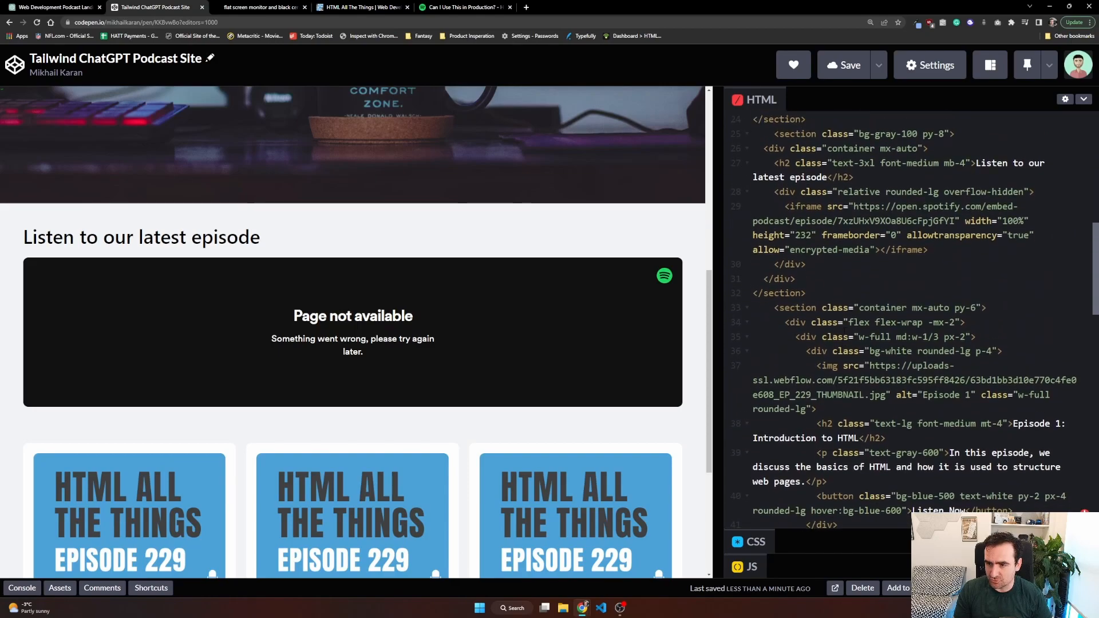
scroll("up", 3)
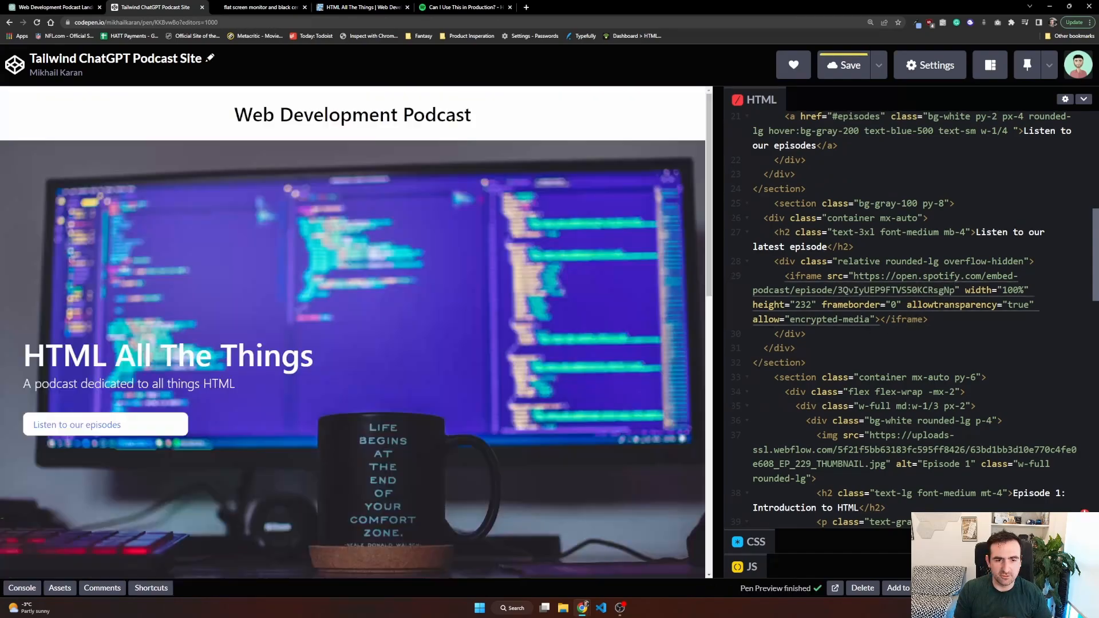
scroll("down", 3)
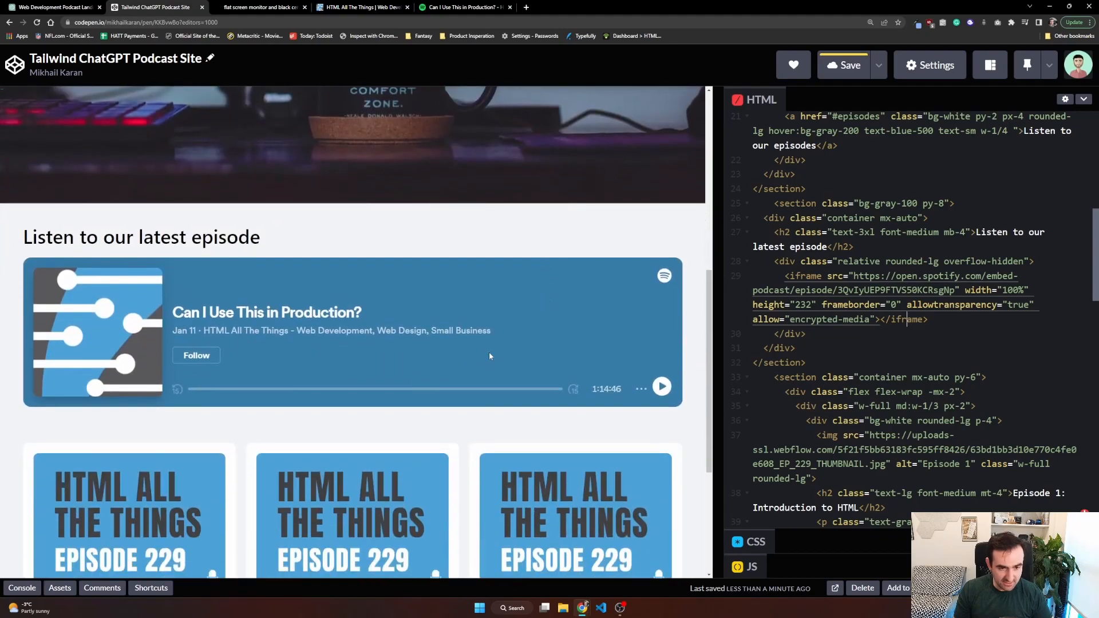
scroll("down", 3)
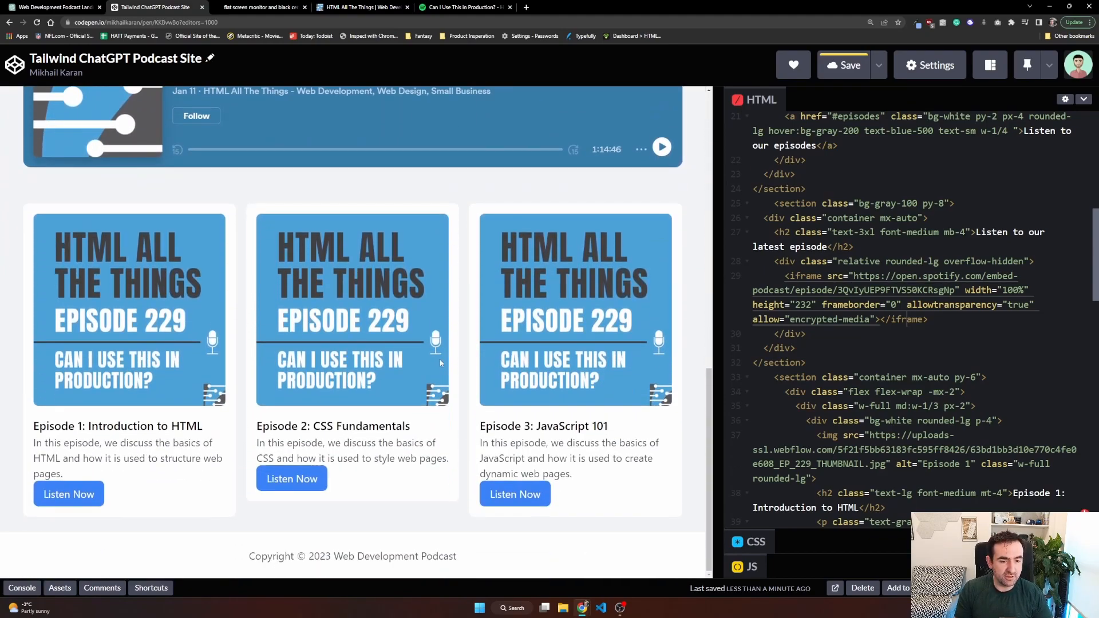
scroll("up", 3)
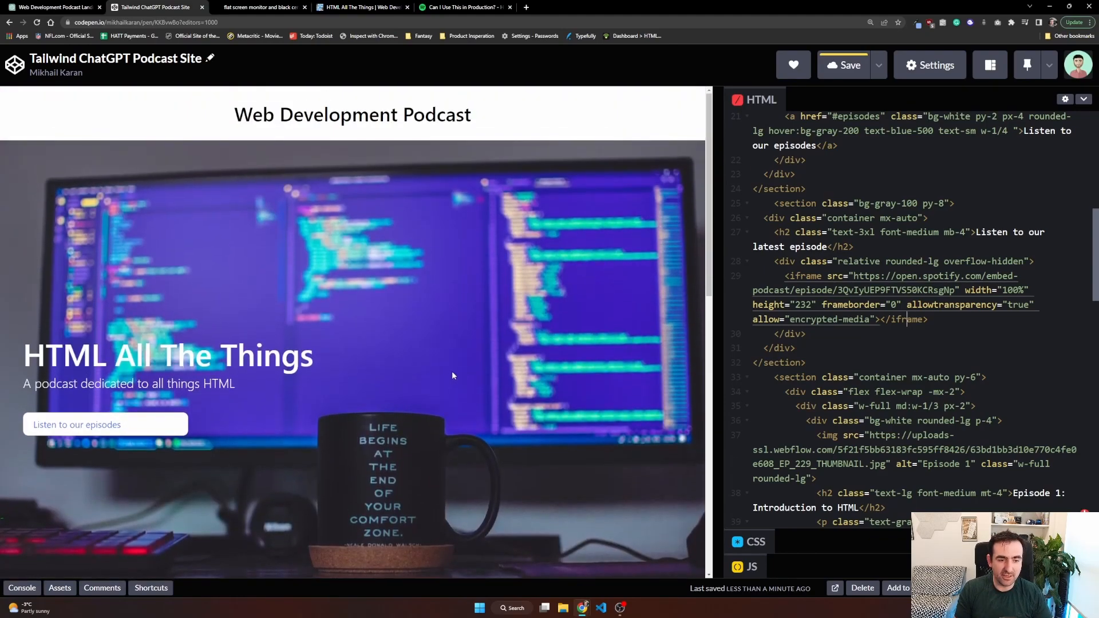
mouse_move(436, 365)
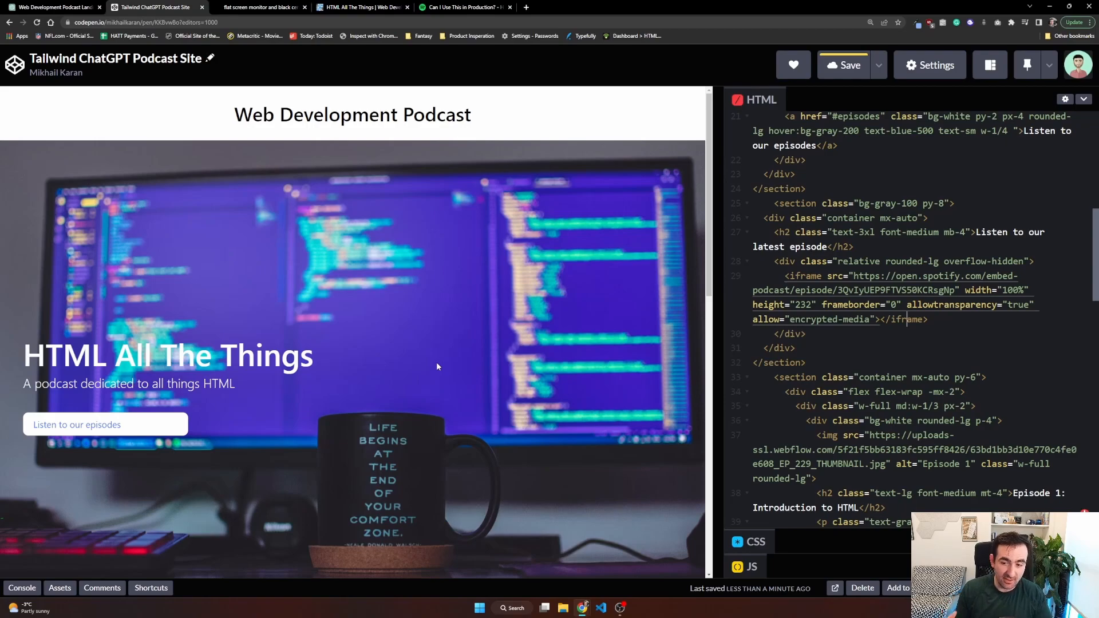
scroll("down", 3)
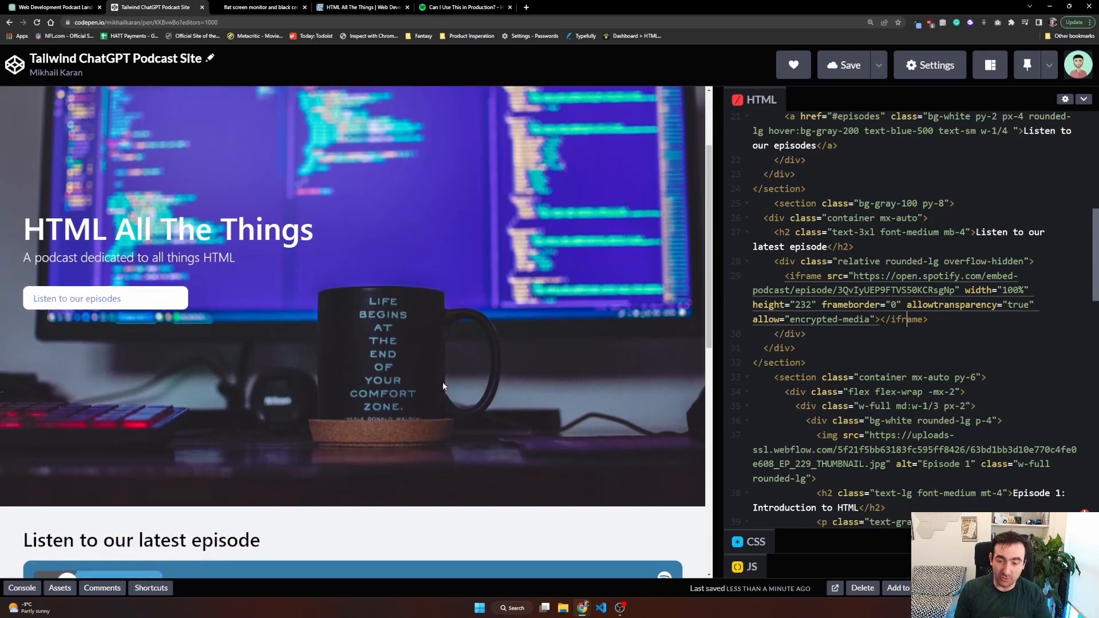
scroll("down", 3)
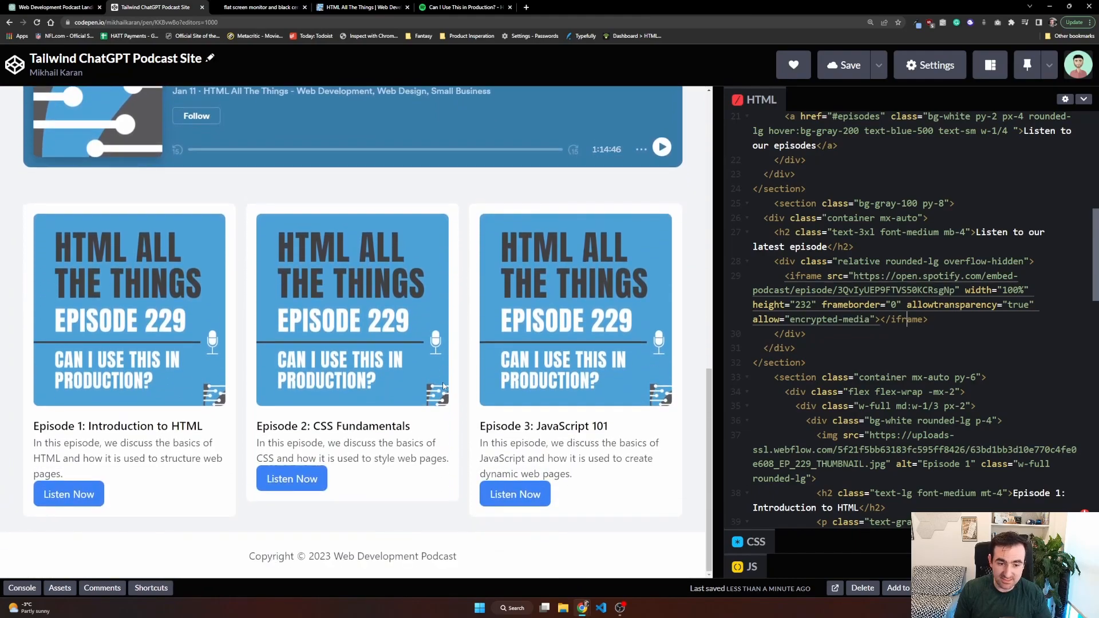
mouse_move(419, 411)
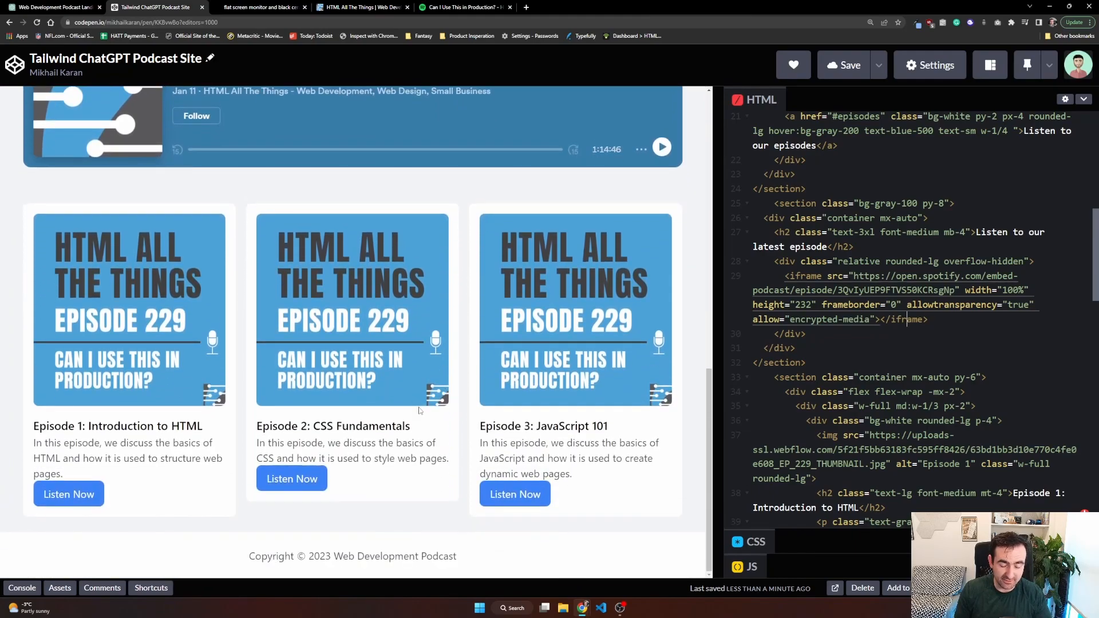
scroll("up", 3)
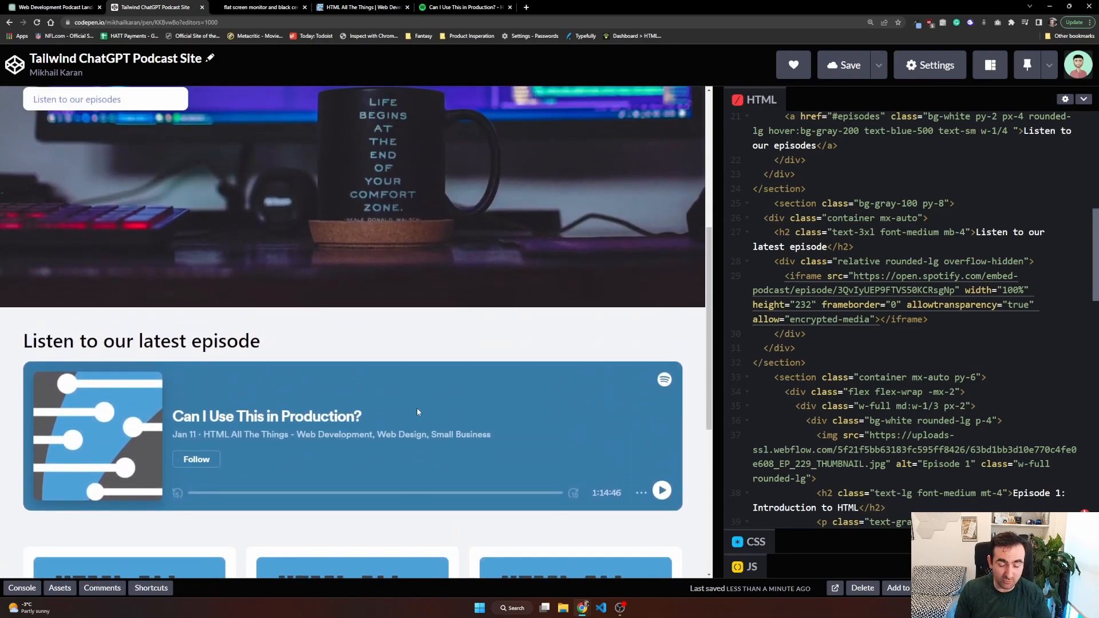
scroll("up", 3)
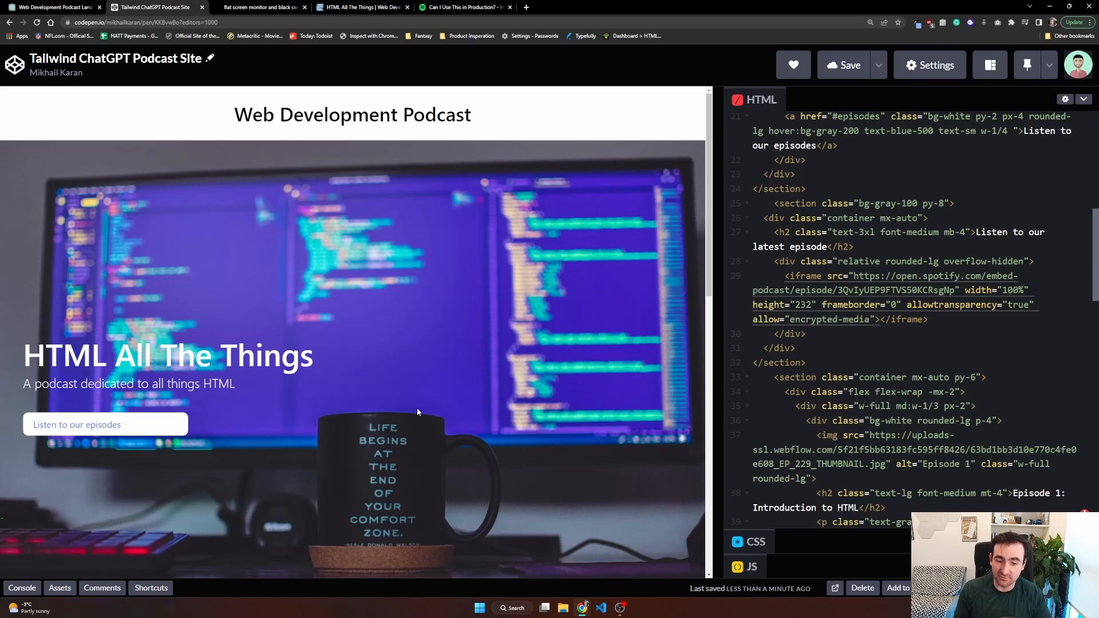
mouse_move(533, 110)
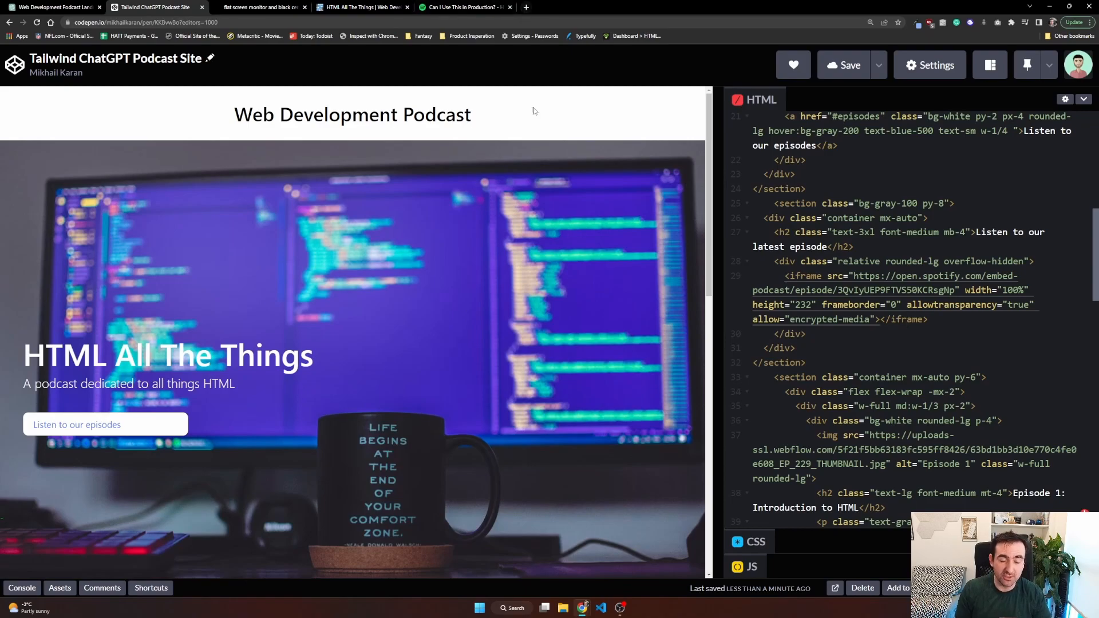
mouse_move(543, 297)
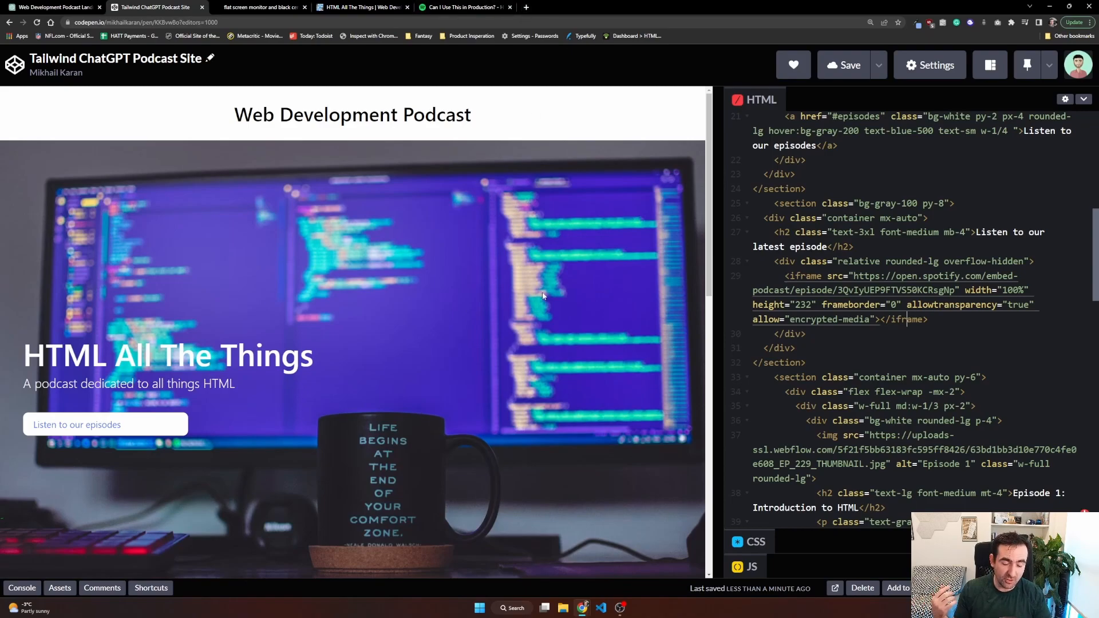